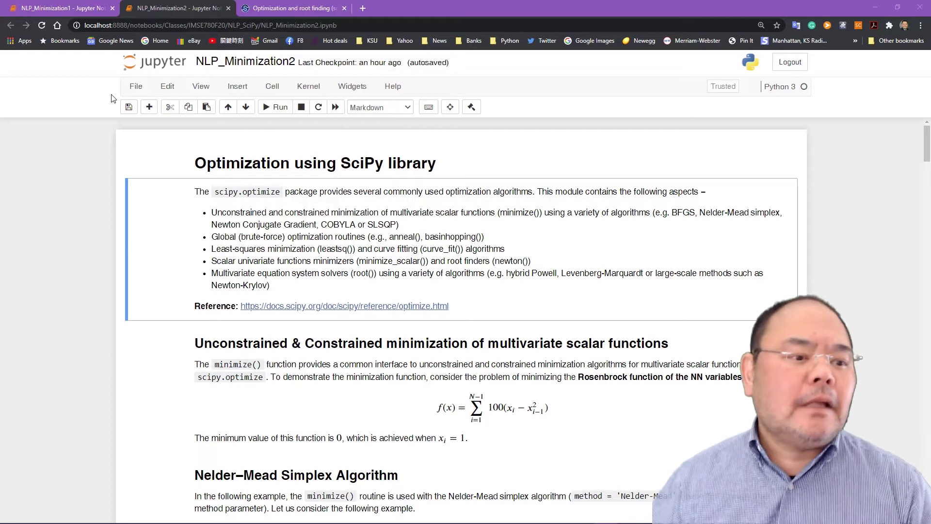
mouse_move(242, 253)
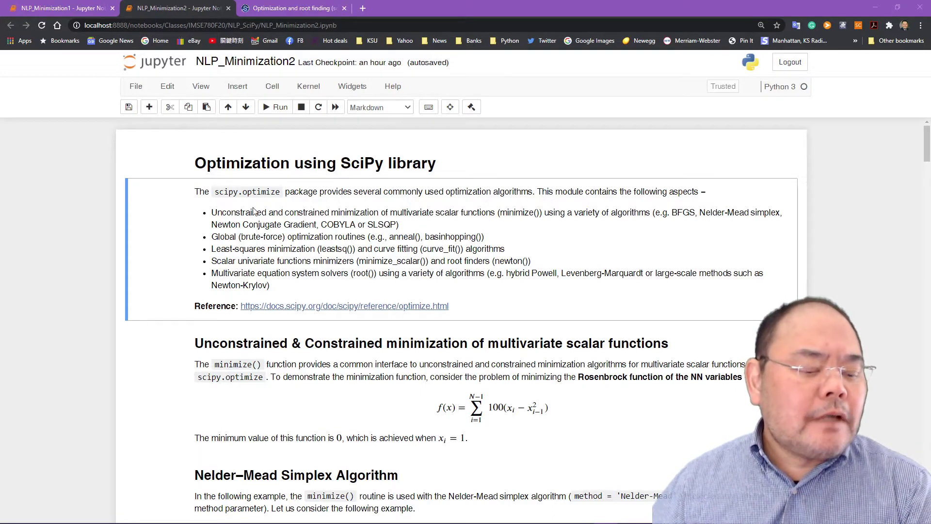
mouse_move(309, 306)
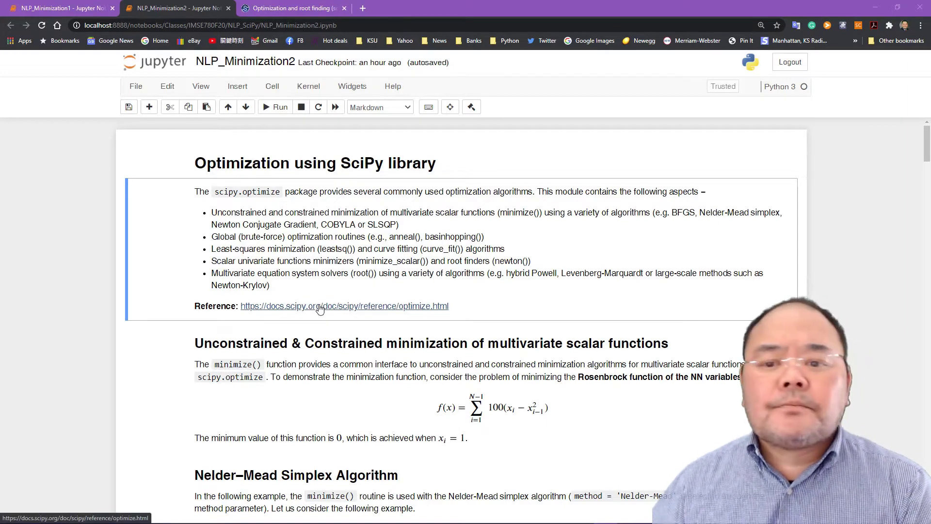
mouse_move(418, 3)
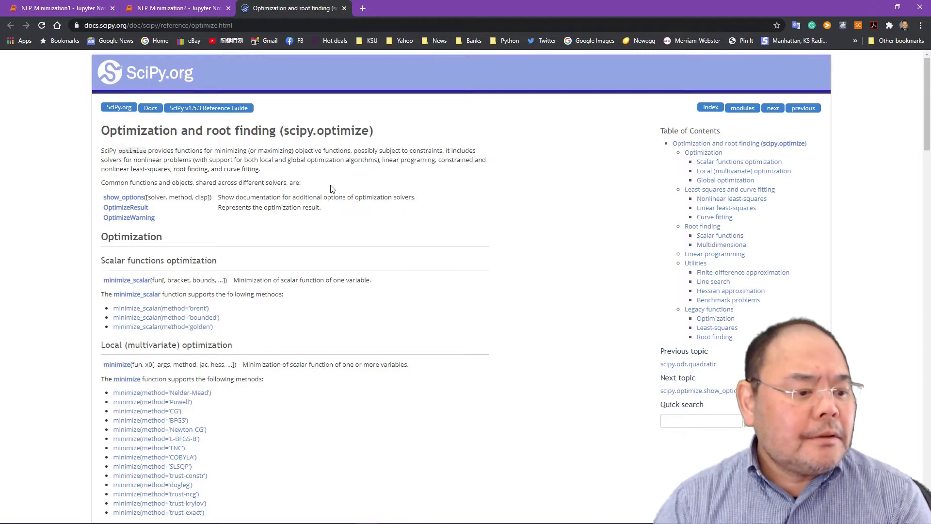
mouse_move(438, 380)
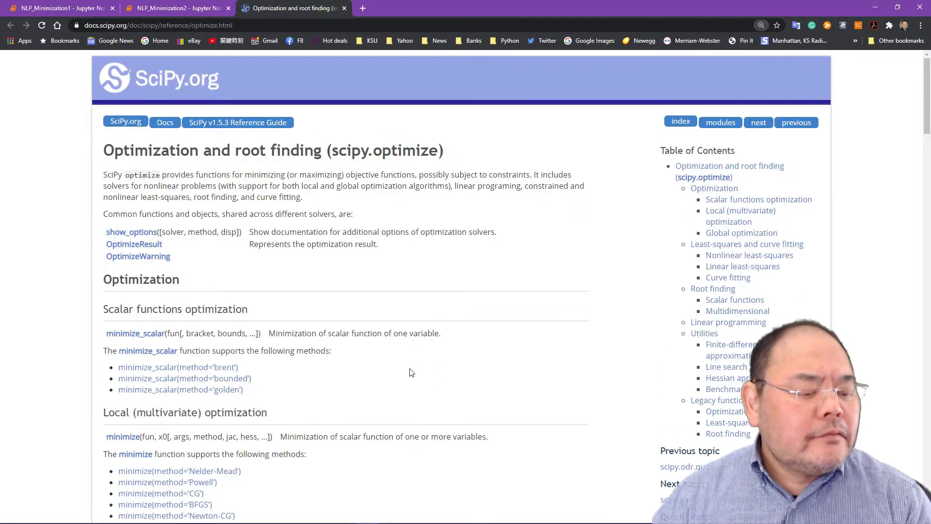
scroll("down", 3)
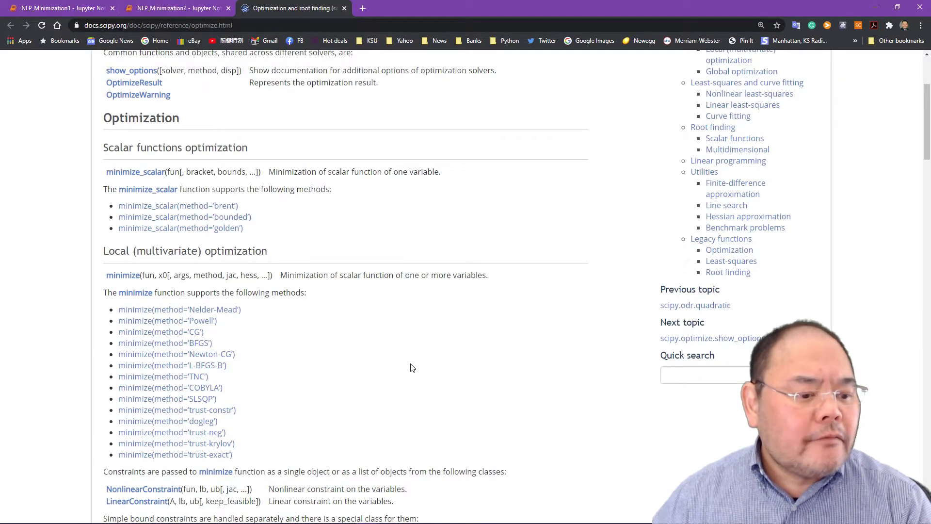
scroll("down", 3)
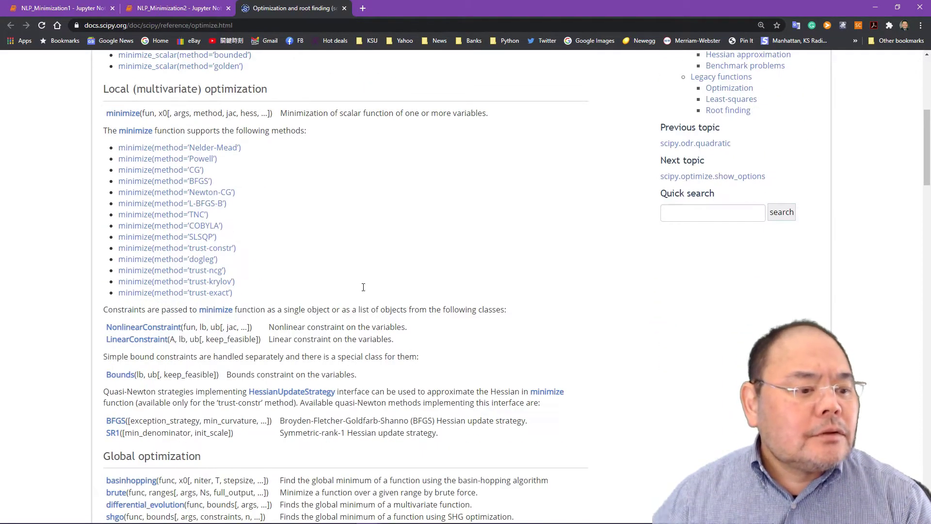
mouse_move(161, 170)
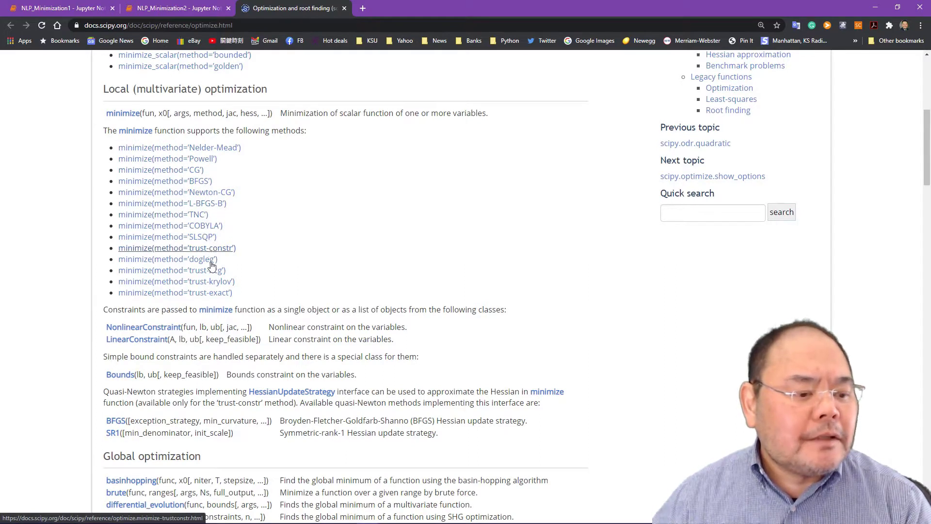
mouse_move(365, 278)
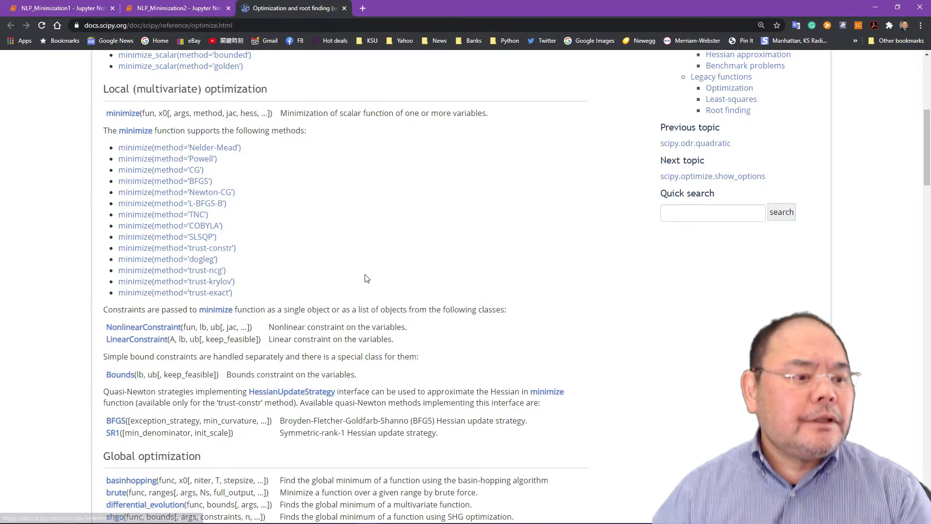
mouse_move(338, 254)
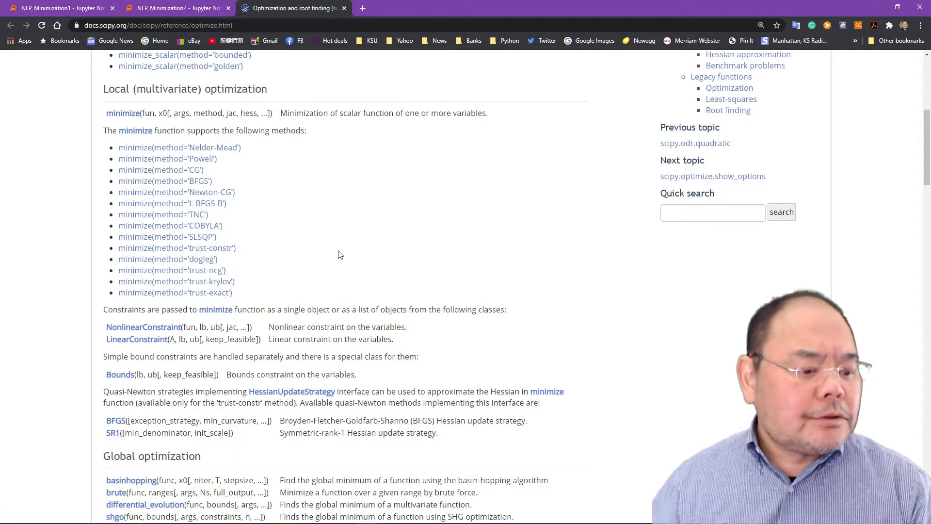
scroll("down", 3)
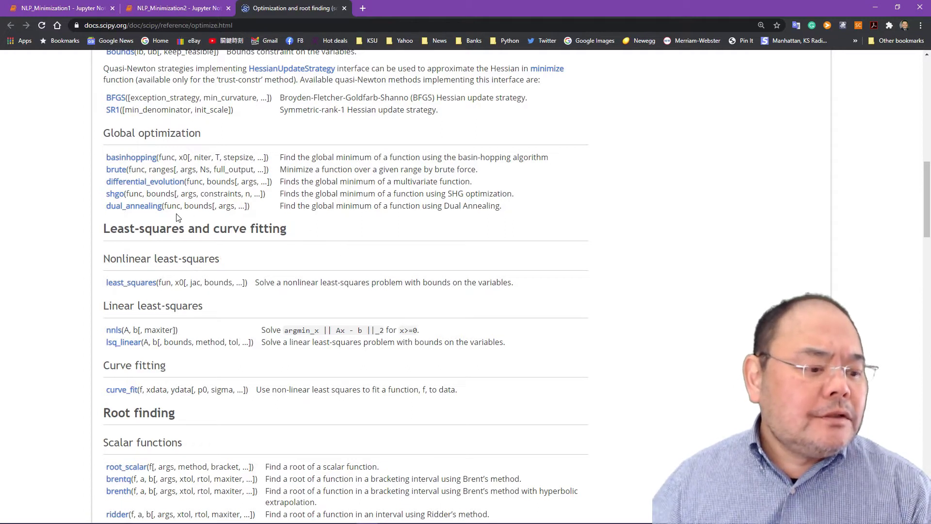
mouse_move(131, 282)
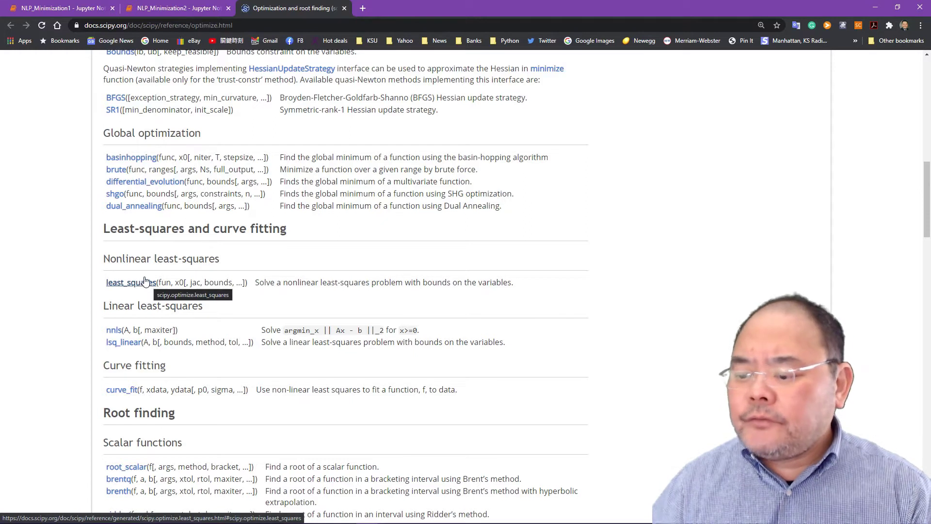
mouse_move(639, 227)
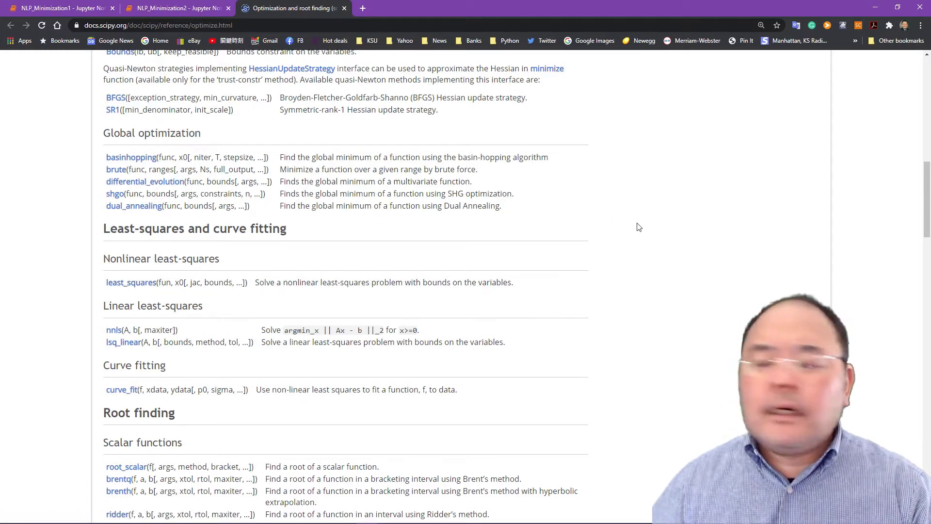
mouse_move(514, 254)
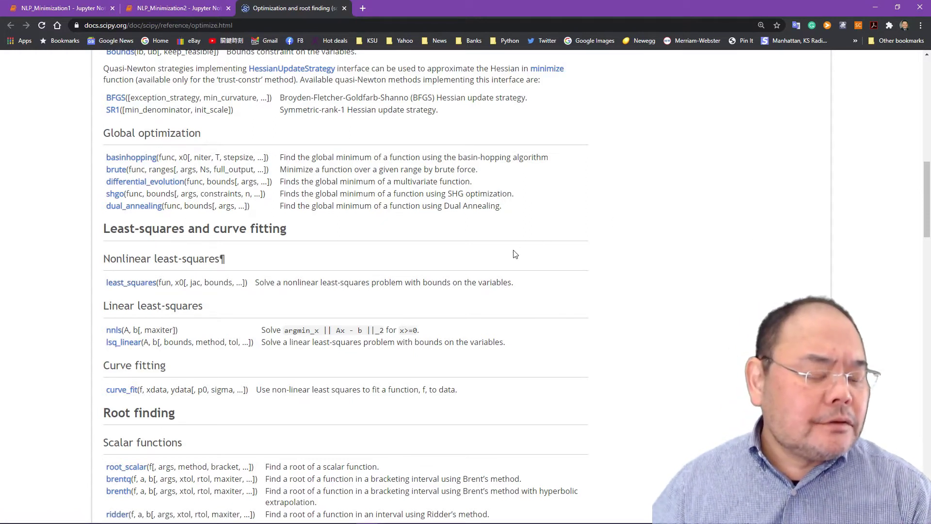
mouse_move(212, 280)
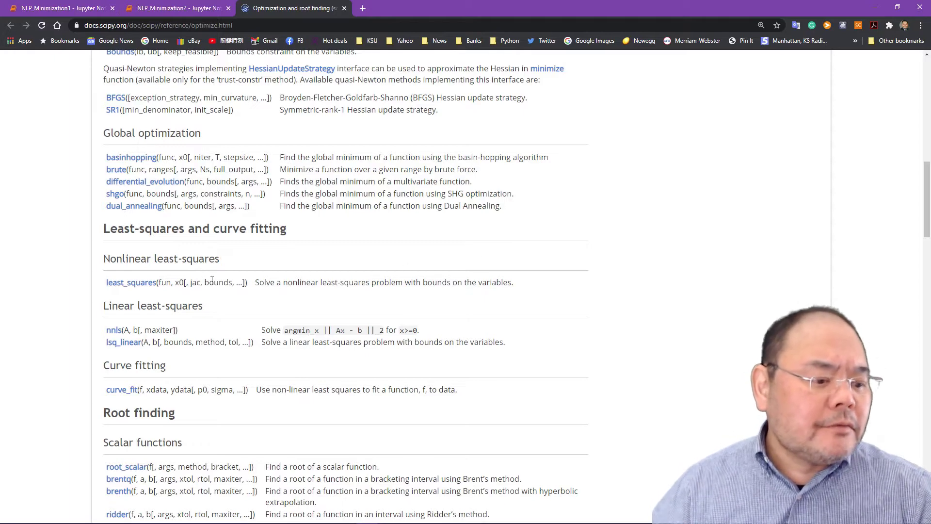
scroll("down", 3)
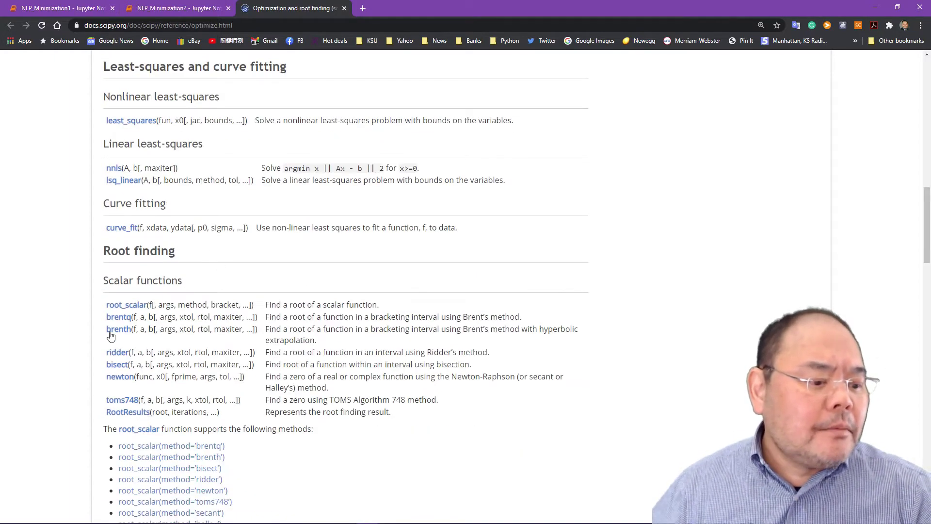
scroll("down", 3)
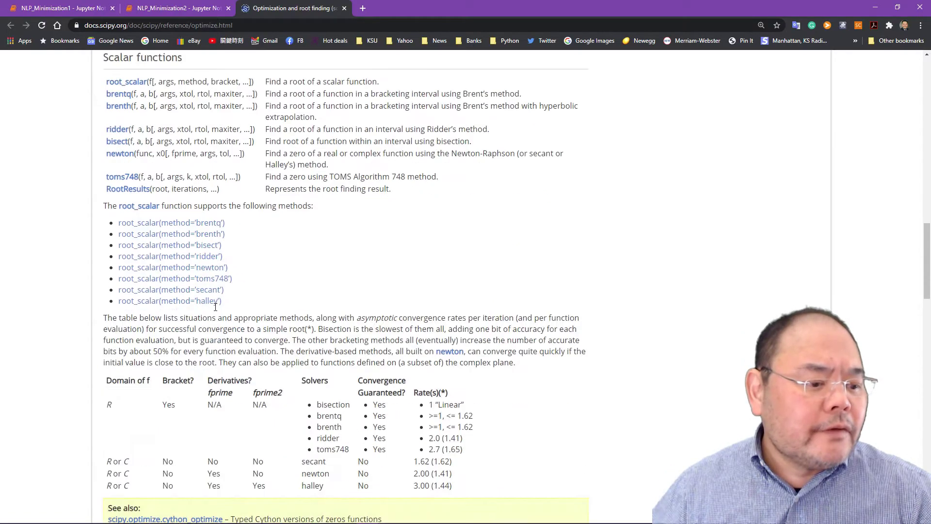
scroll("up", 3)
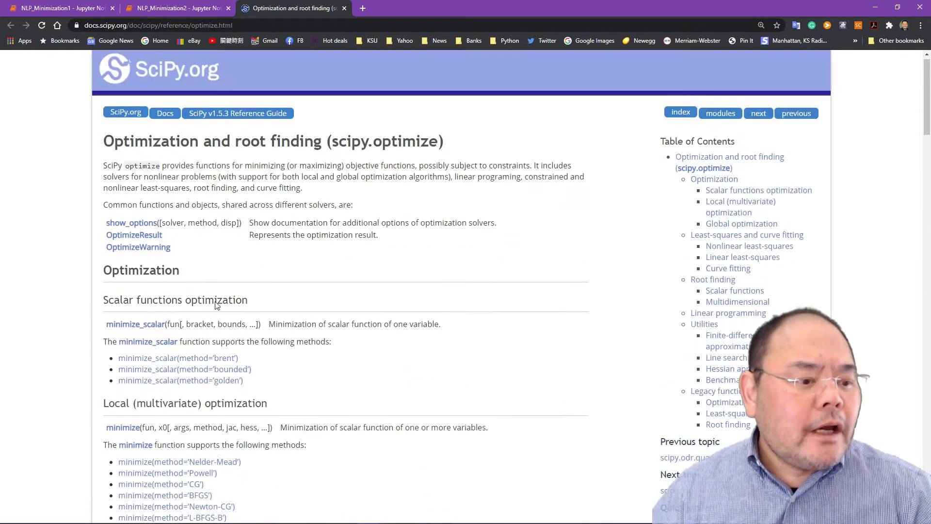
scroll("up", 3)
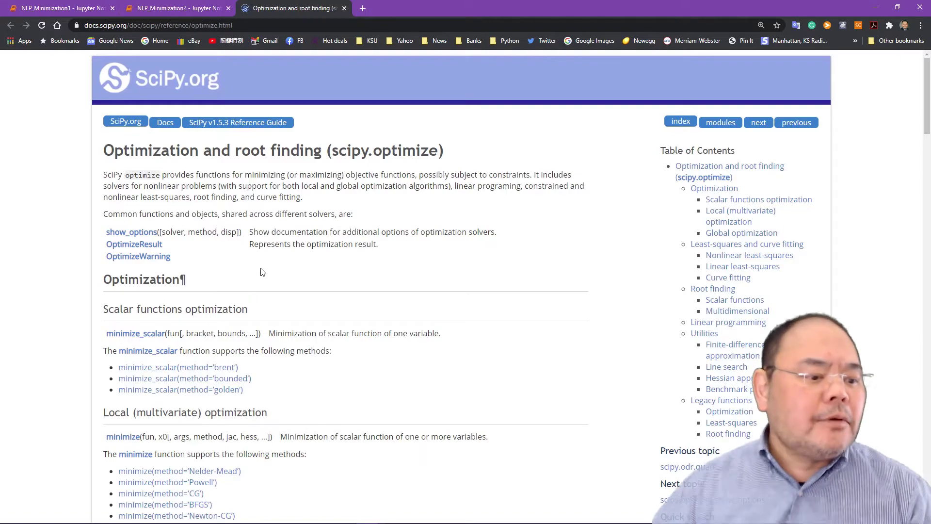
mouse_move(246, 247)
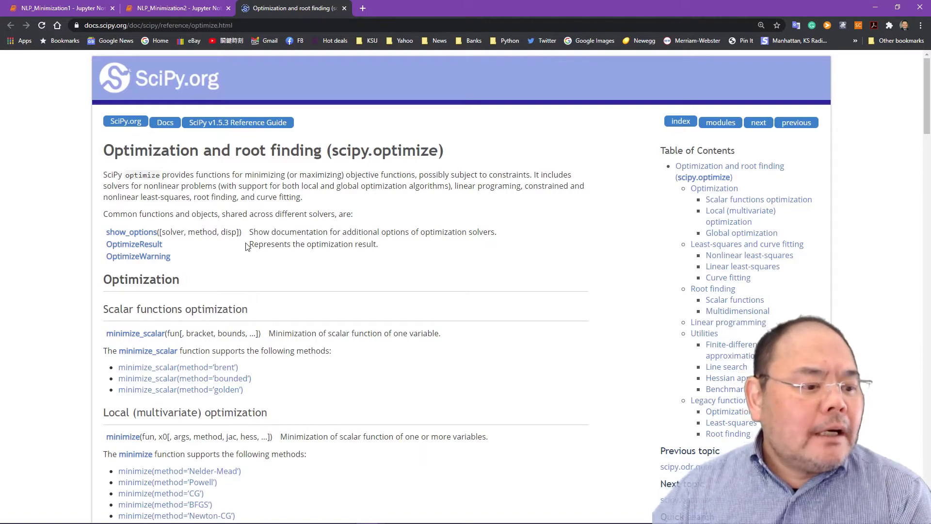
scroll("down", 3)
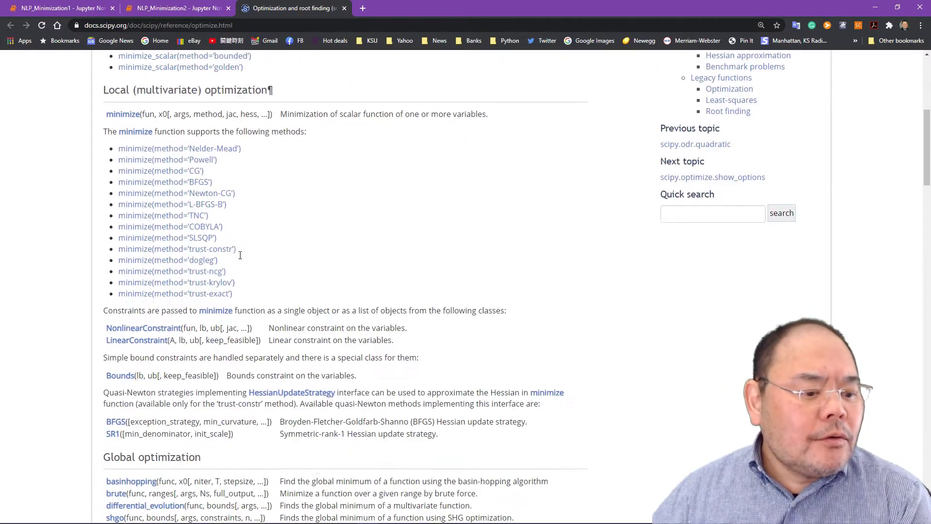
scroll("up", 3)
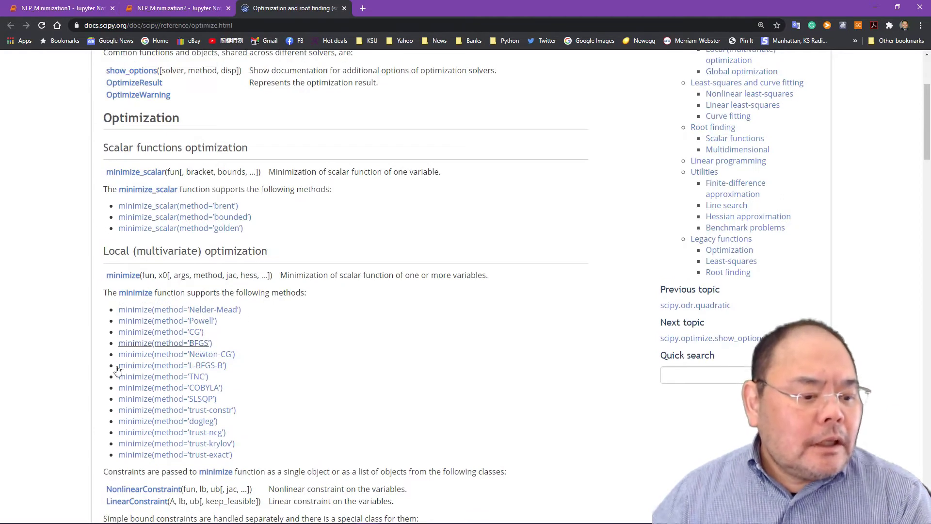
mouse_move(291, 299)
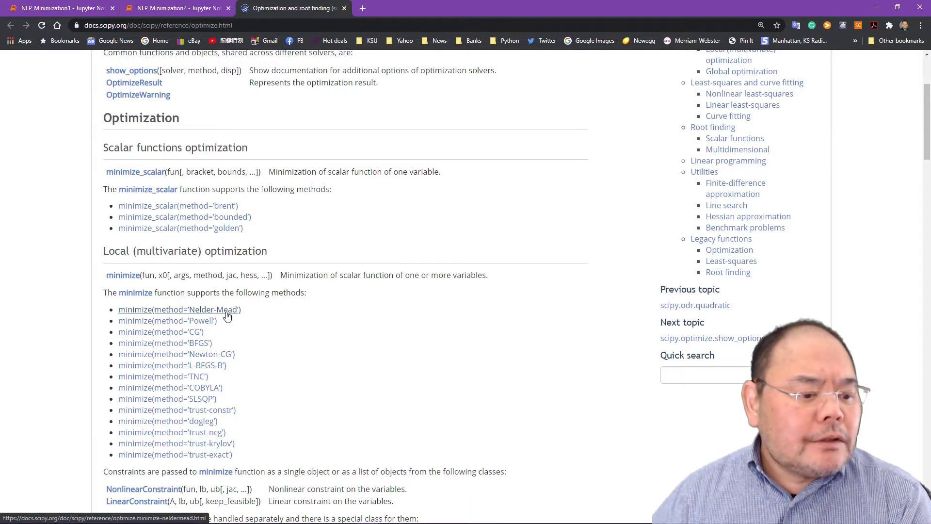
Open the minimize(method='Nelder-Mead') documentation page in a new tab.
left_click(179, 308)
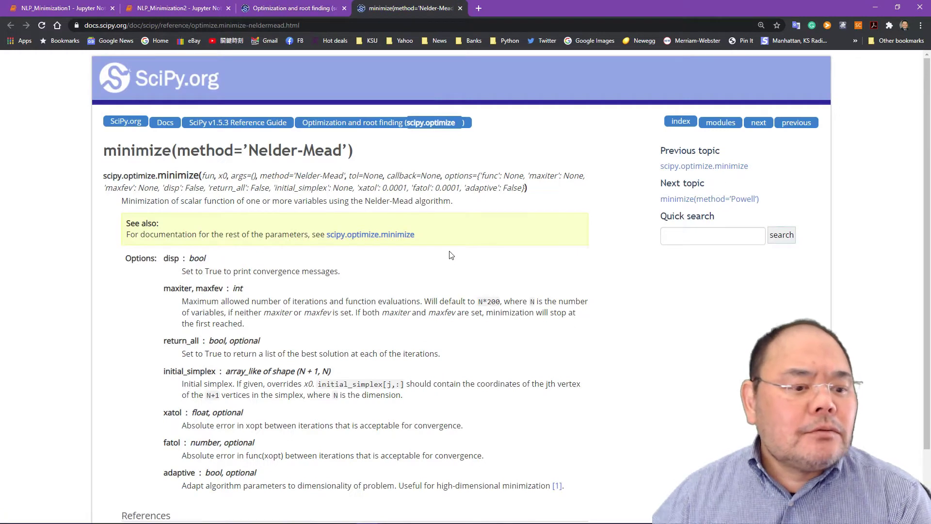
mouse_move(460, 233)
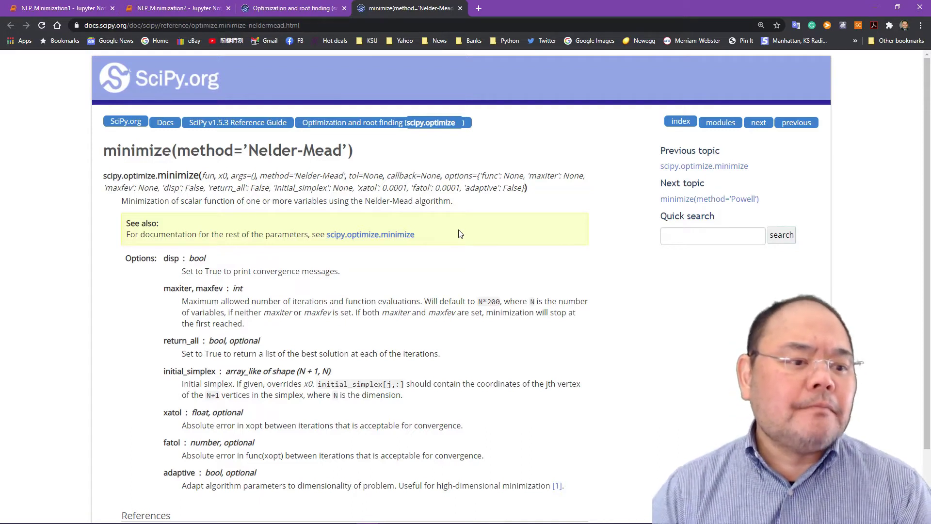
mouse_move(497, 58)
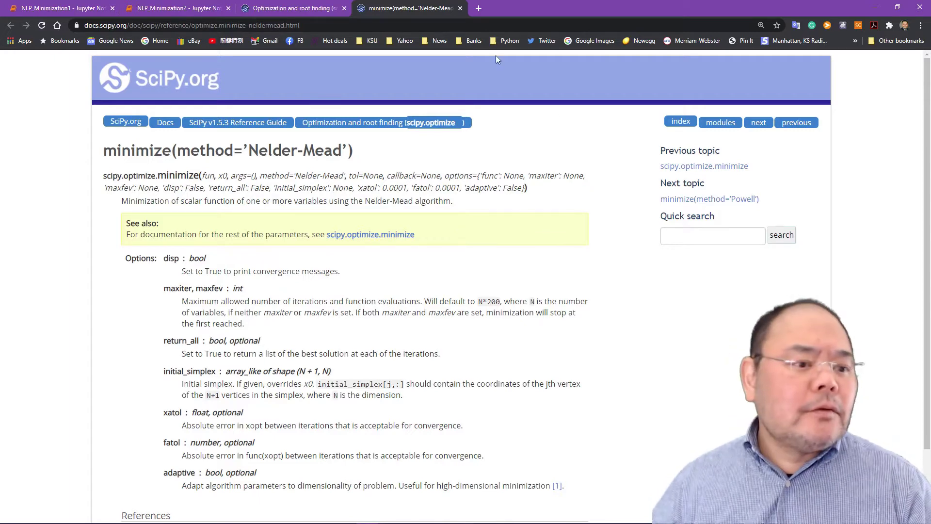
Browse the scipy.optimize method list, then view the Nelder-Mead options and references.
left_click(291, 8)
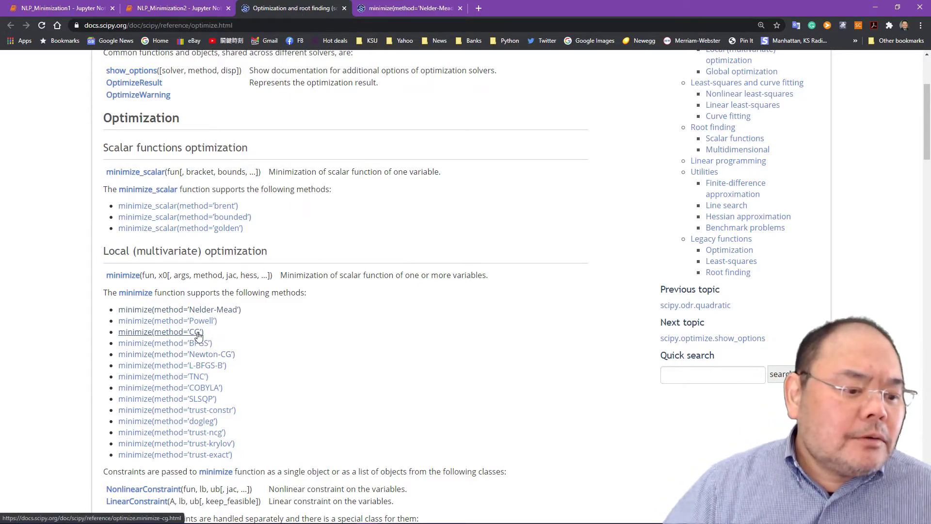
mouse_move(207, 336)
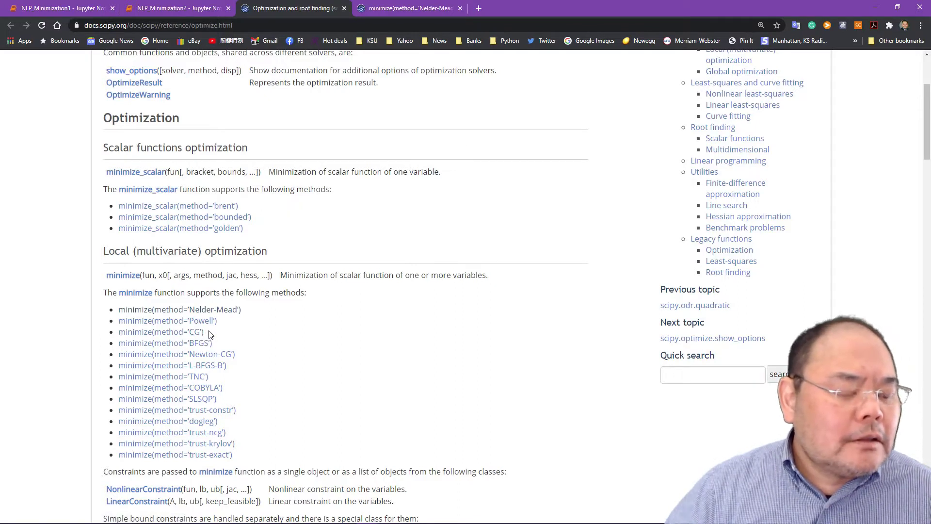
mouse_move(214, 343)
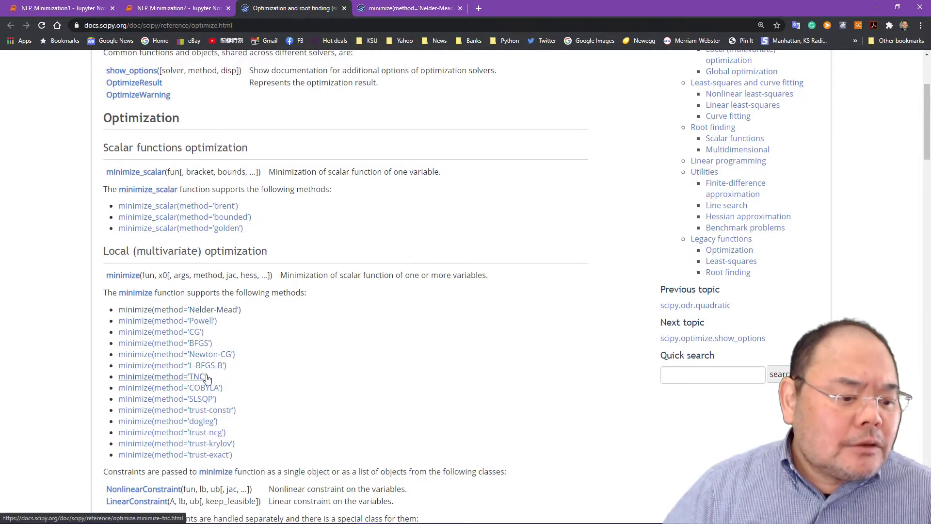
mouse_move(246, 371)
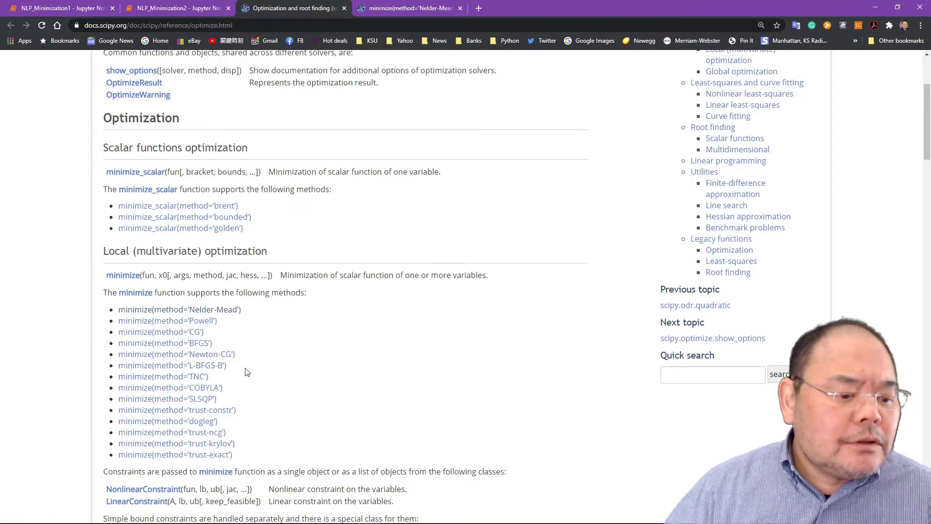
mouse_move(244, 372)
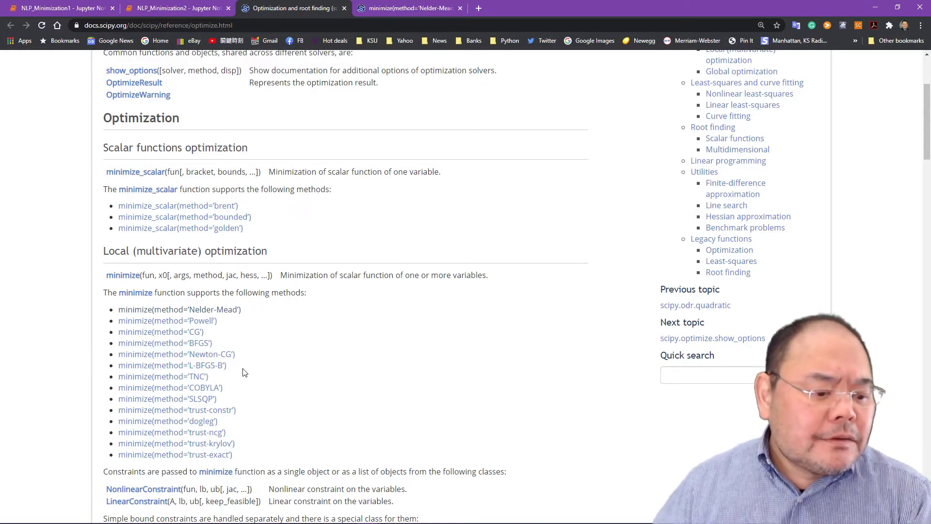
mouse_move(229, 321)
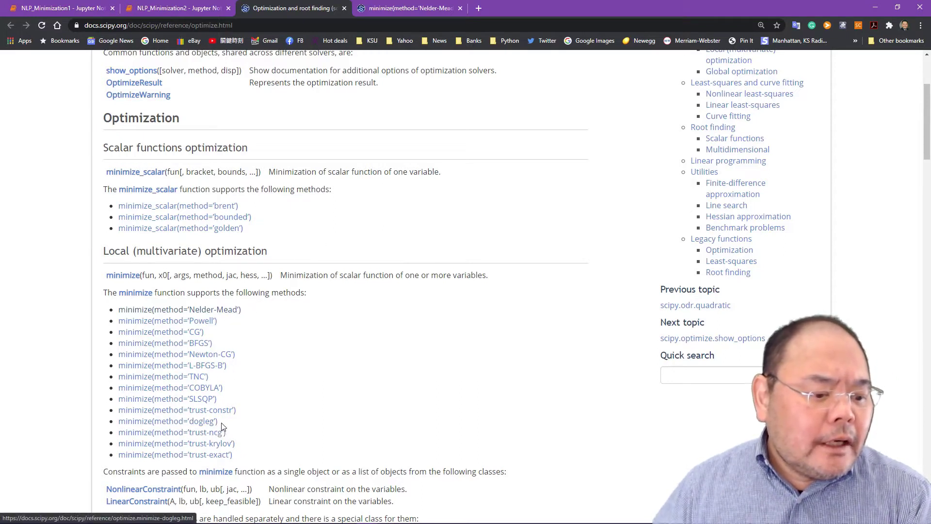
mouse_move(259, 416)
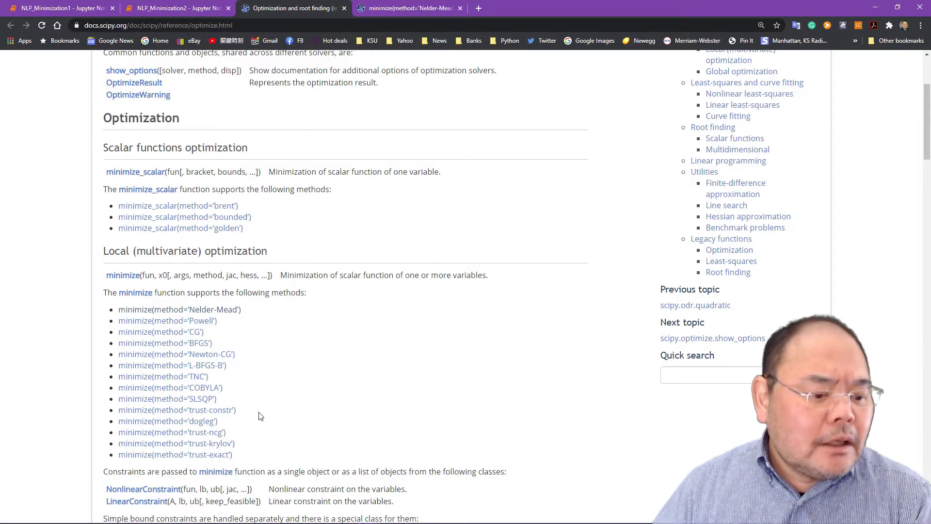
mouse_move(241, 413)
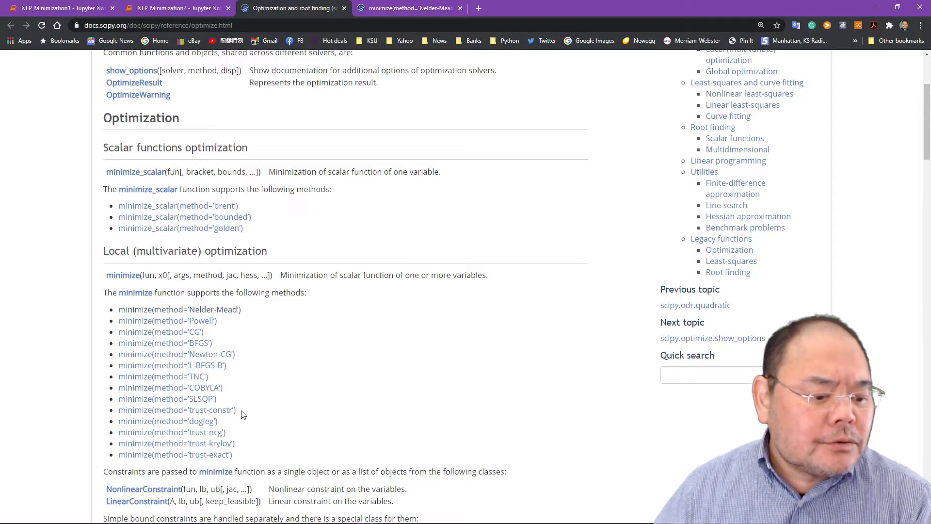
mouse_move(261, 407)
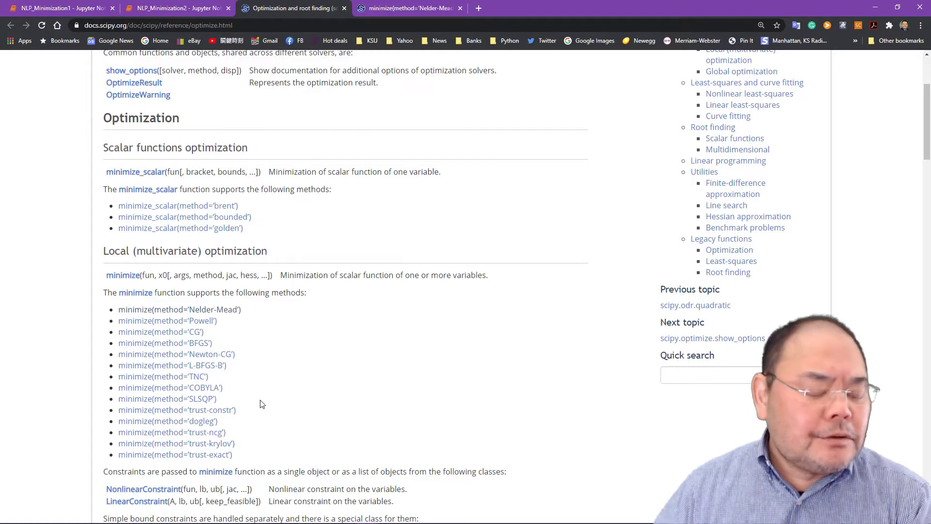
scroll("down", 3)
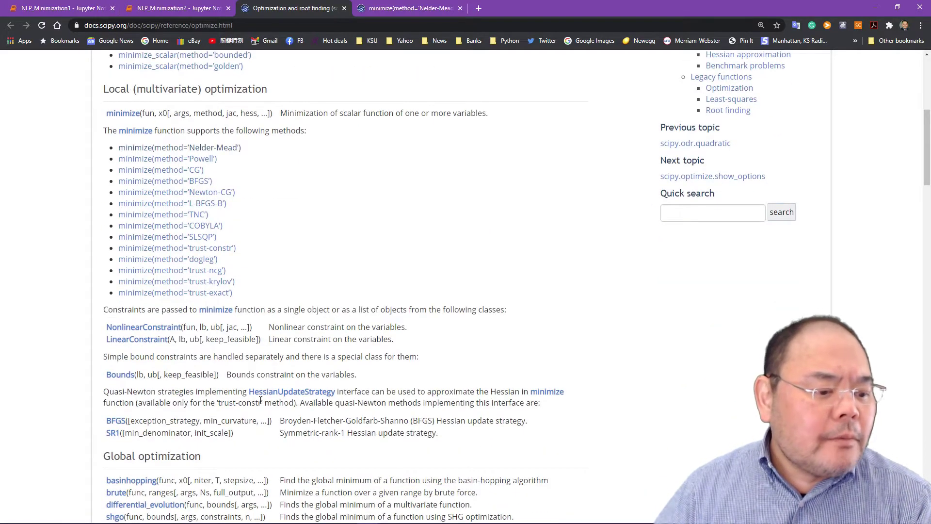
scroll("down", 3)
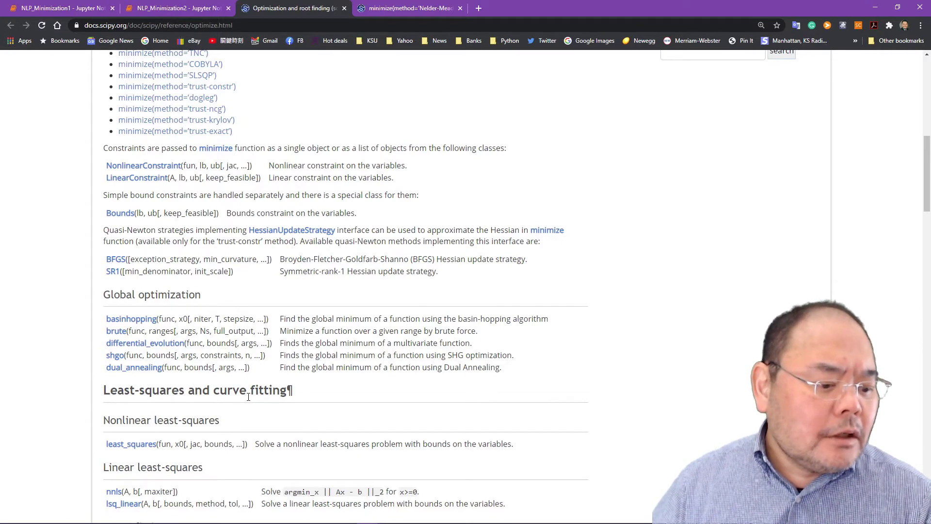
scroll("up", 3)
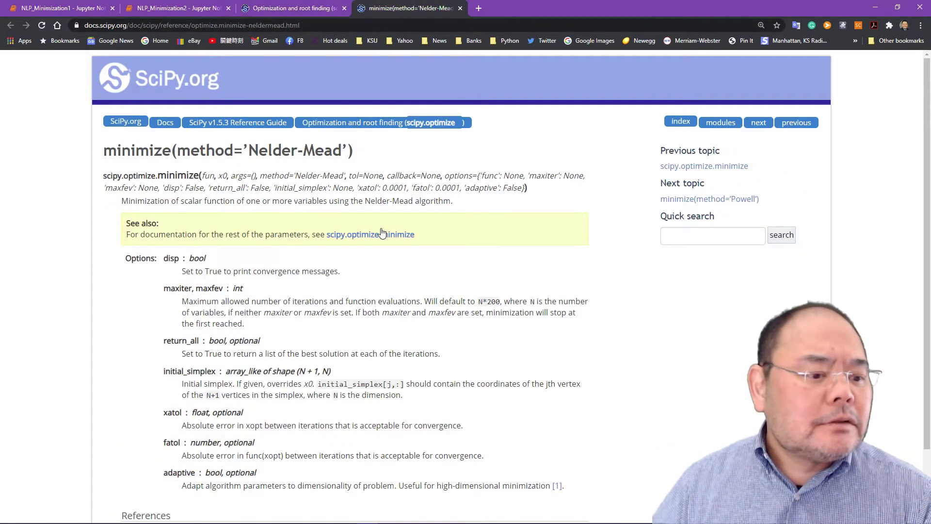
scroll("down", 3)
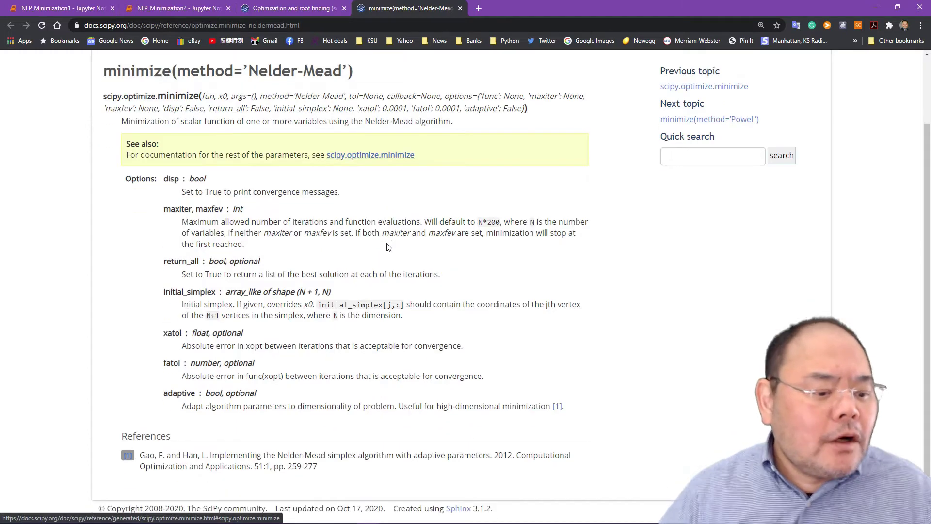
mouse_move(280, 391)
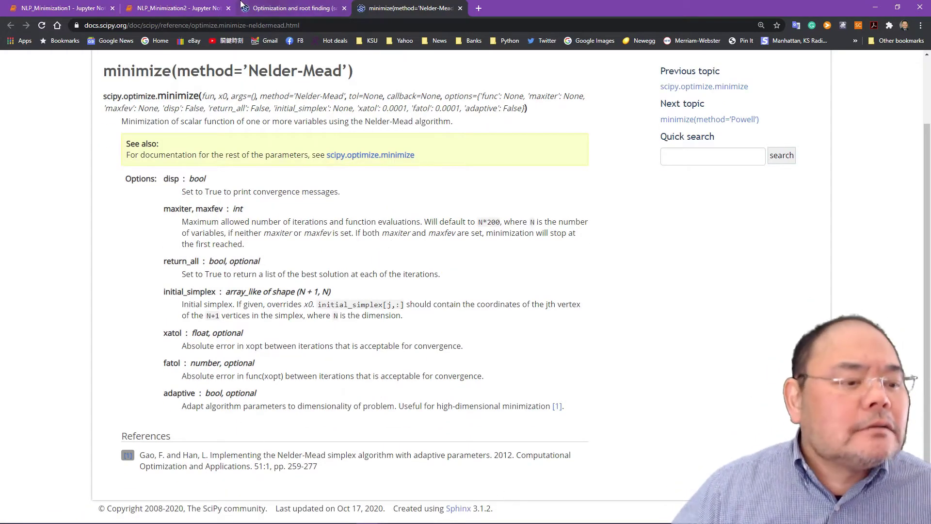
Return to NLP_Minimization2 and scroll to the Rosenbrock surface plot and first code cell.
left_click(175, 8)
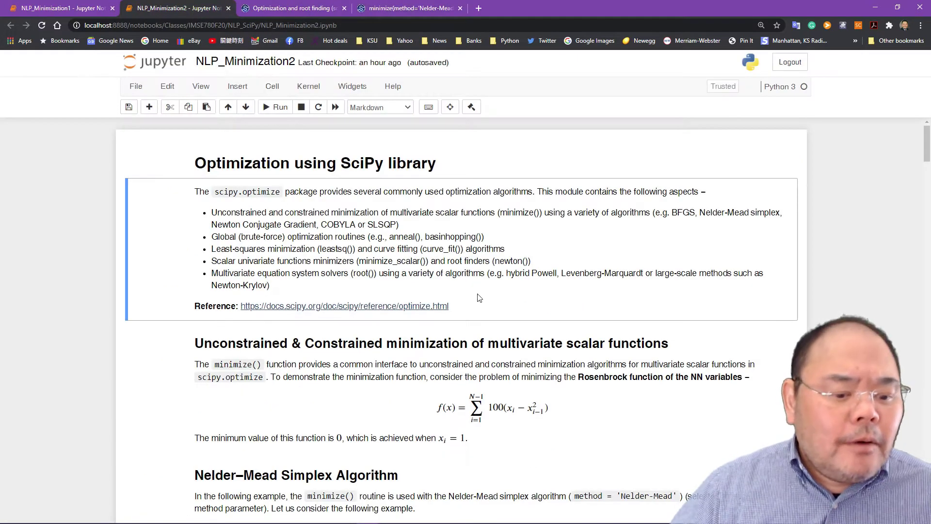
scroll("down", 3)
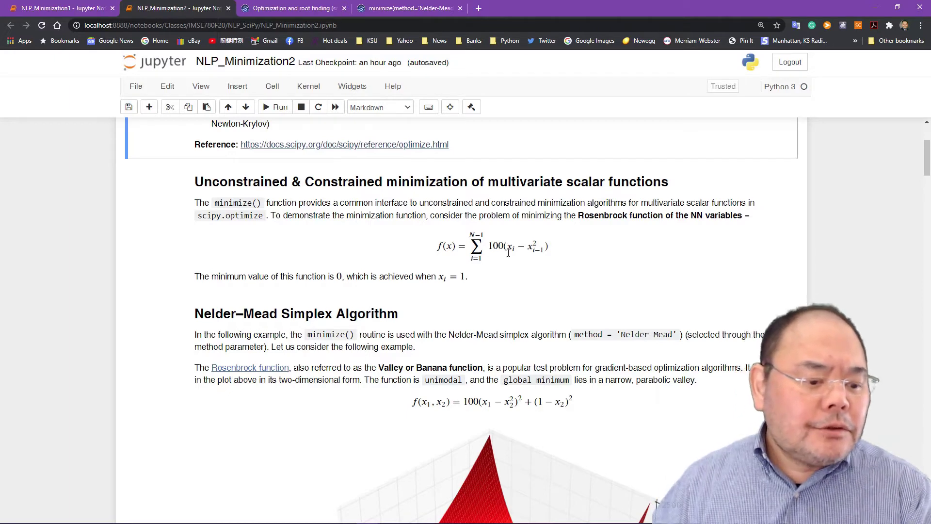
scroll("down", 3)
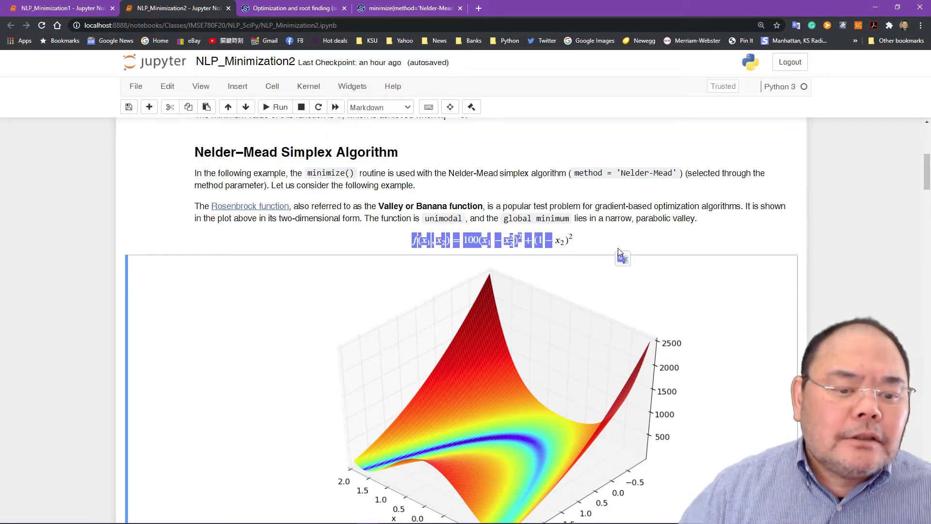
scroll("down", 3)
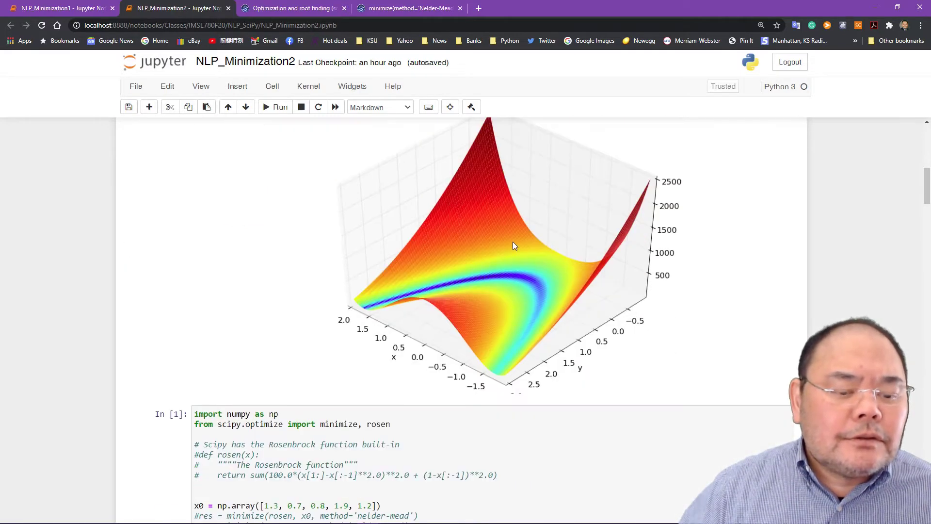
scroll("up", 3)
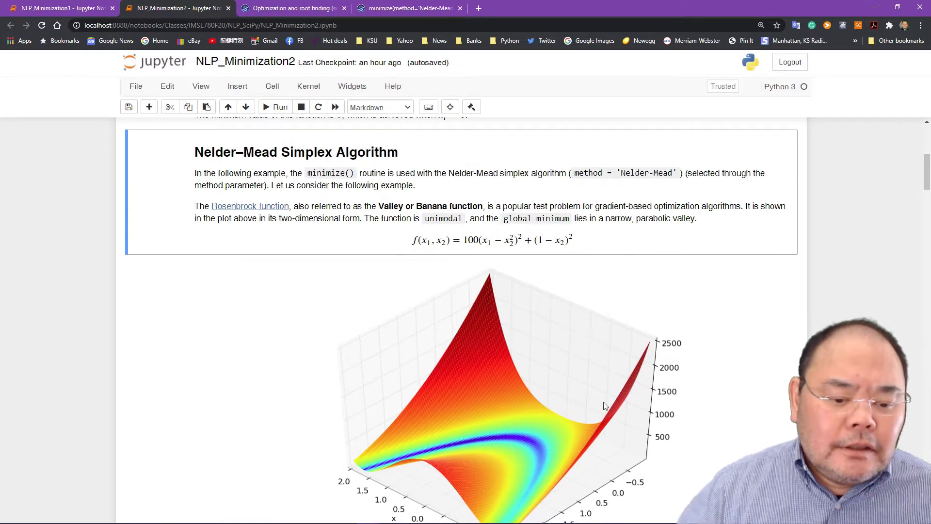
scroll("down", 3)
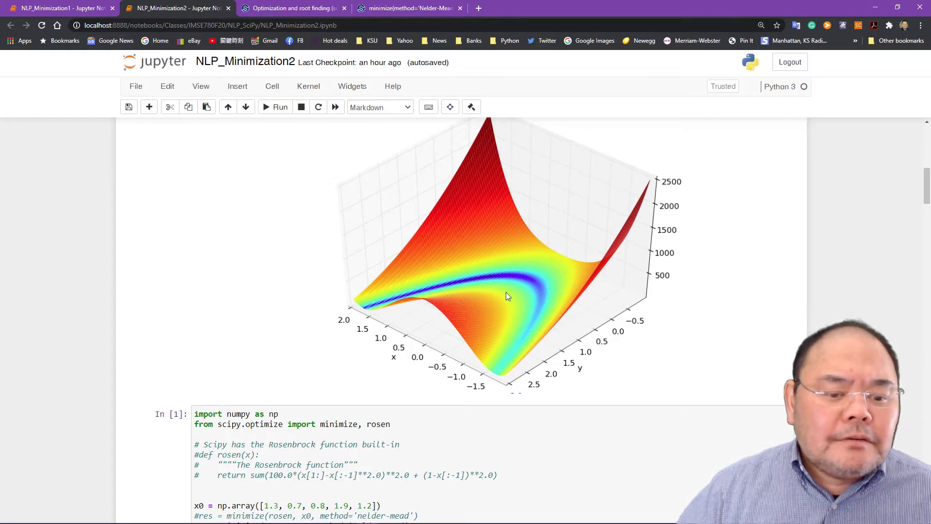
mouse_move(530, 281)
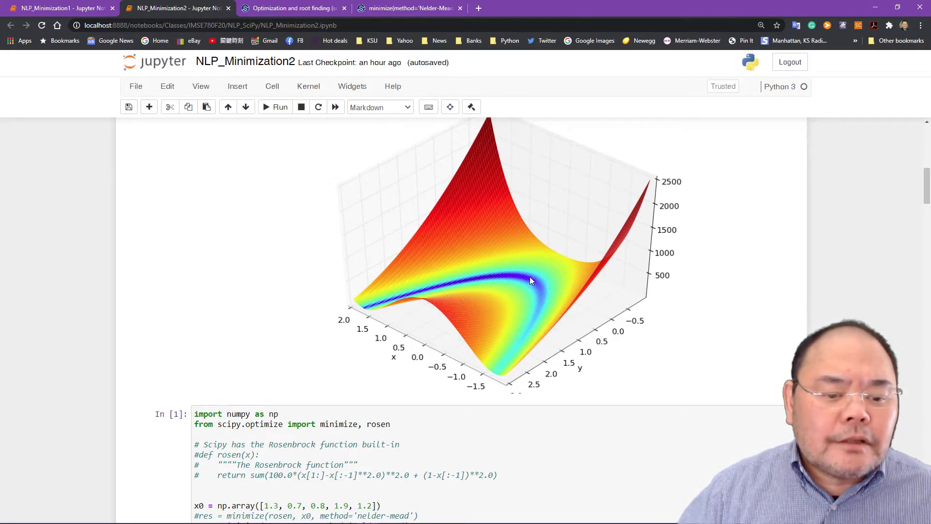
mouse_move(538, 287)
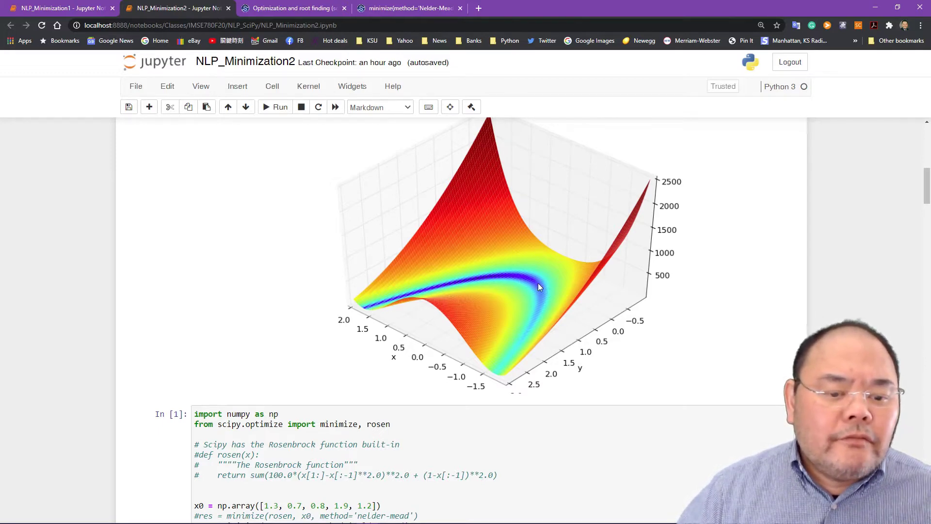
mouse_move(533, 290)
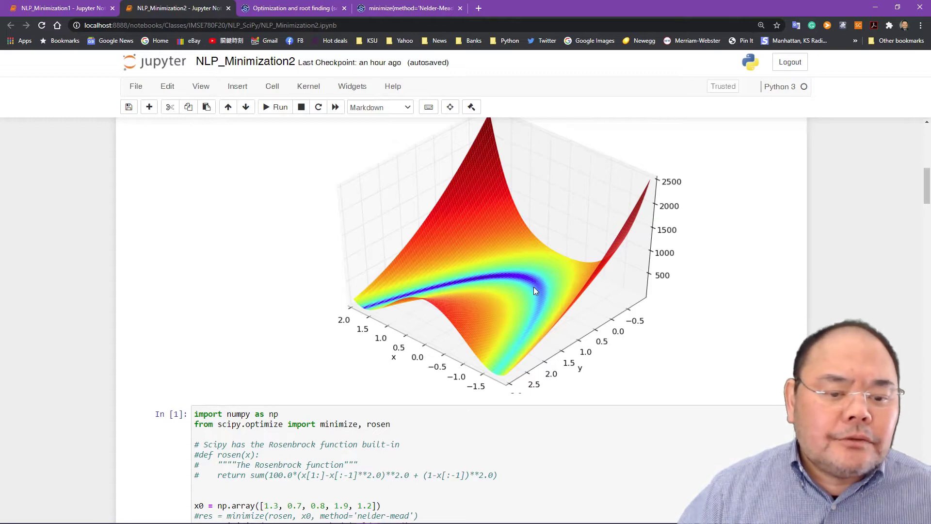
mouse_move(494, 306)
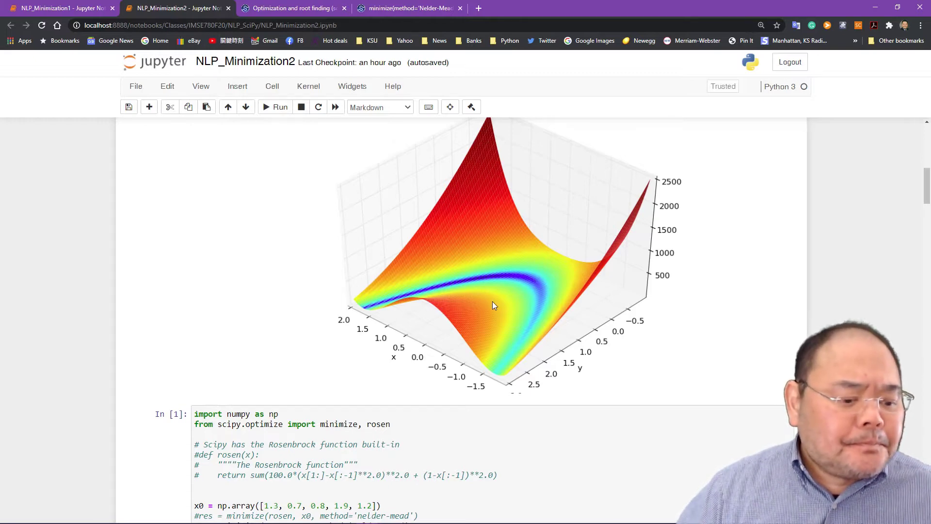
scroll("down", 3)
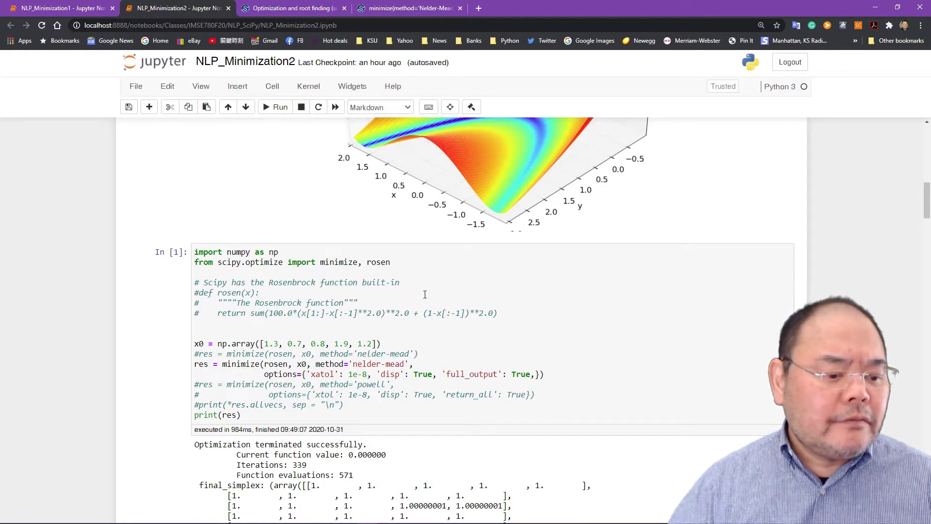
mouse_move(426, 292)
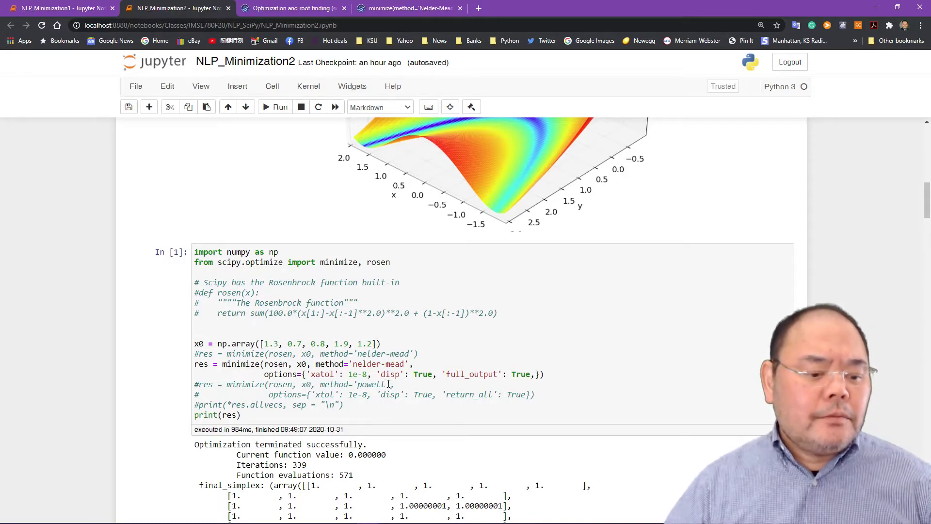
scroll("down", 3)
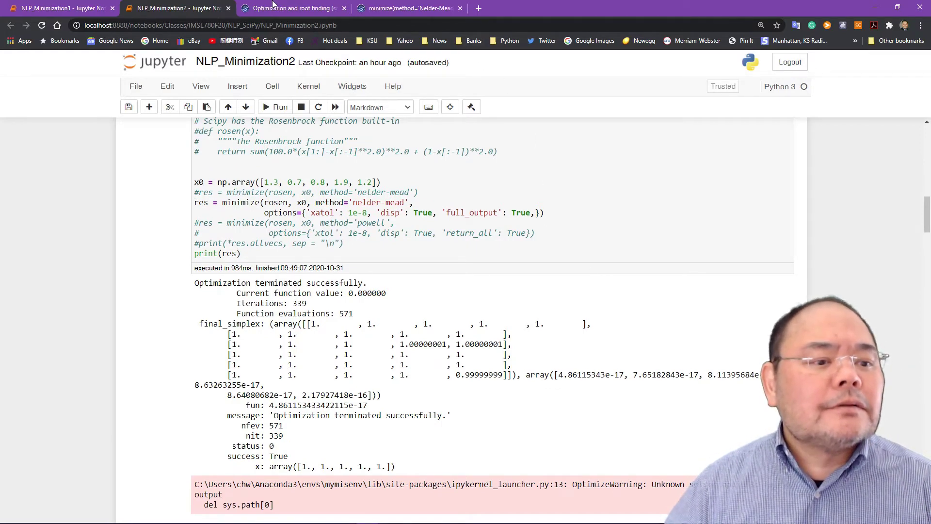
Switch to the 'Optimization and root finding' tab showing the local multivariate minimize methods.
left_click(291, 8)
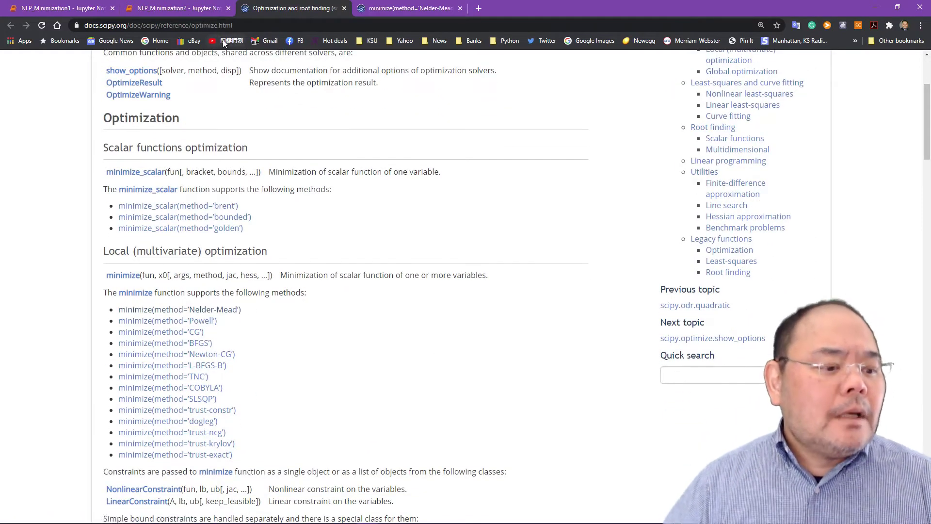
mouse_move(175, 8)
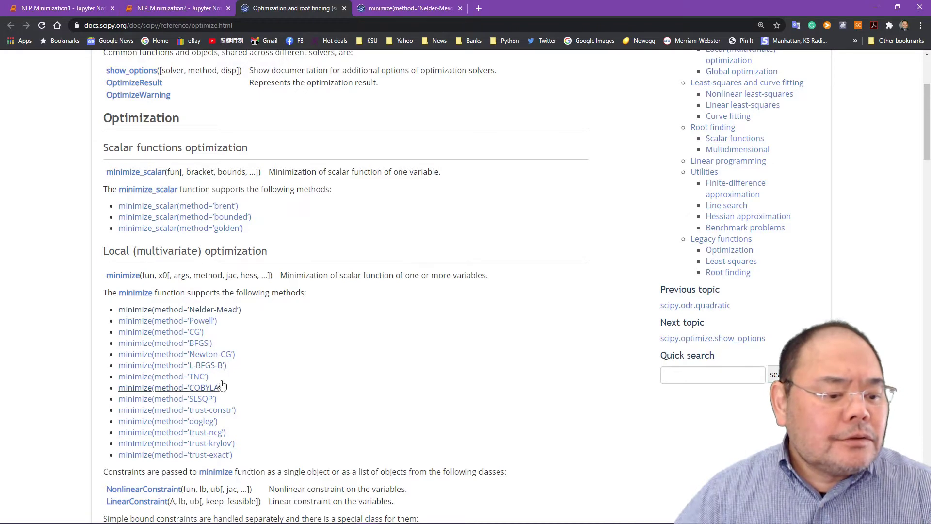
left_click(175, 8)
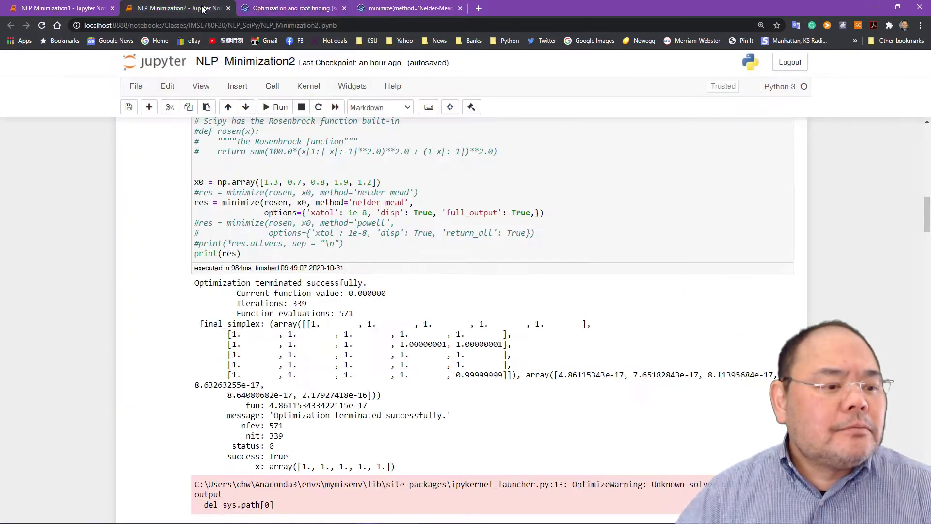
scroll("down", 3)
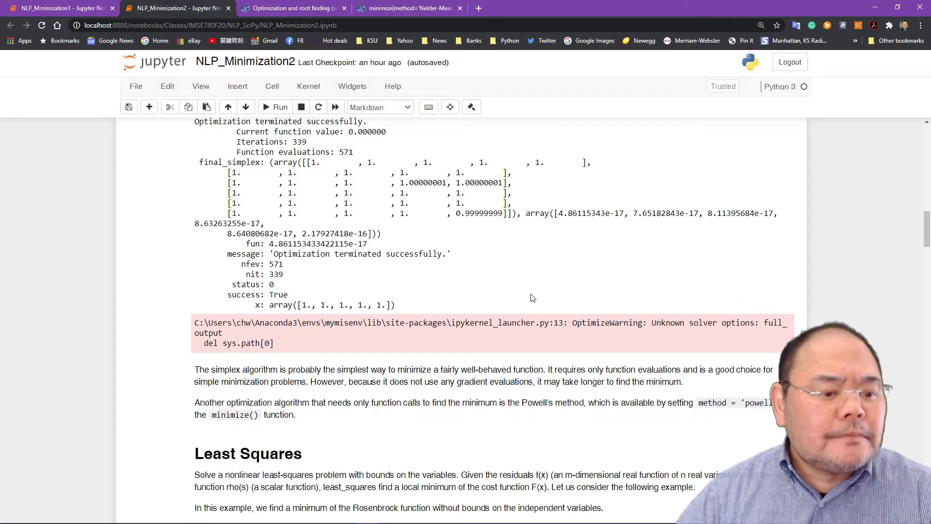
scroll("up", 3)
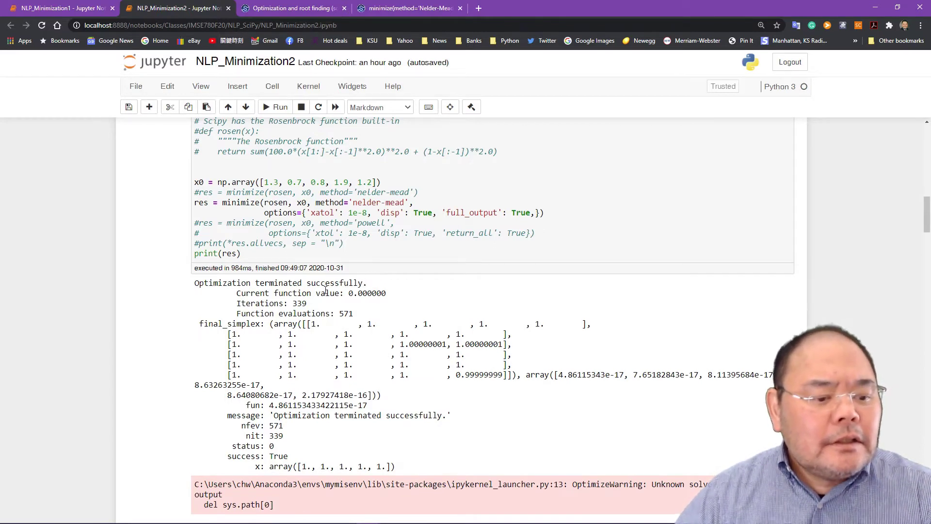
mouse_move(384, 299)
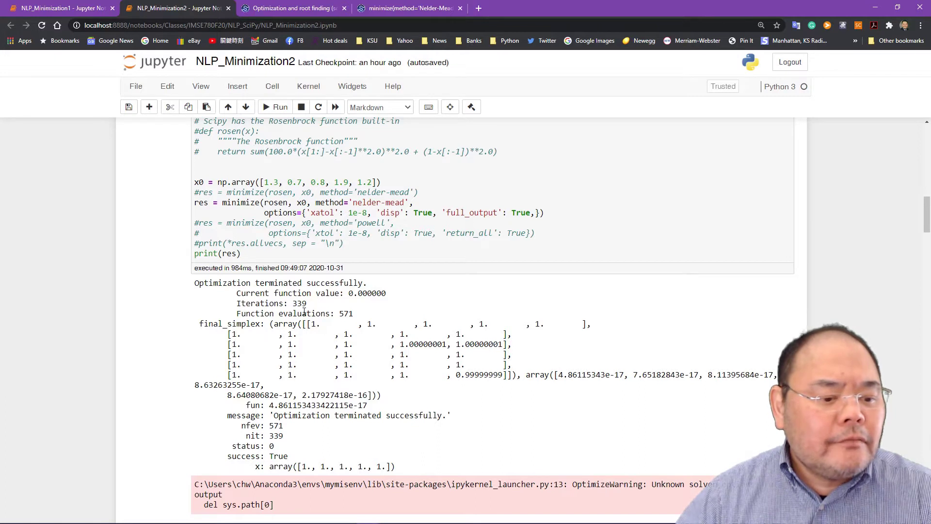
mouse_move(341, 313)
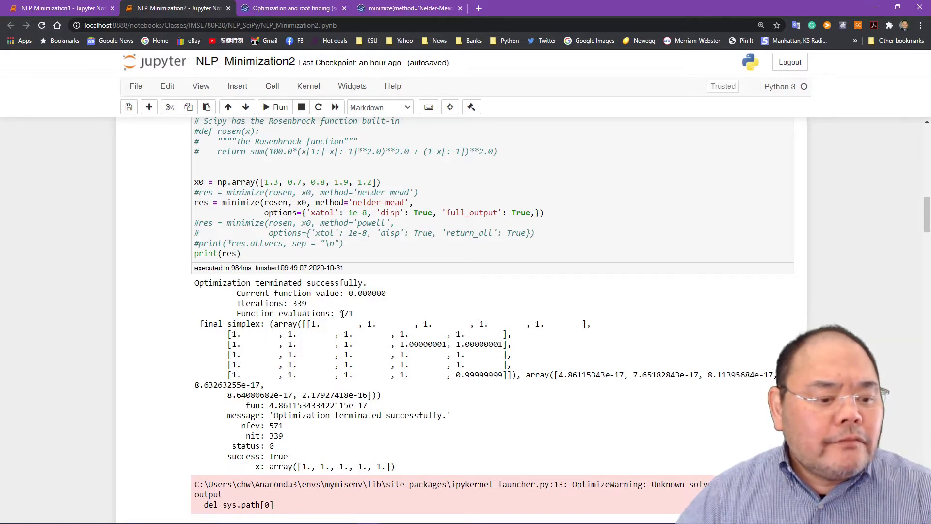
mouse_move(356, 315)
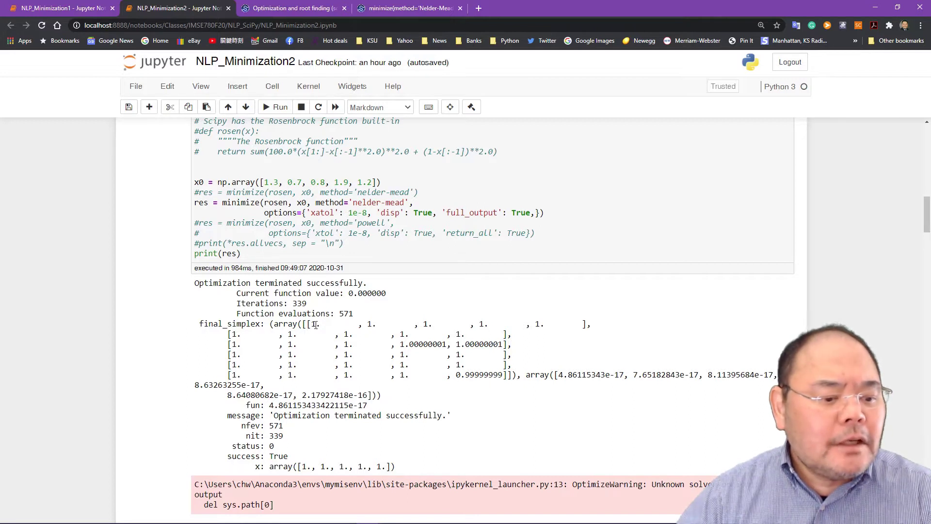
mouse_move(642, 378)
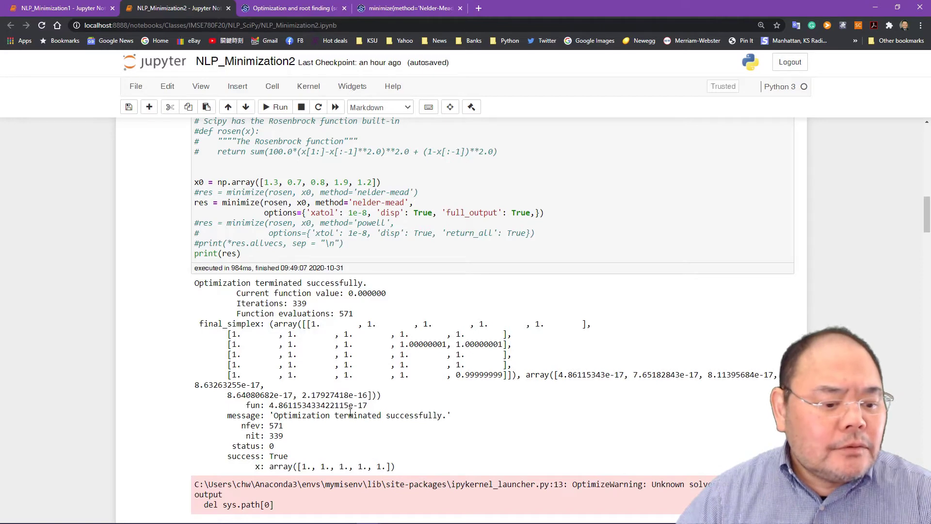
scroll("down", 3)
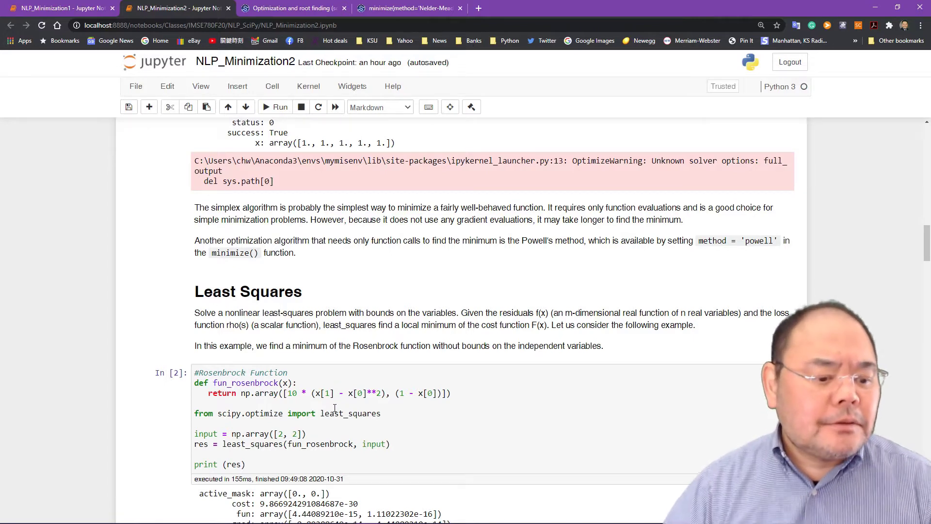
scroll("down", 3)
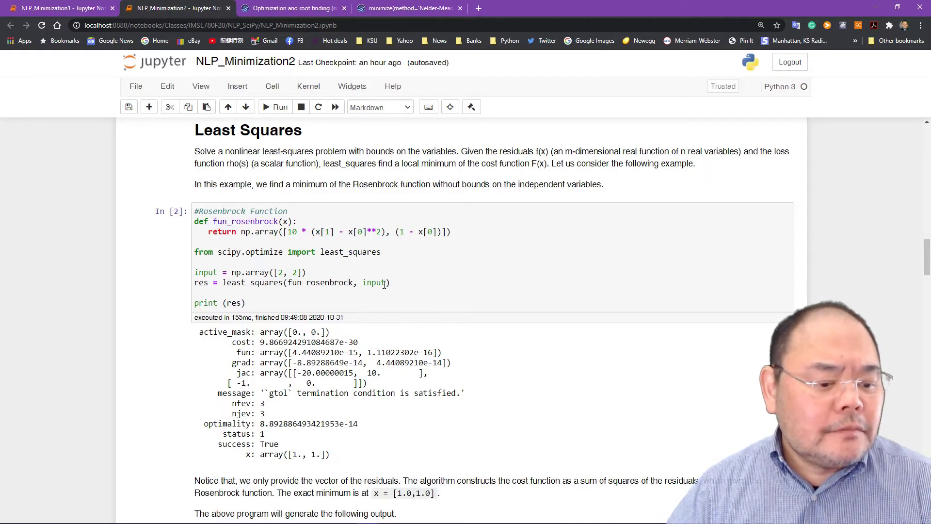
scroll("down", 3)
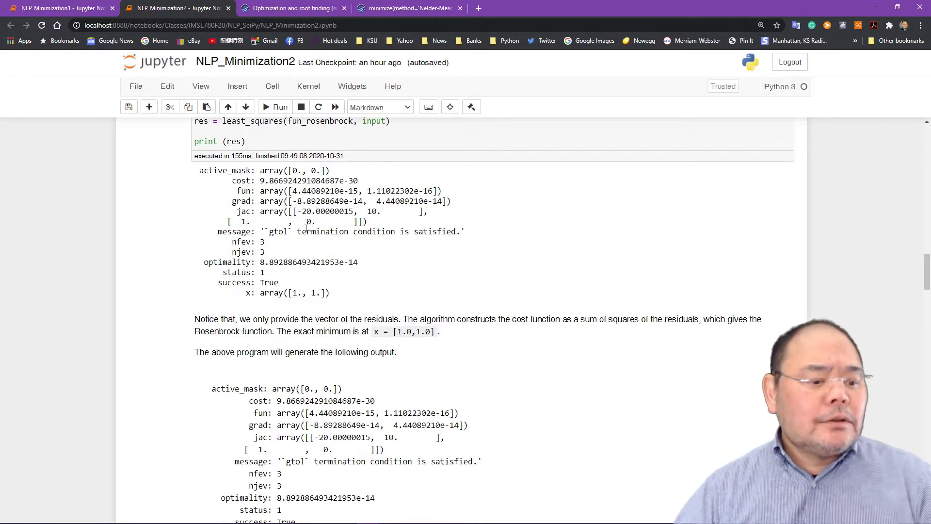
mouse_move(267, 265)
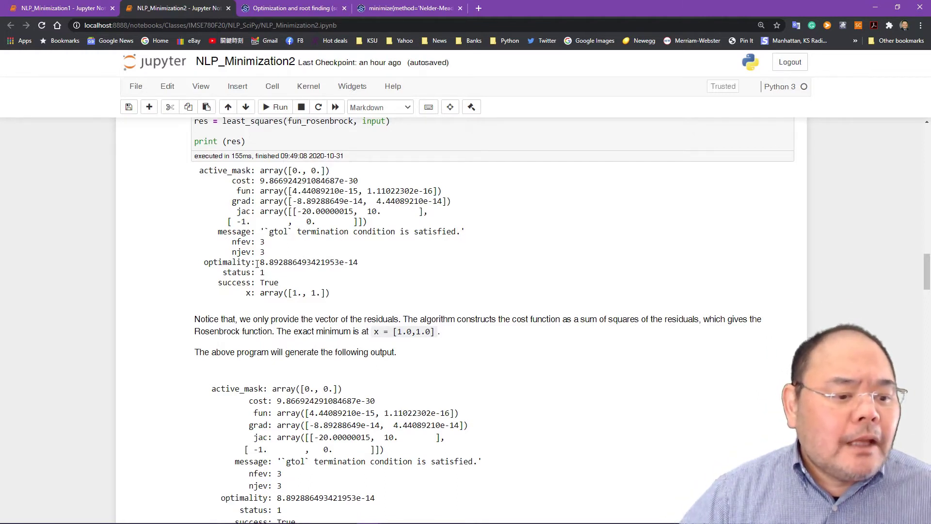
double_click(307, 262)
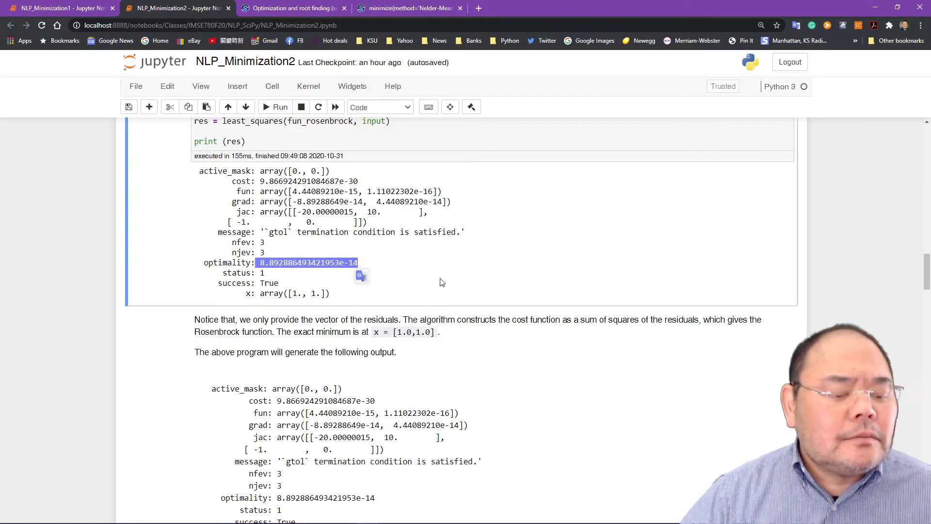
mouse_move(429, 264)
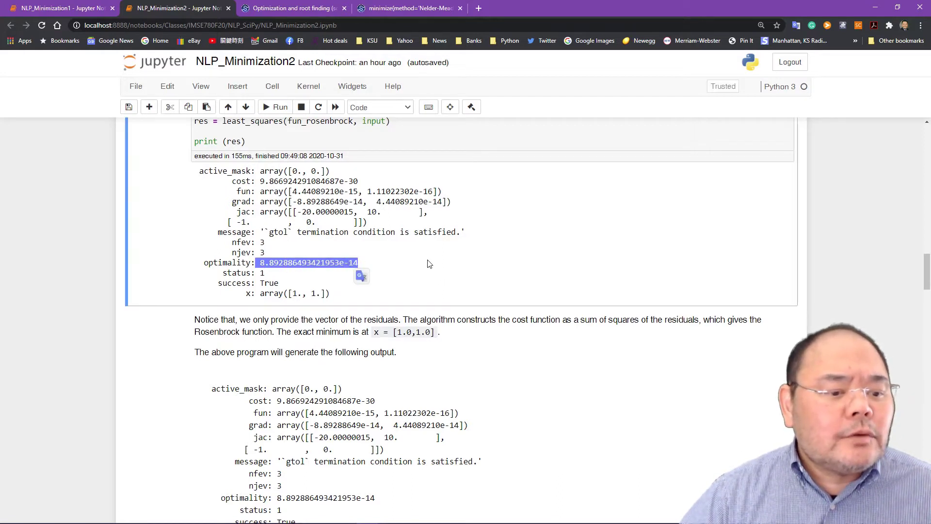
mouse_move(401, 252)
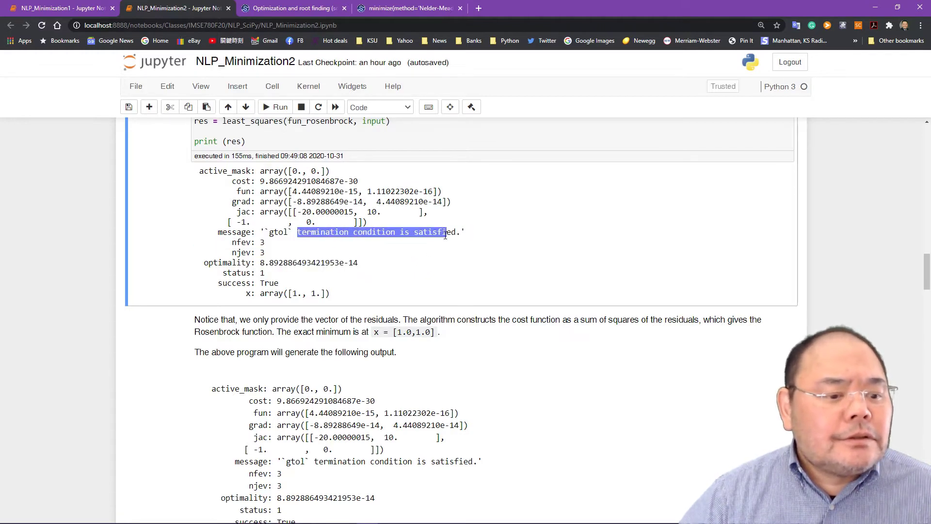
scroll("down", 3)
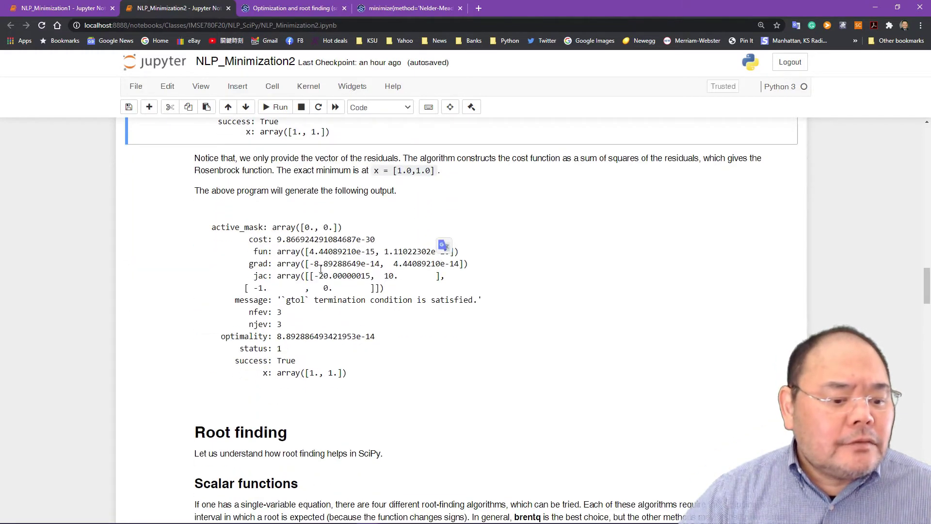
mouse_move(305, 330)
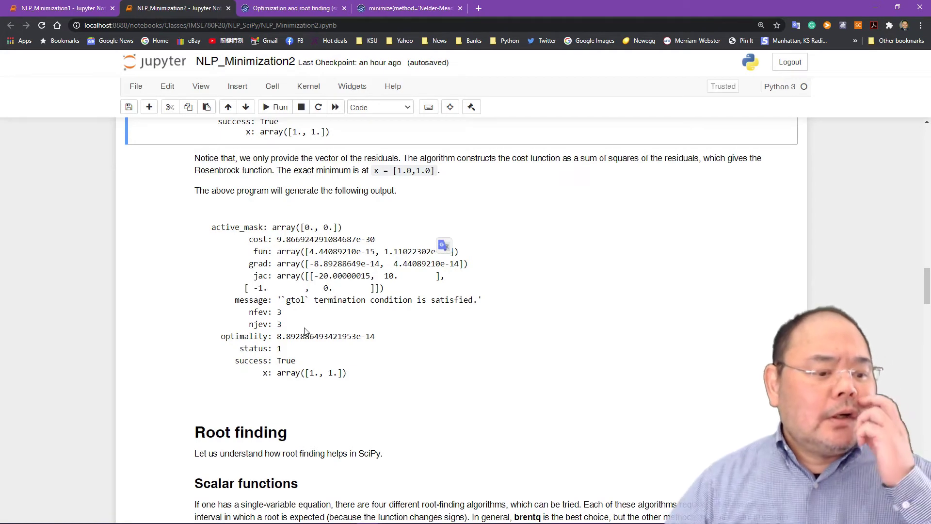
mouse_move(302, 283)
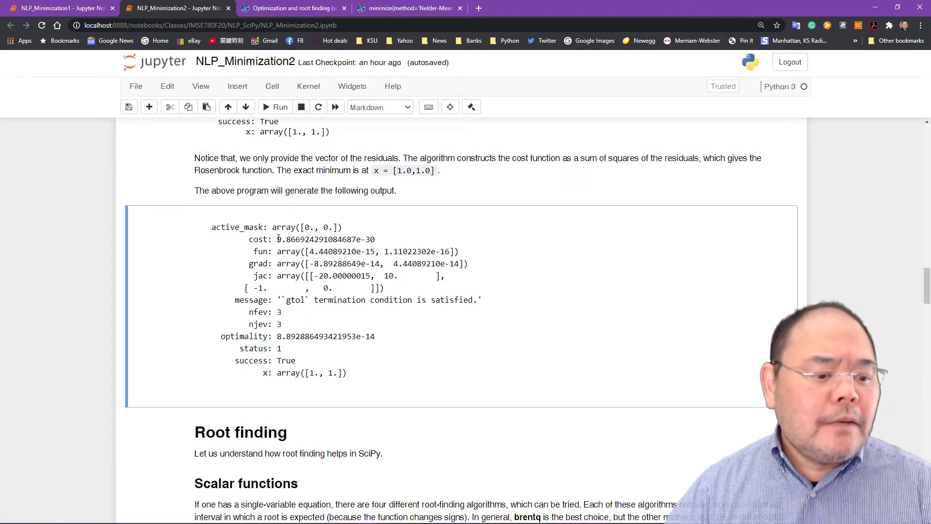
double_click(325, 239)
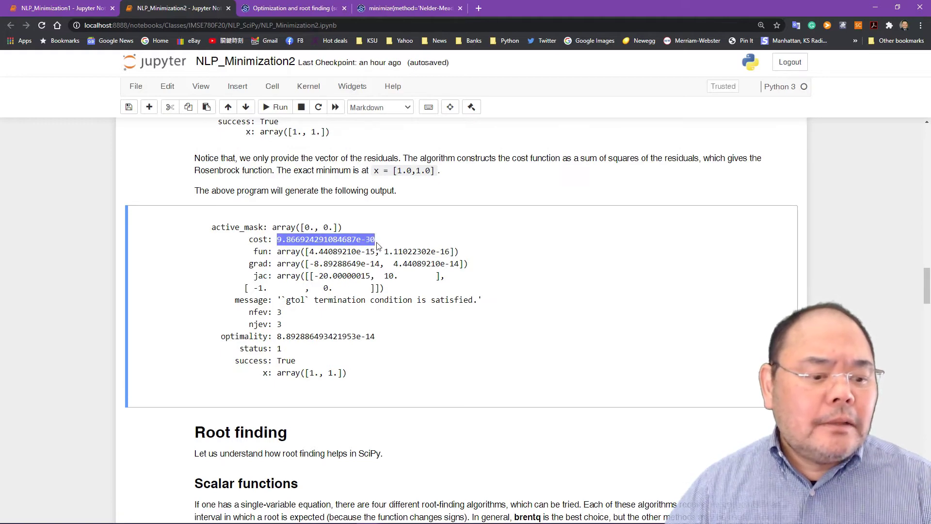
mouse_move(420, 291)
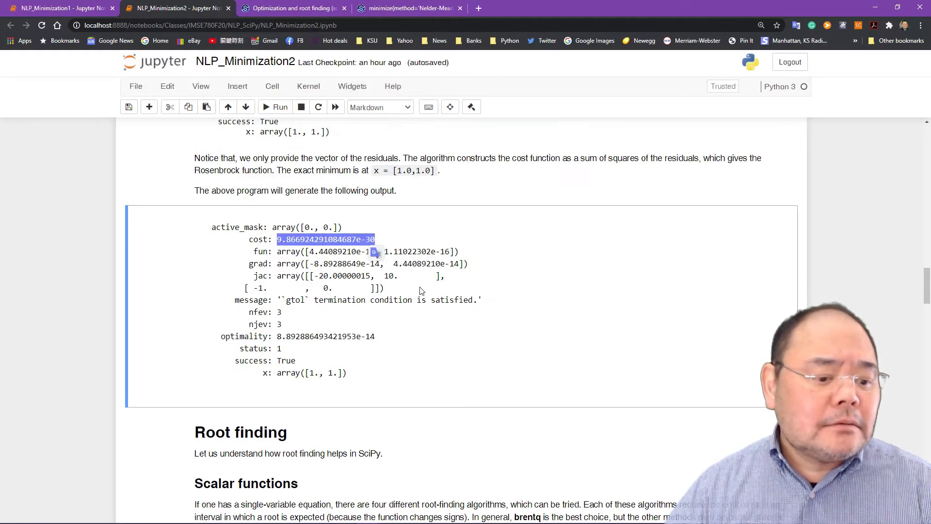
scroll("down", 3)
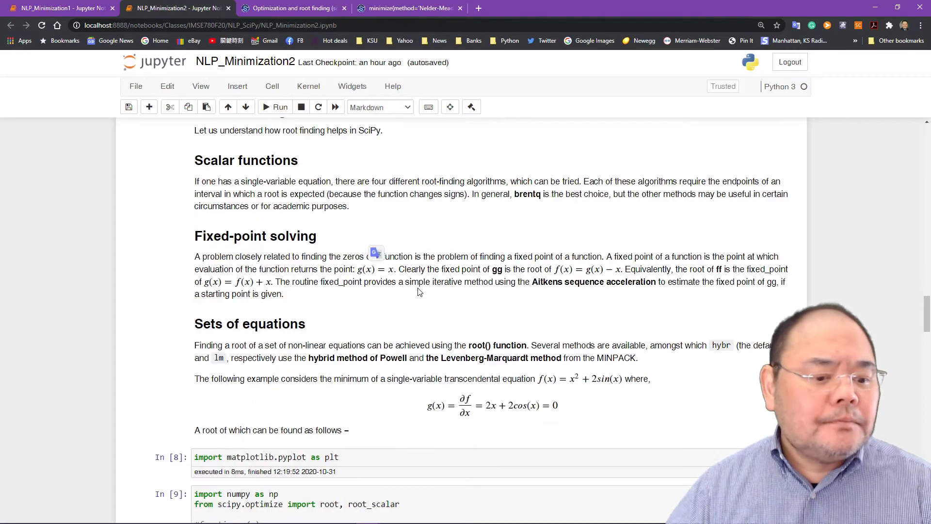
scroll("up", 3)
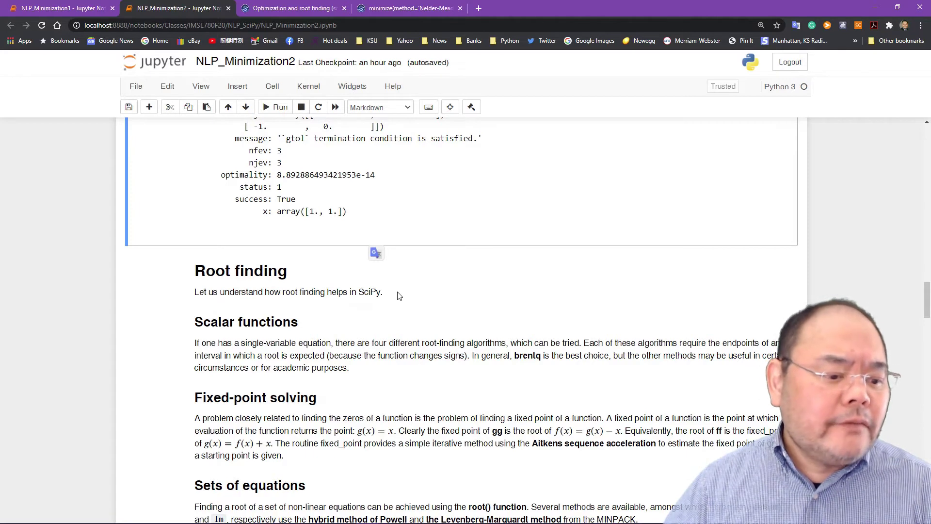
mouse_move(407, 291)
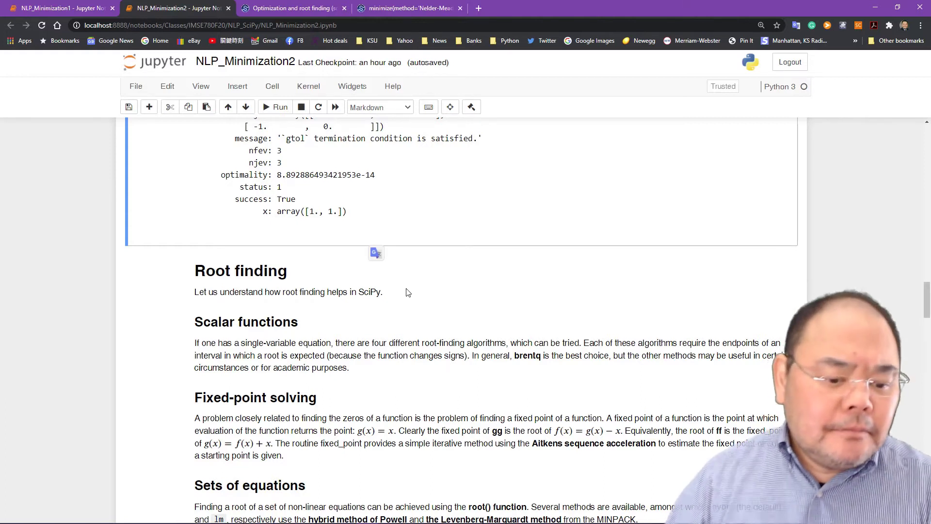
scroll("down", 3)
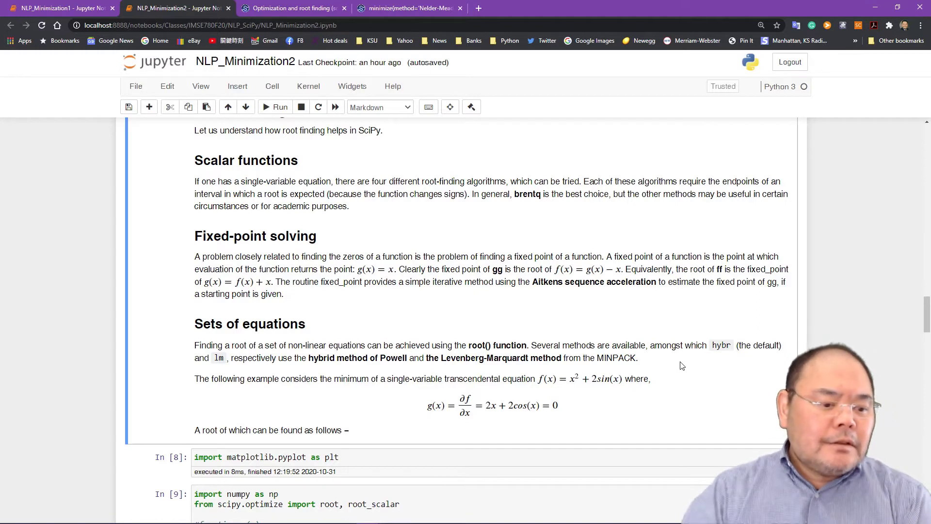
Re-run the matplotlib import and gfunc/gprime definition cells as In [1] and In [2].
scroll("down", 3)
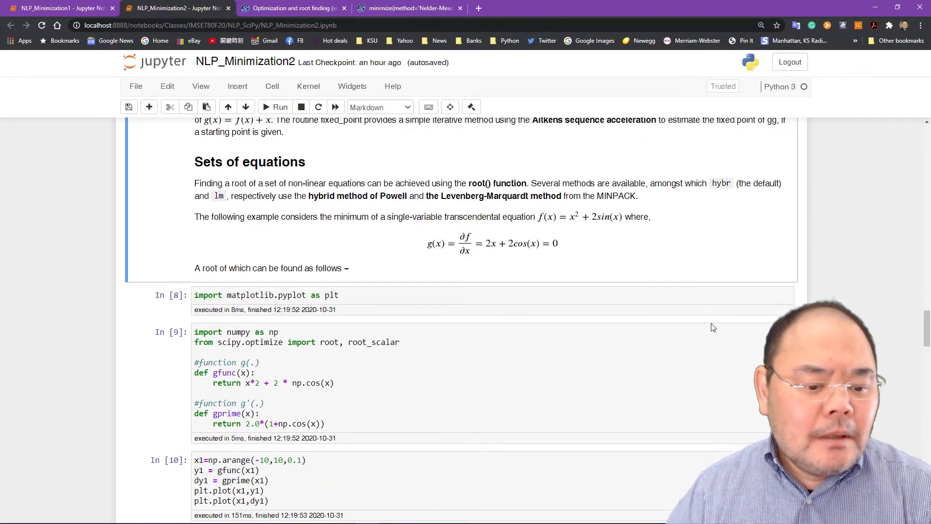
scroll("down", 3)
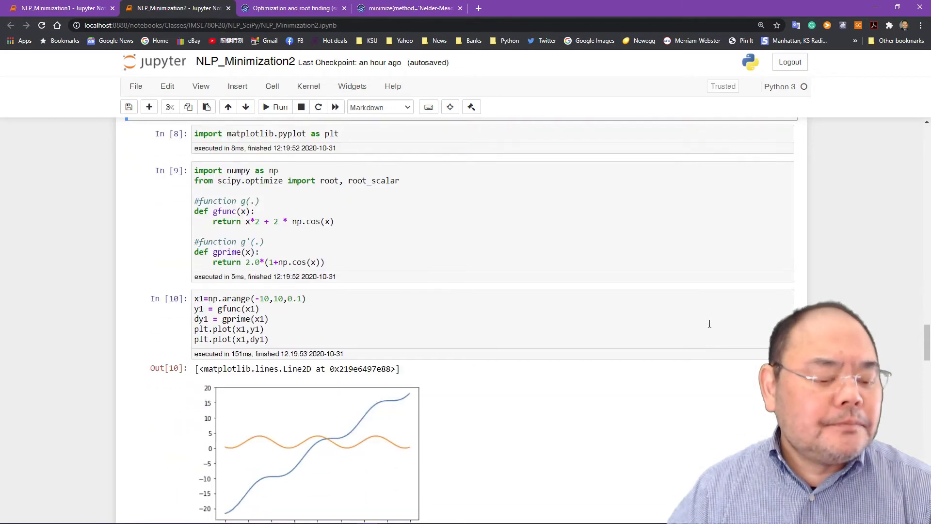
mouse_move(373, 136)
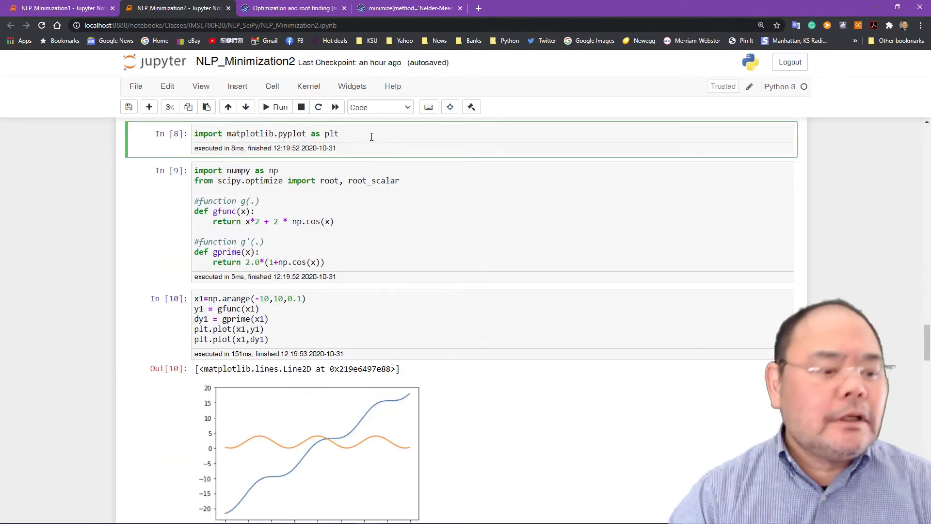
left_click(280, 106)
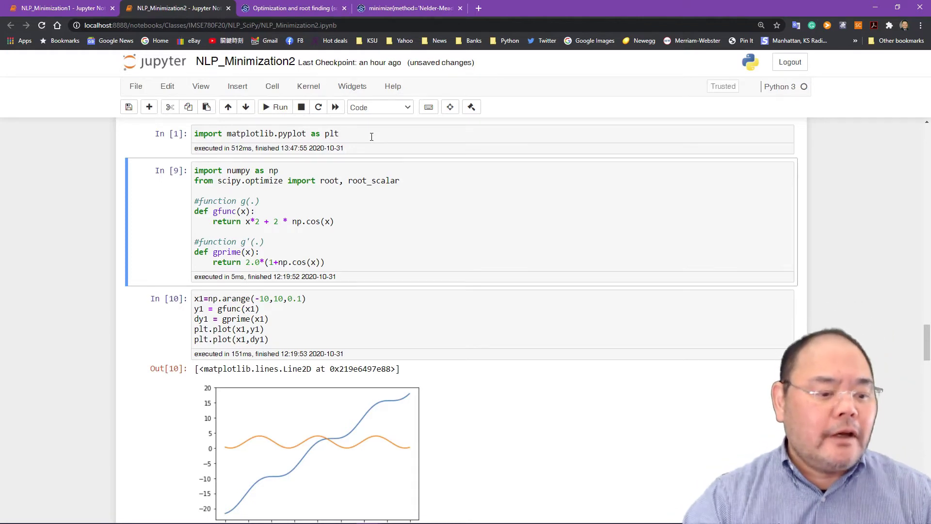
left_click(278, 107)
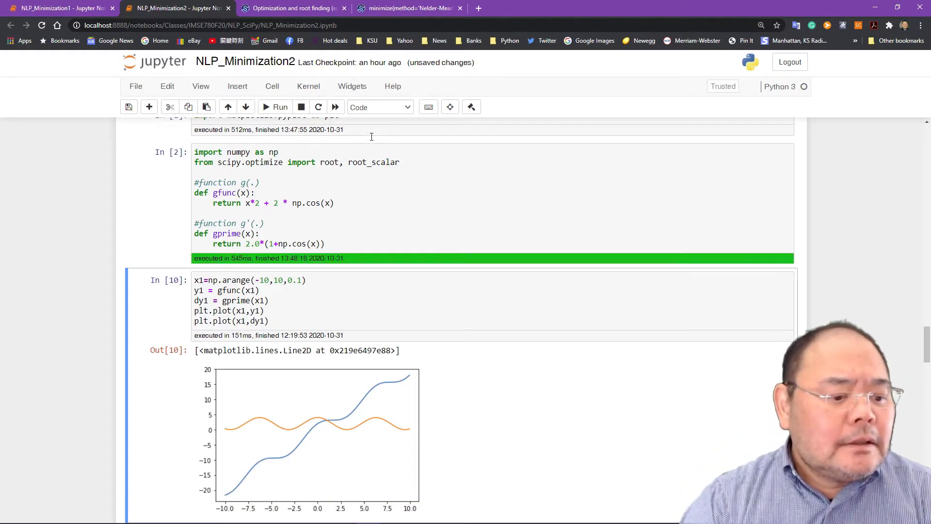
scroll("down", 3)
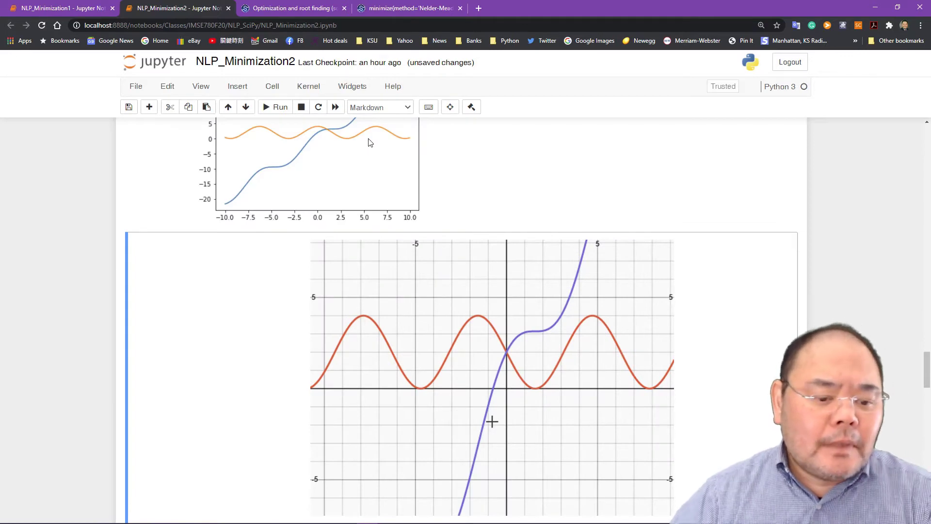
mouse_move(380, 245)
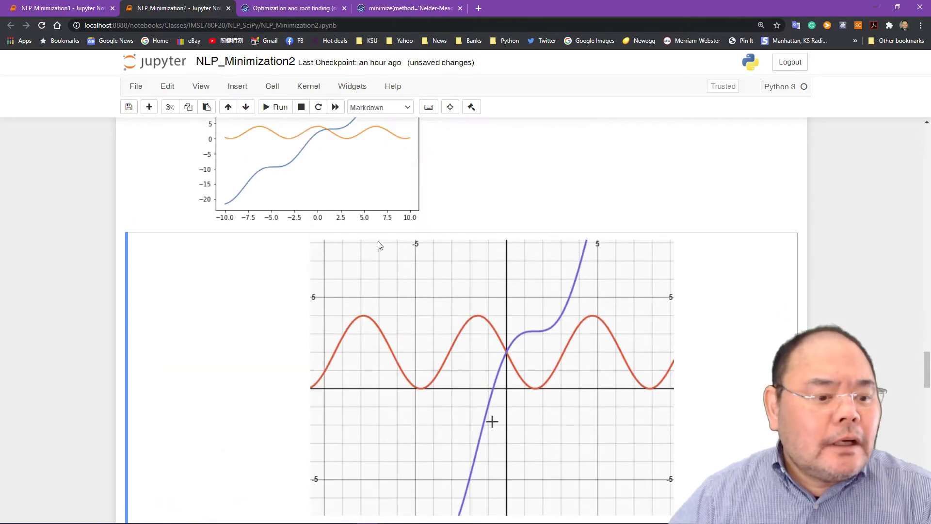
scroll("up", 3)
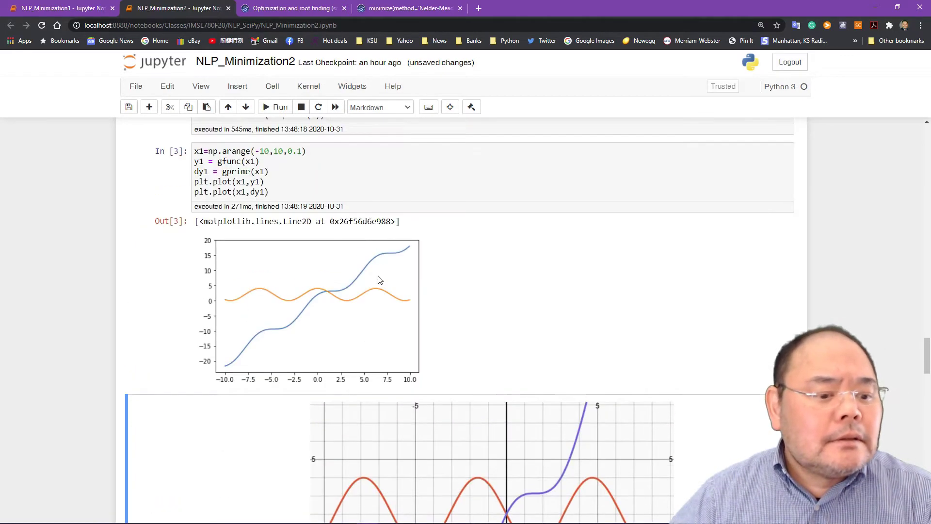
mouse_move(315, 291)
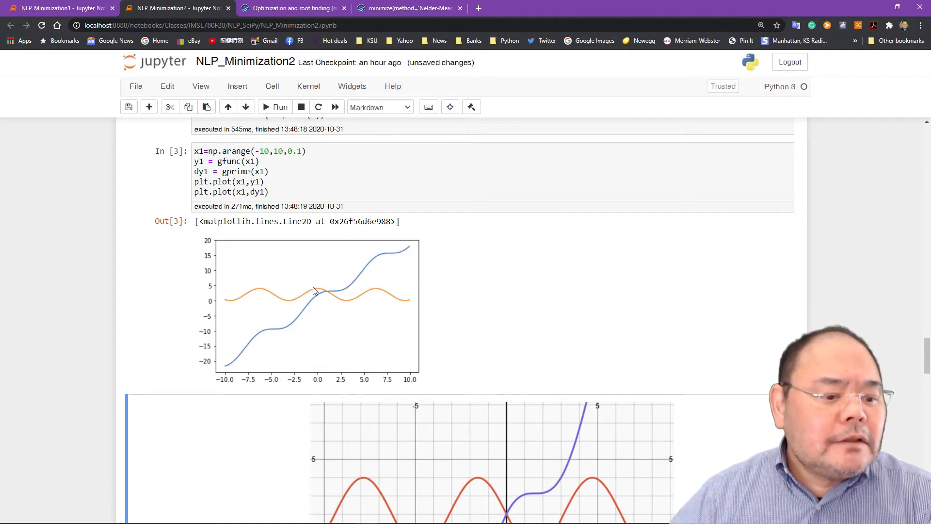
mouse_move(302, 299)
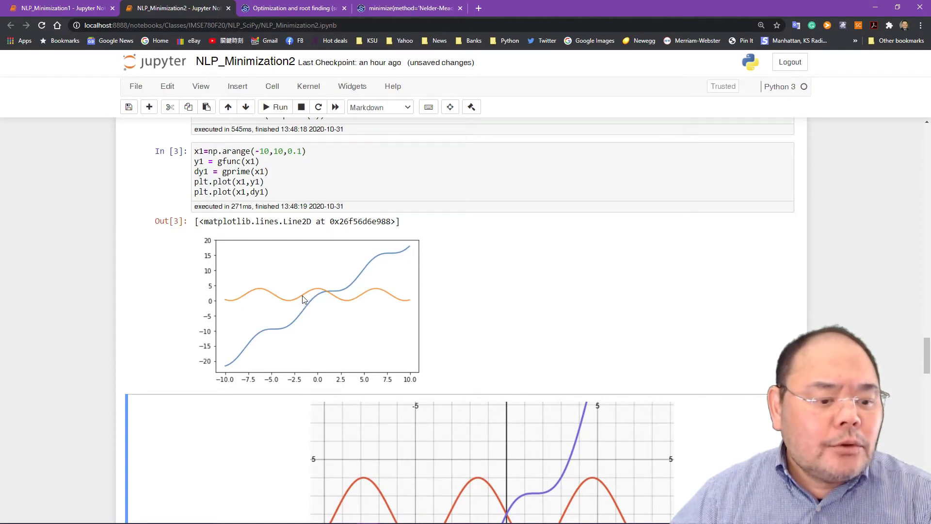
mouse_move(424, 306)
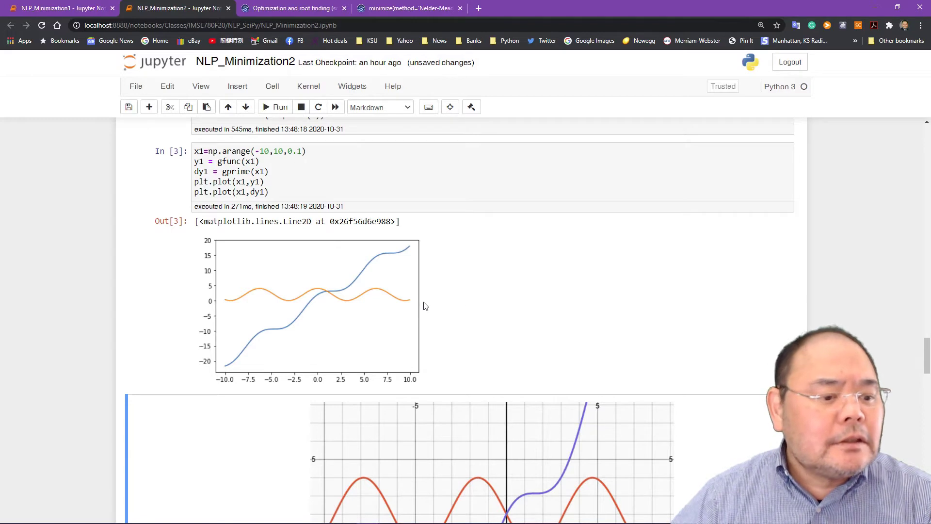
mouse_move(481, 311)
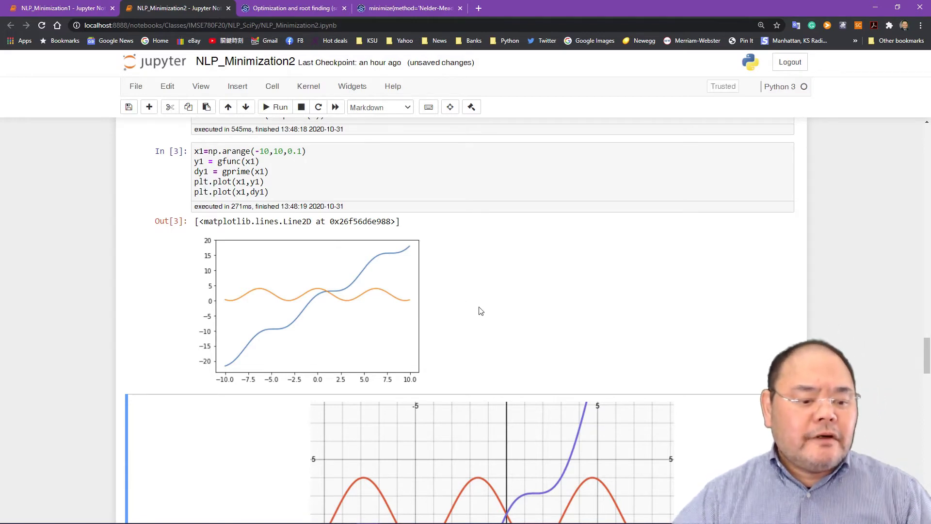
scroll("down", 3)
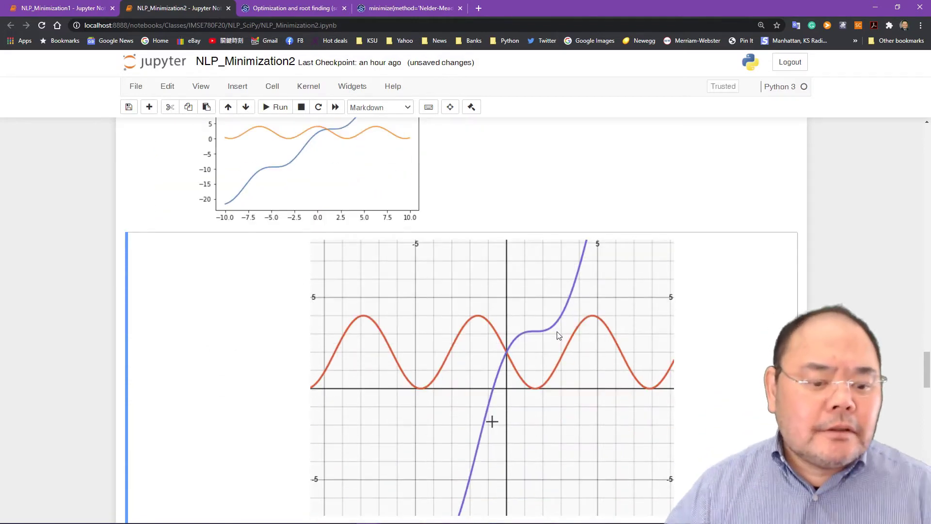
scroll("down", 3)
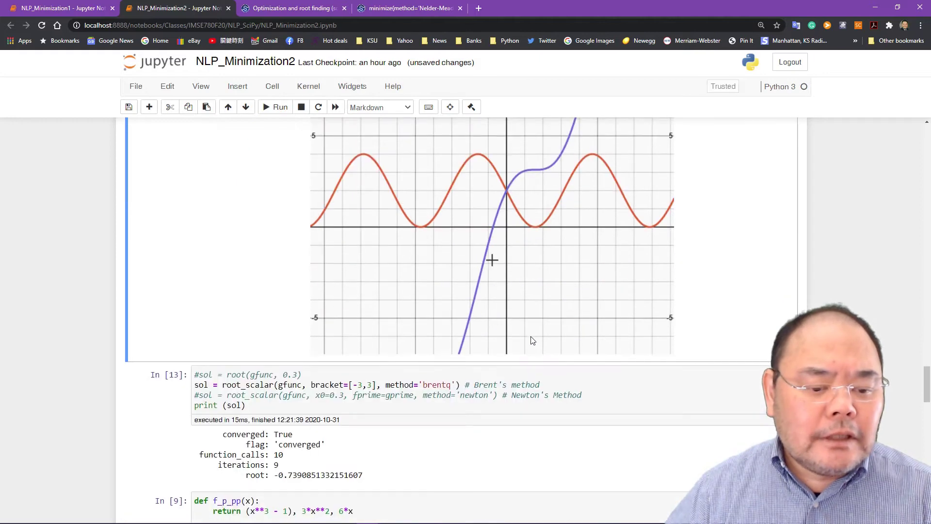
mouse_move(494, 232)
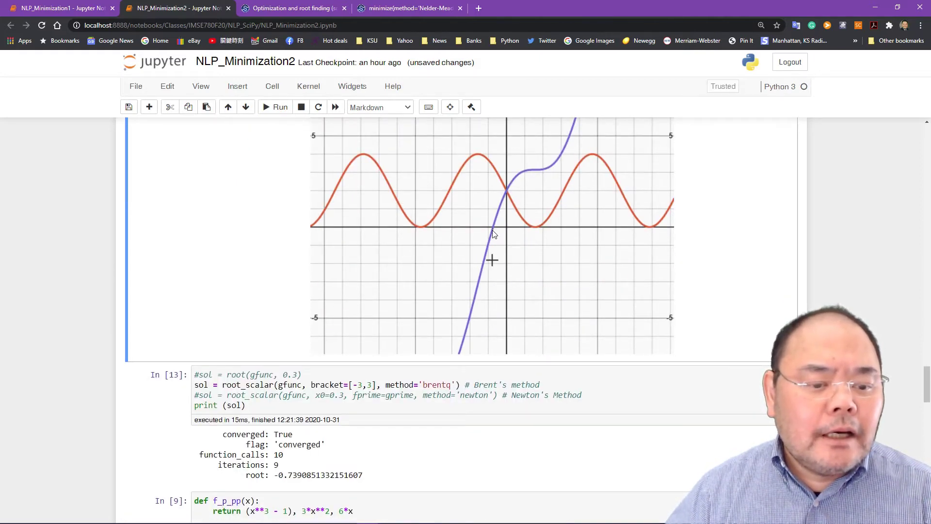
mouse_move(491, 230)
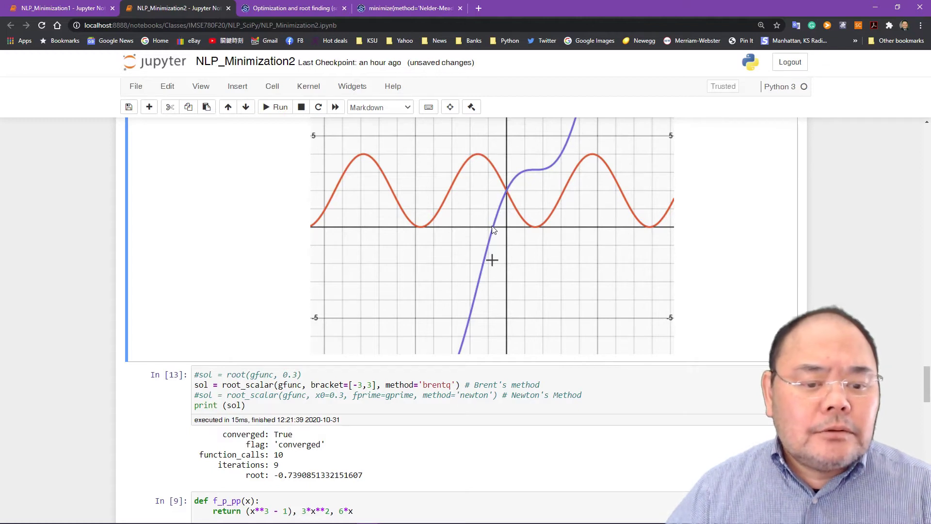
mouse_move(496, 234)
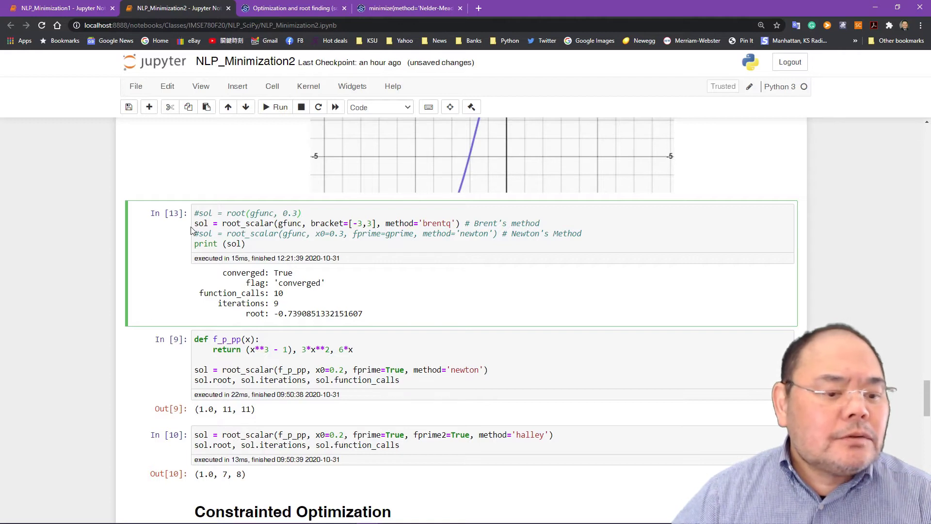
mouse_move(383, 263)
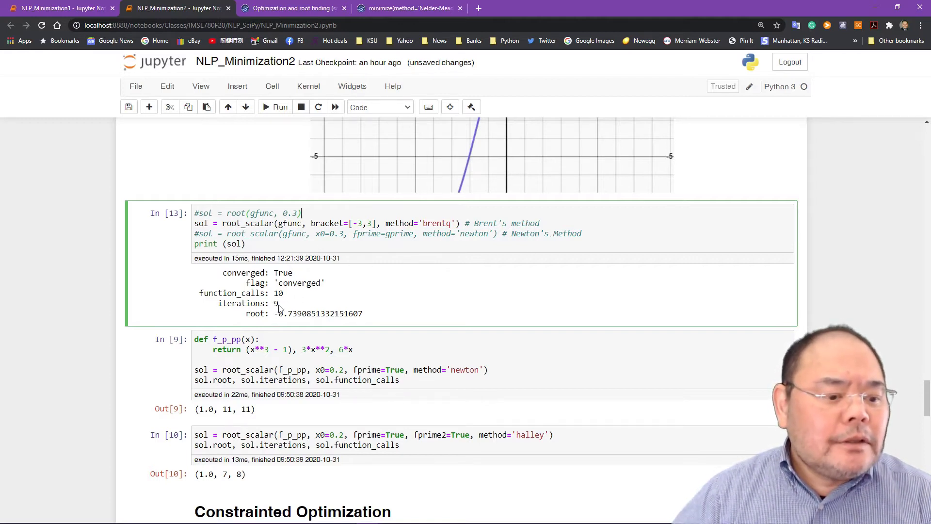
mouse_move(442, 223)
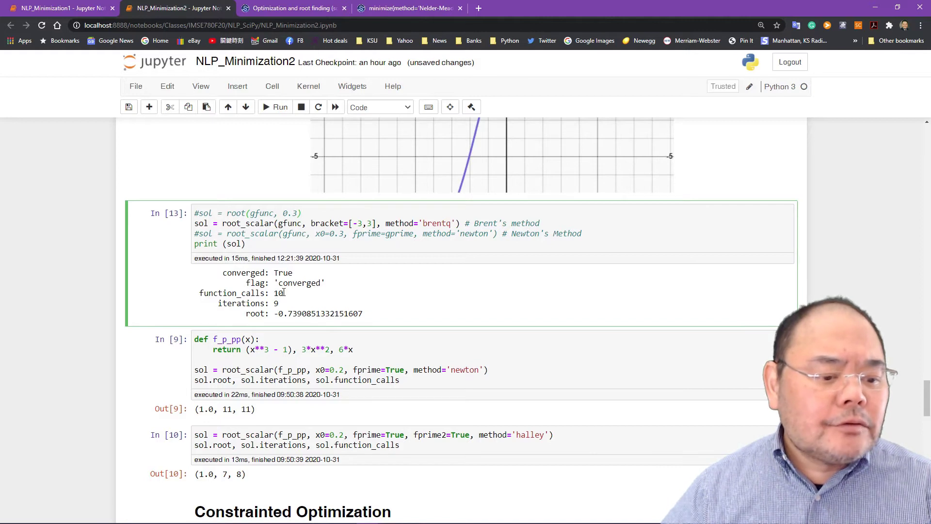
key("ctrl+s")
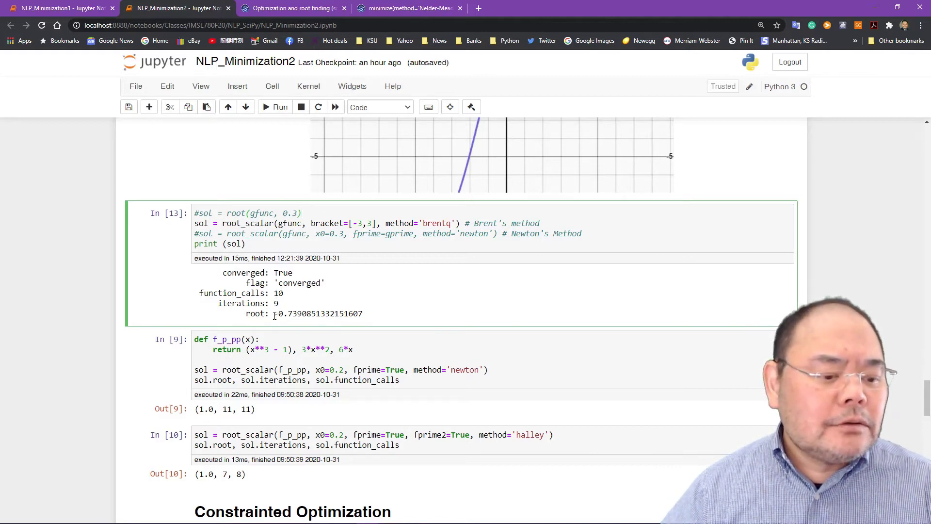
left_click(301, 212)
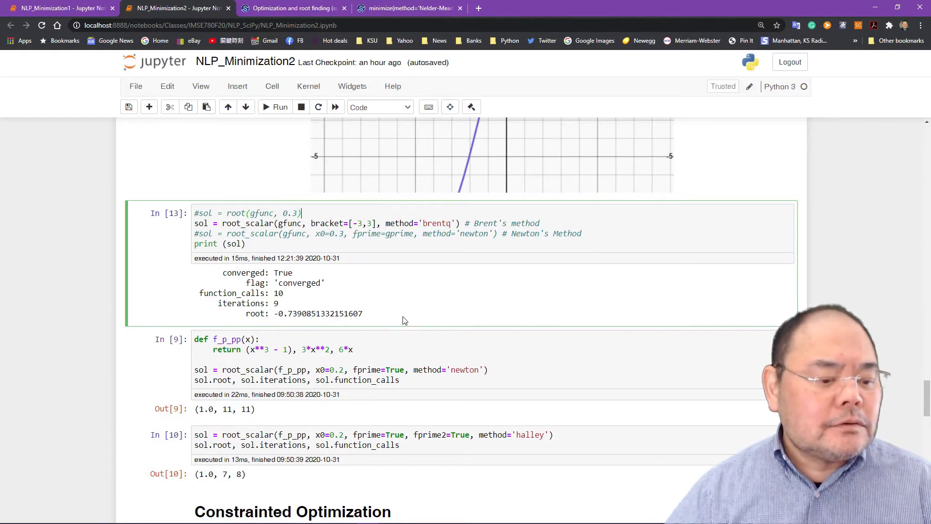
scroll("down", 3)
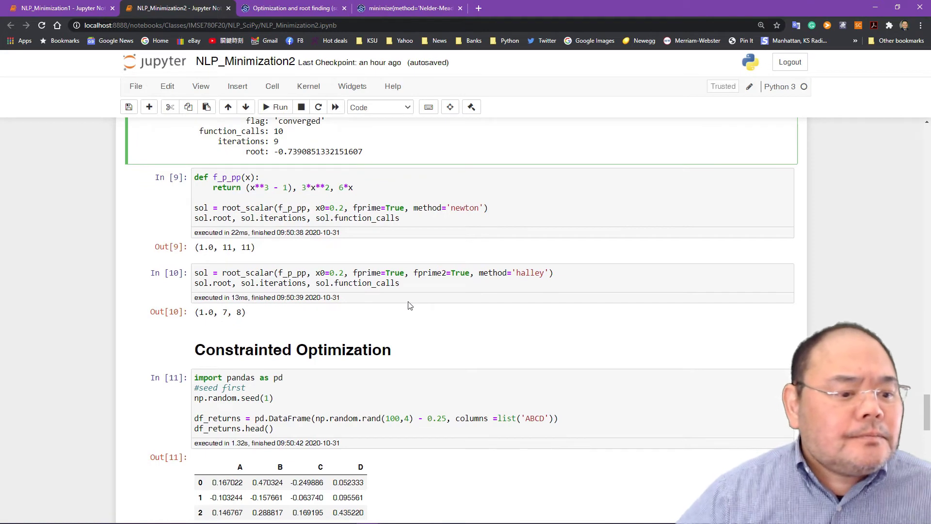
mouse_move(369, 197)
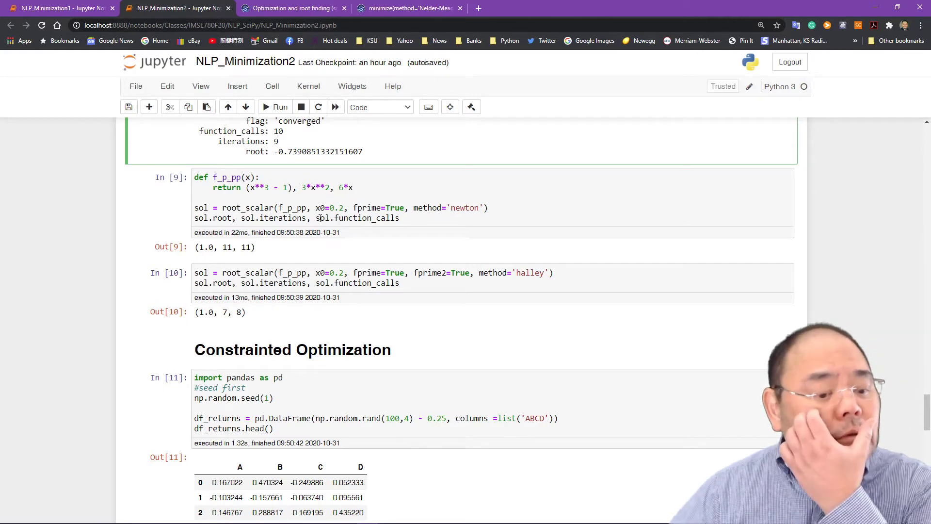
mouse_move(318, 232)
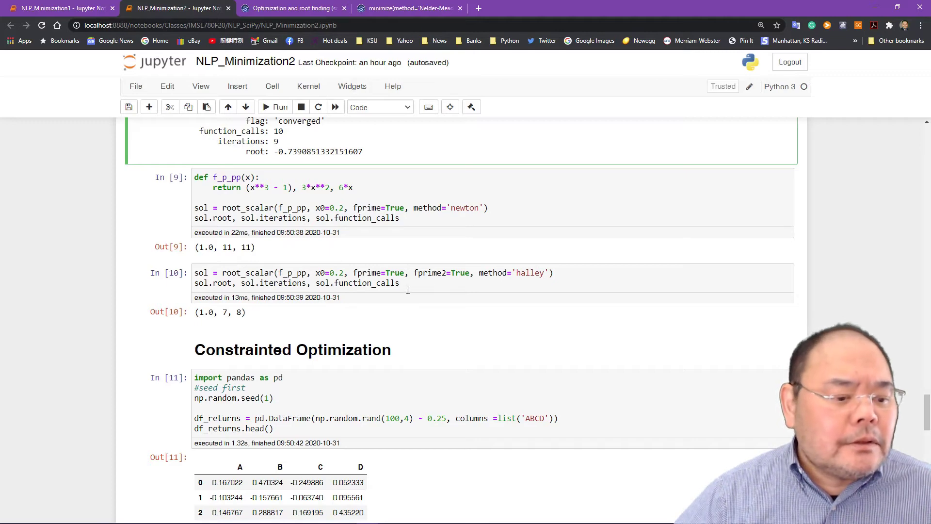
scroll("down", 3)
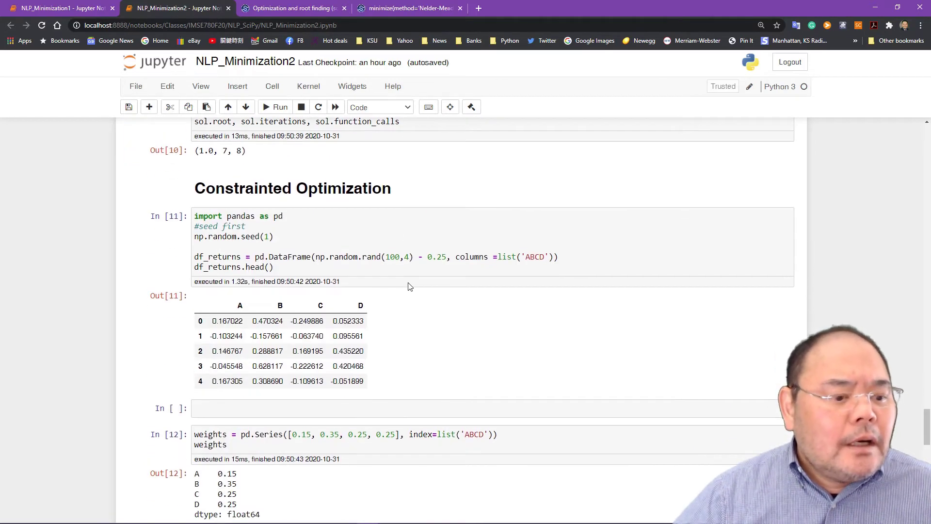
mouse_move(406, 281)
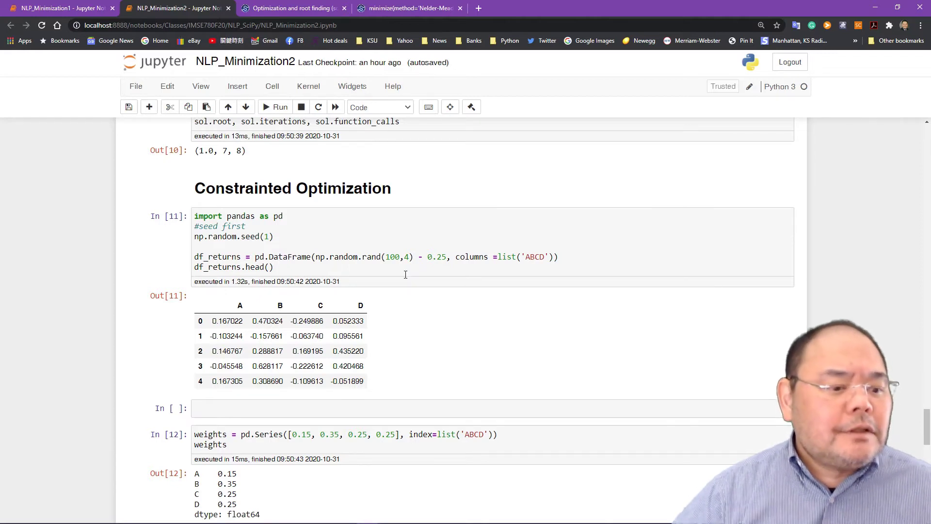
mouse_move(334, 245)
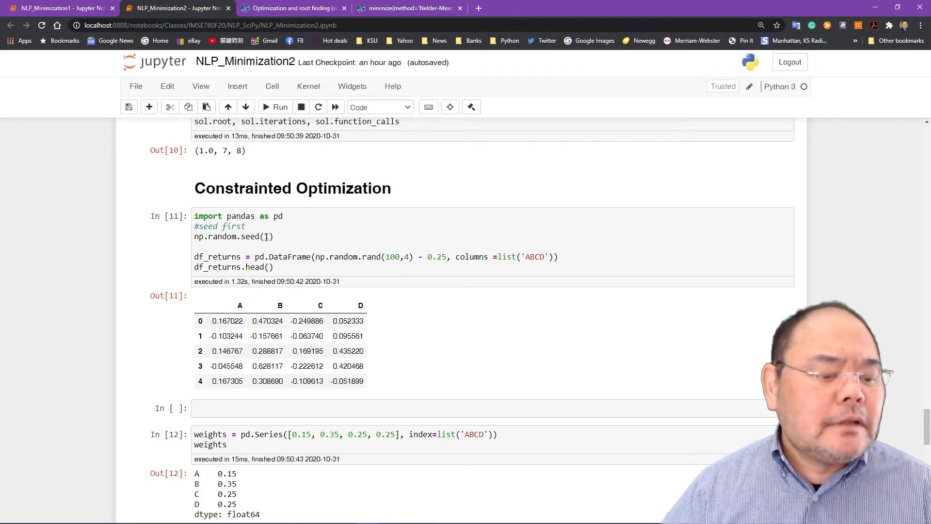
type("1")
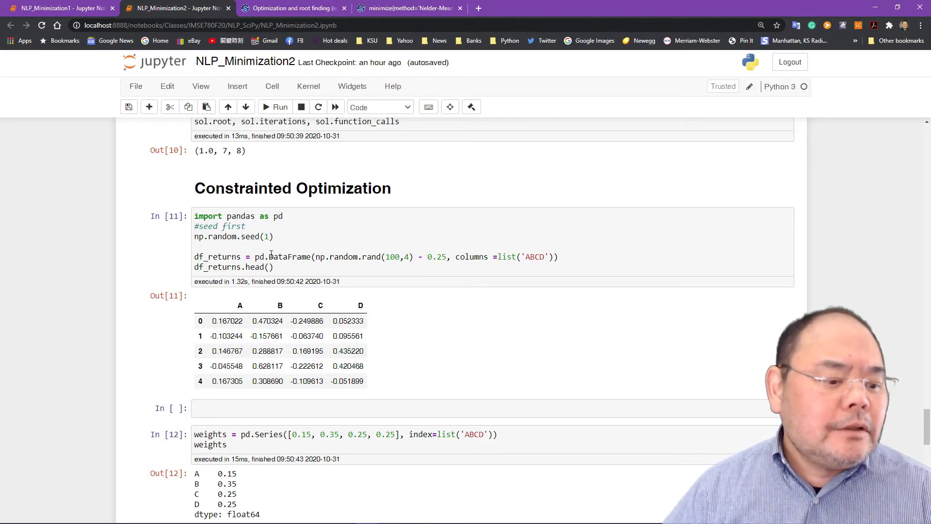
mouse_move(407, 322)
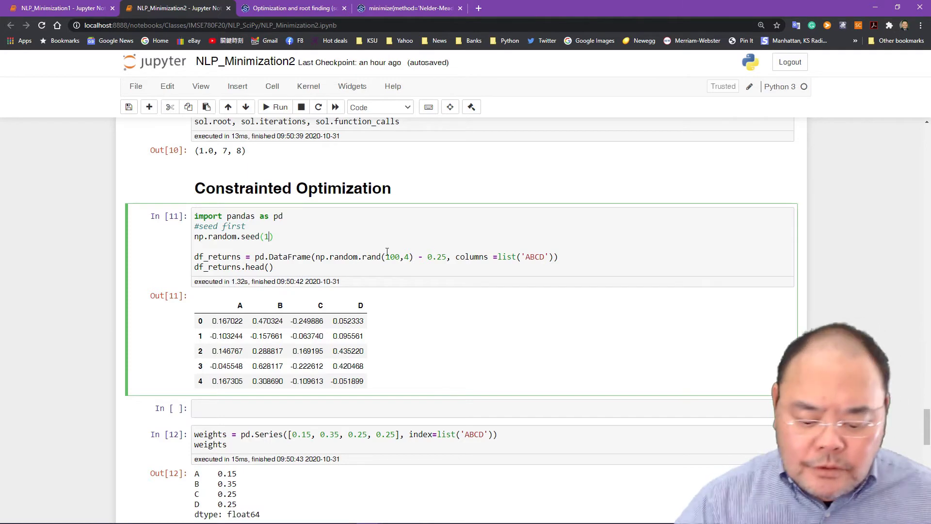
type("0101")
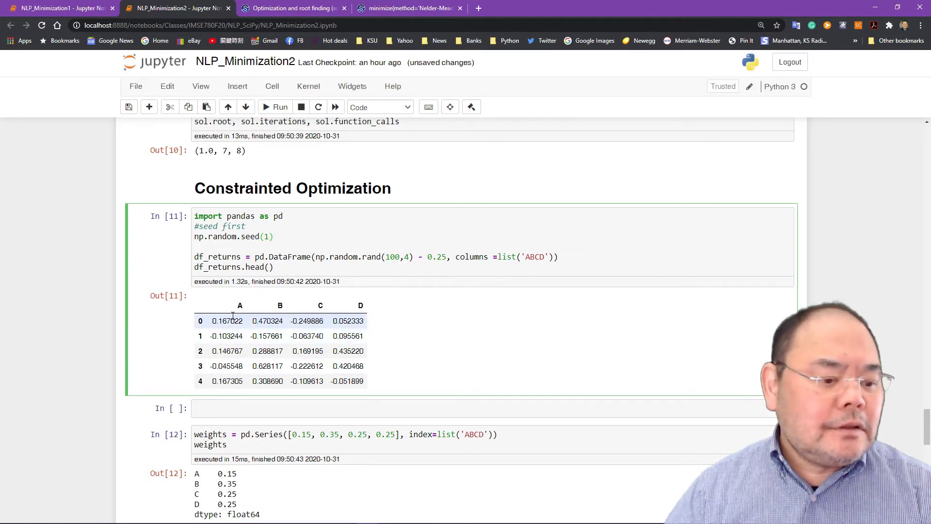
mouse_move(207, 322)
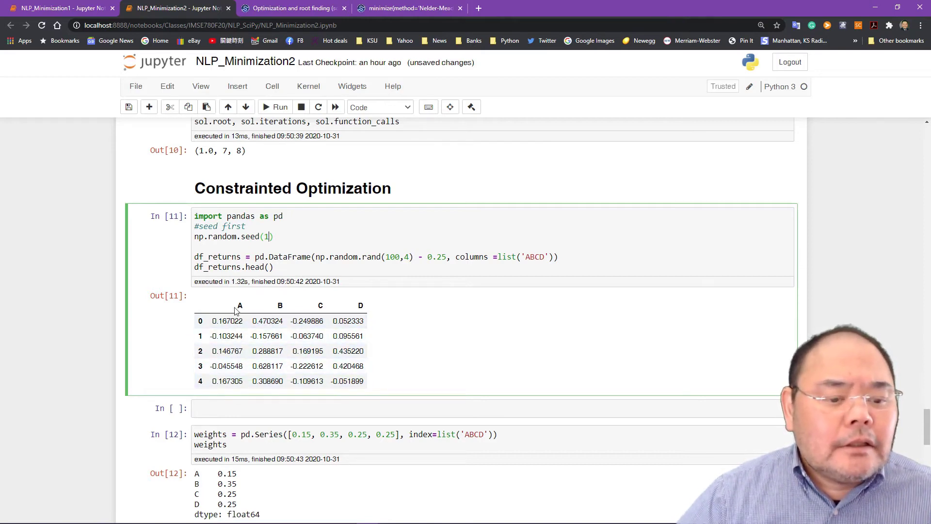
mouse_move(317, 310)
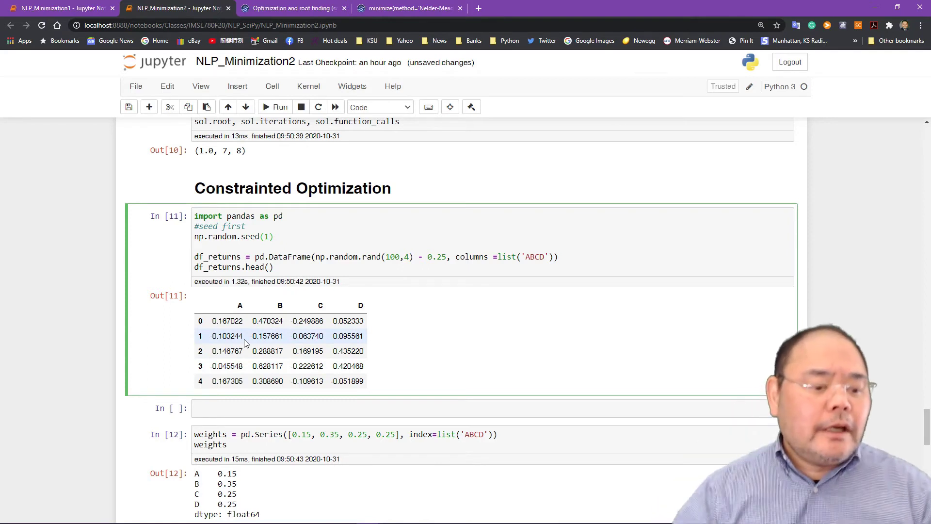
mouse_move(254, 341)
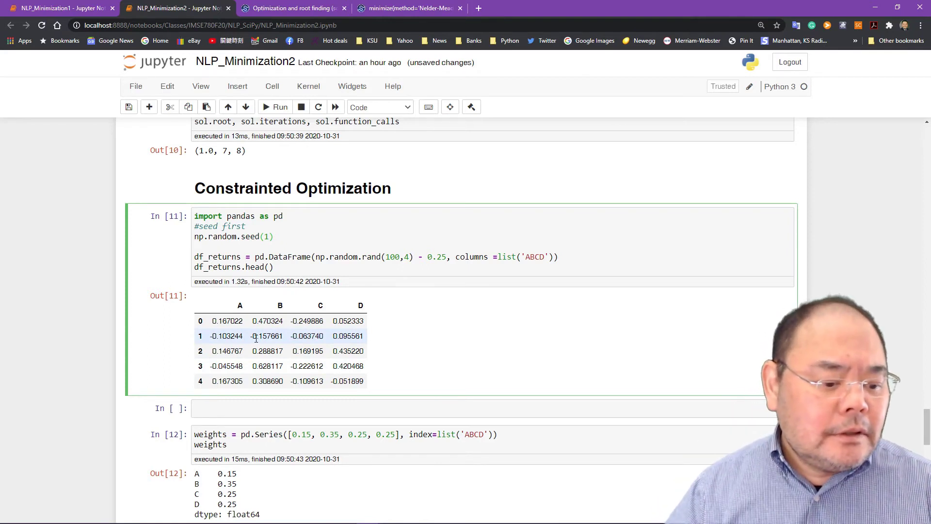
scroll("down", 3)
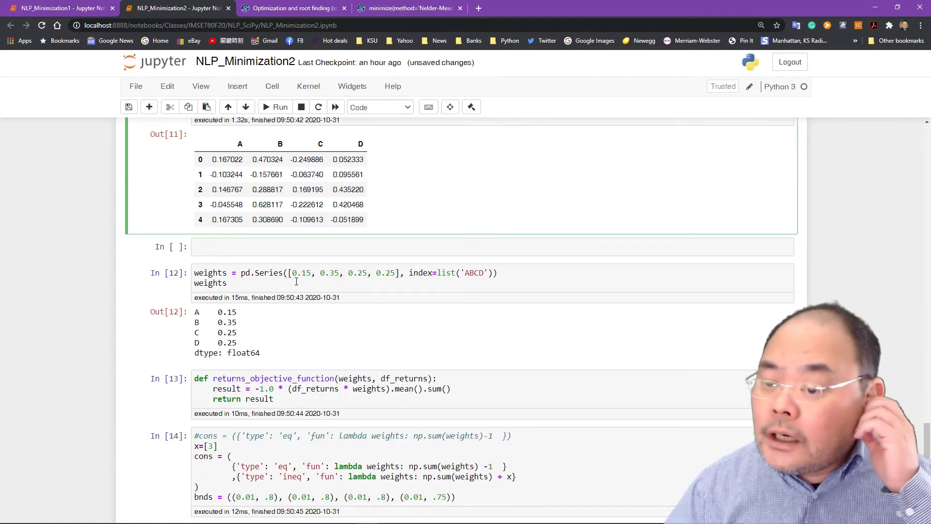
mouse_move(398, 172)
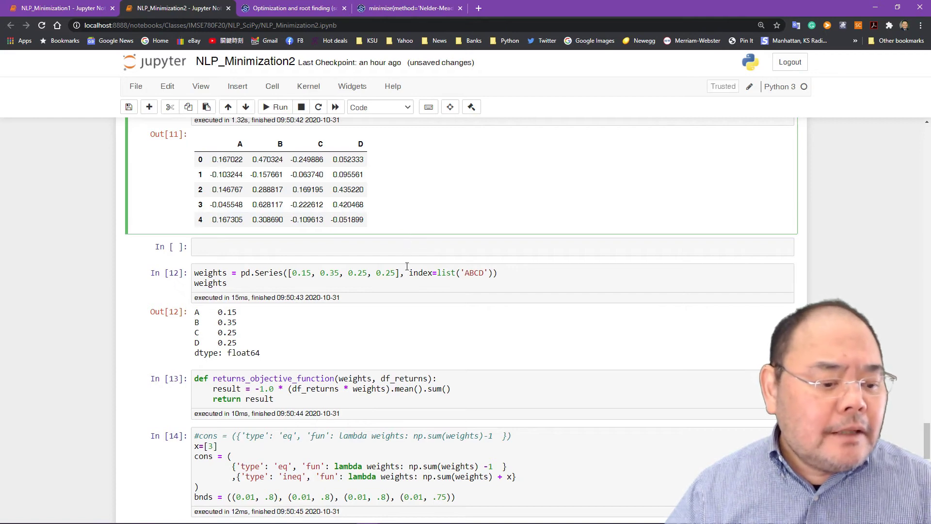
mouse_move(367, 299)
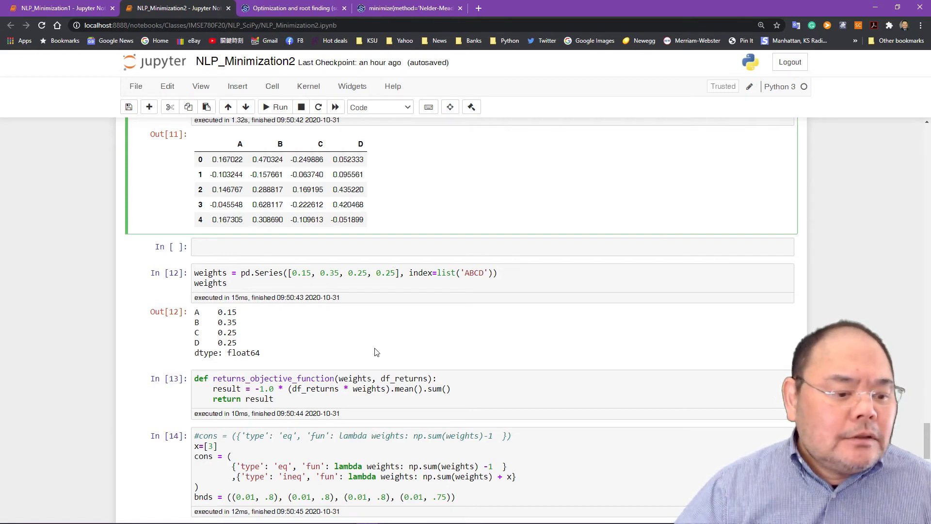
scroll("down", 3)
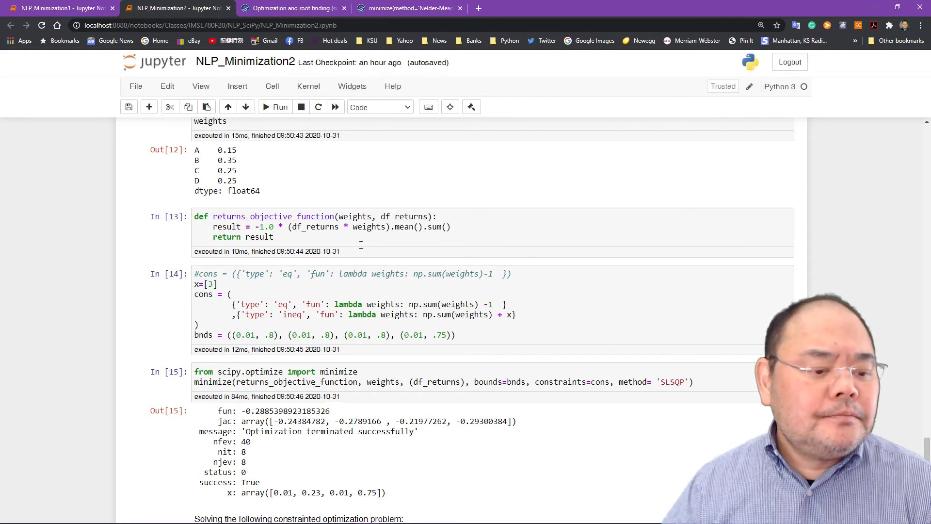
scroll("up", 3)
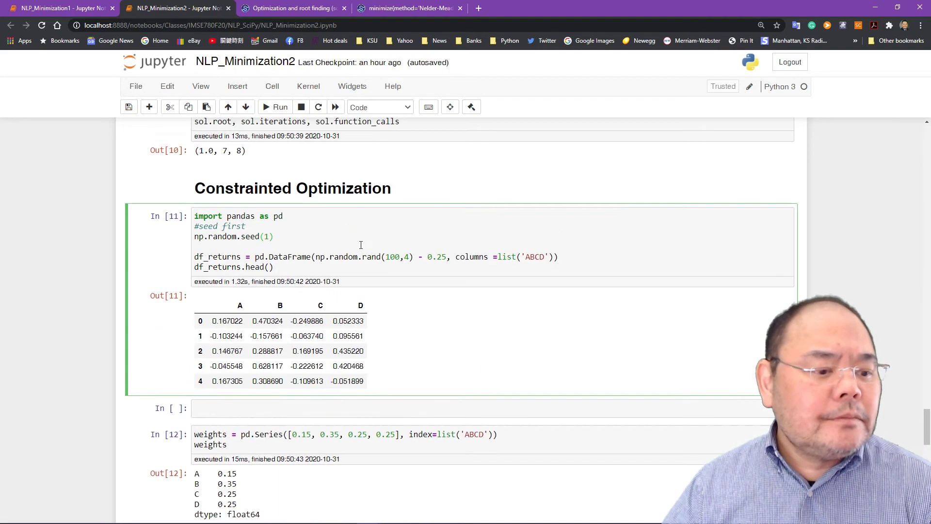
scroll("up", 3)
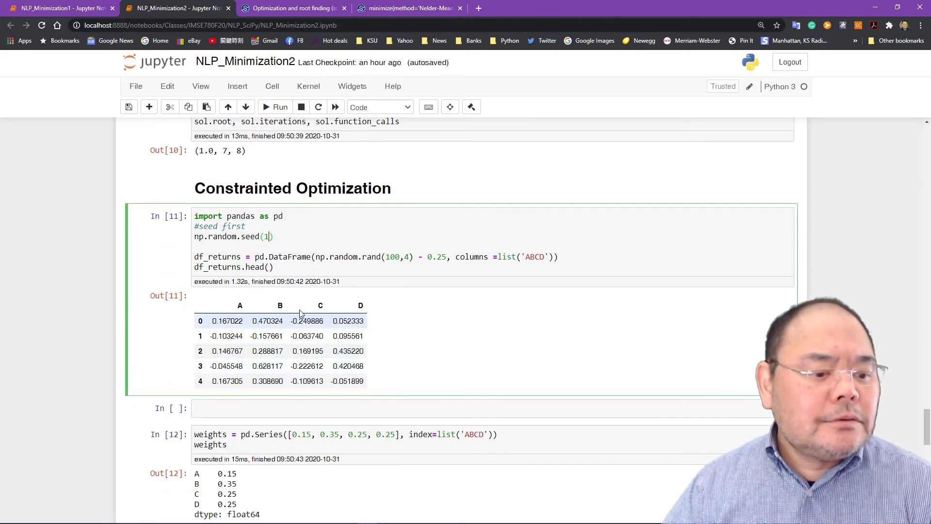
scroll("down", 3)
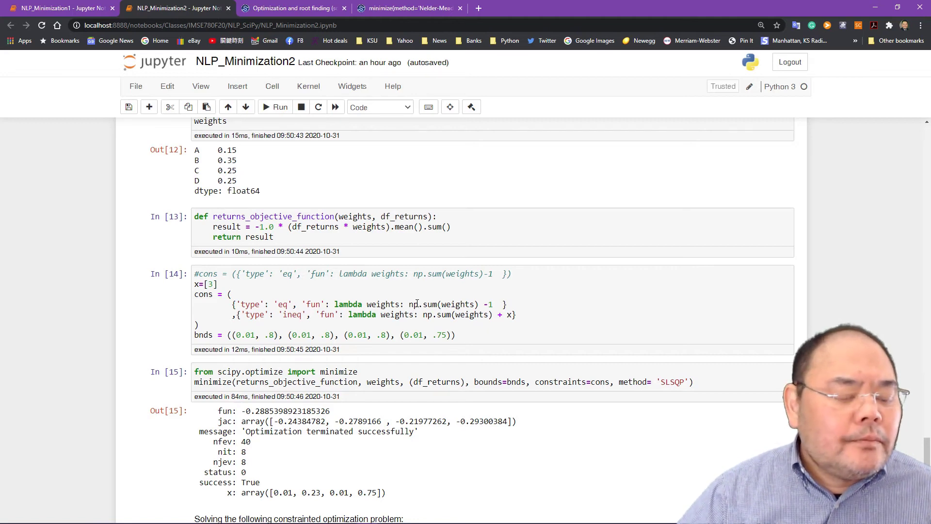
mouse_move(418, 305)
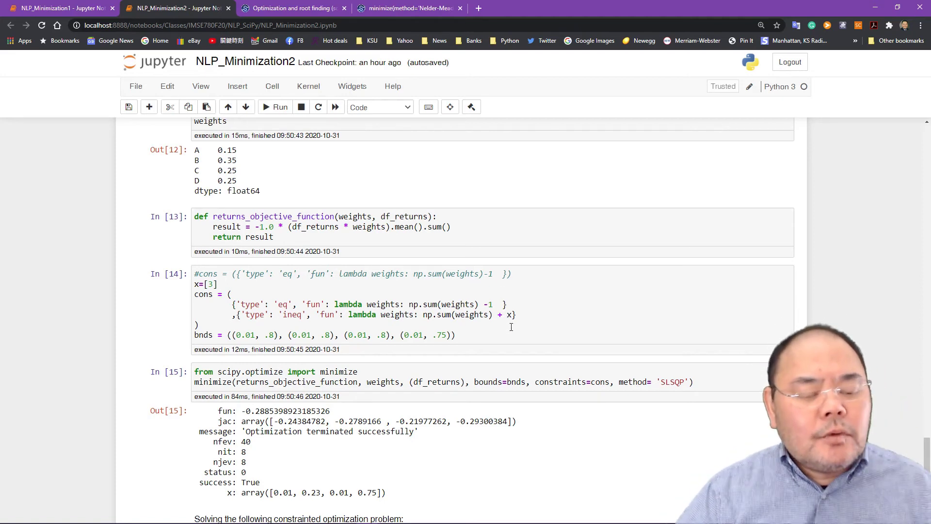
mouse_move(508, 324)
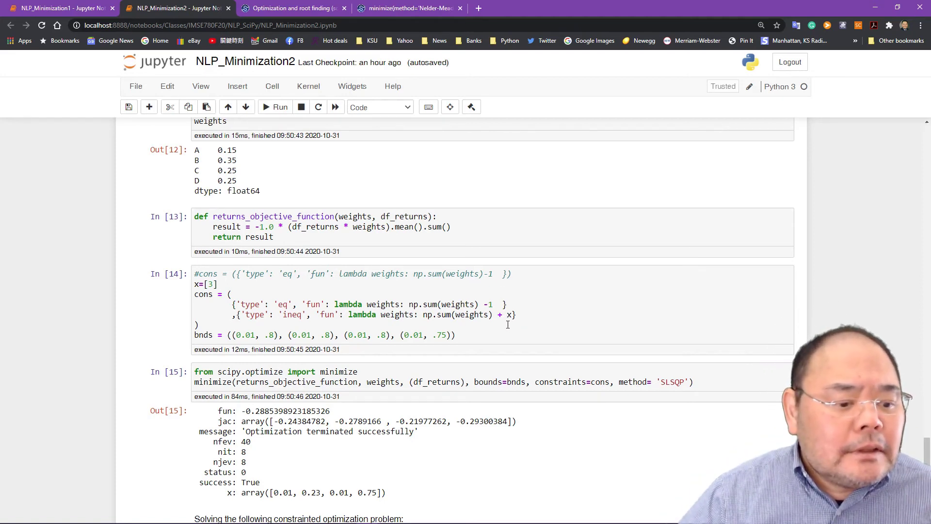
mouse_move(504, 319)
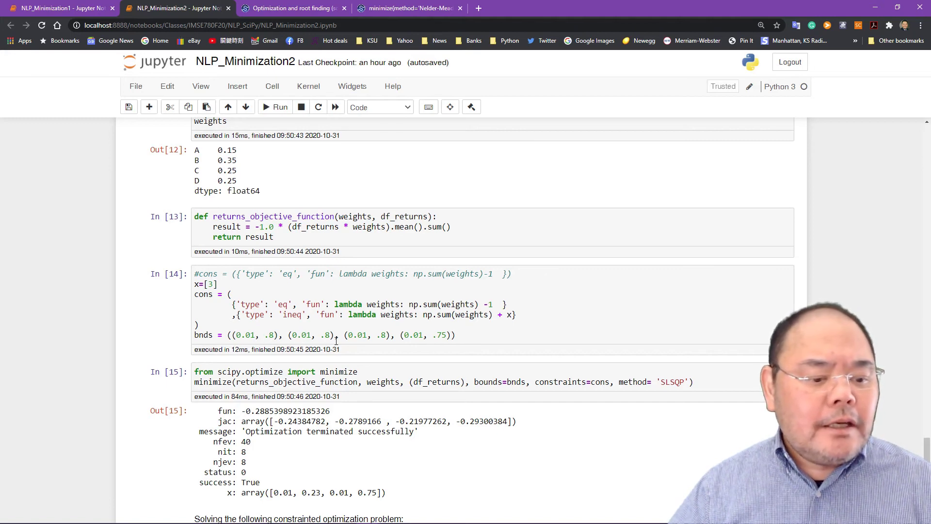
mouse_move(440, 338)
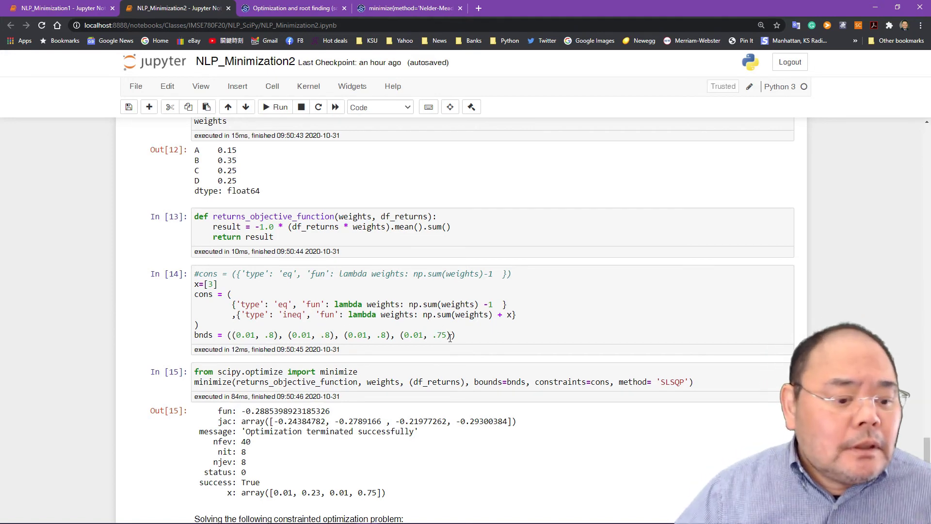
Scroll past the SLSQP portfolio result to the constrained log(x1²+1)+x2⁴+x1x3 problem.
scroll("down", 3)
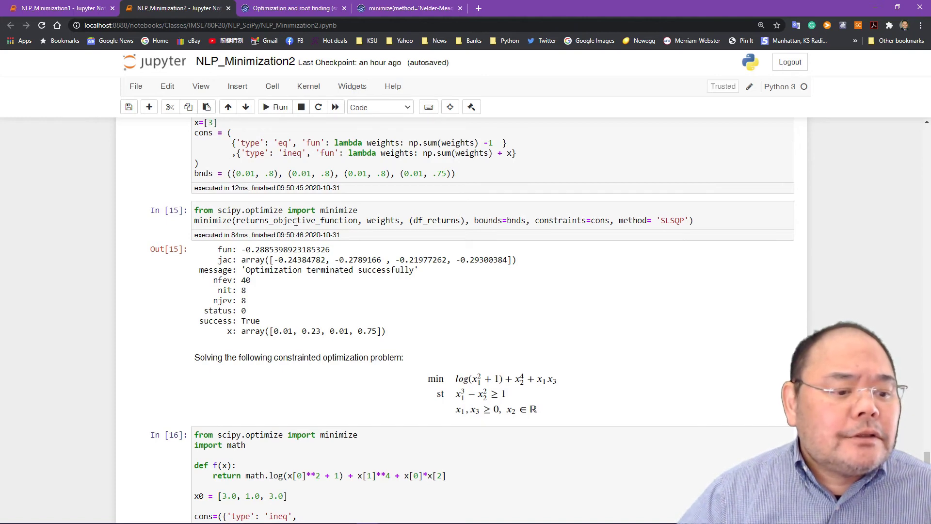
mouse_move(377, 220)
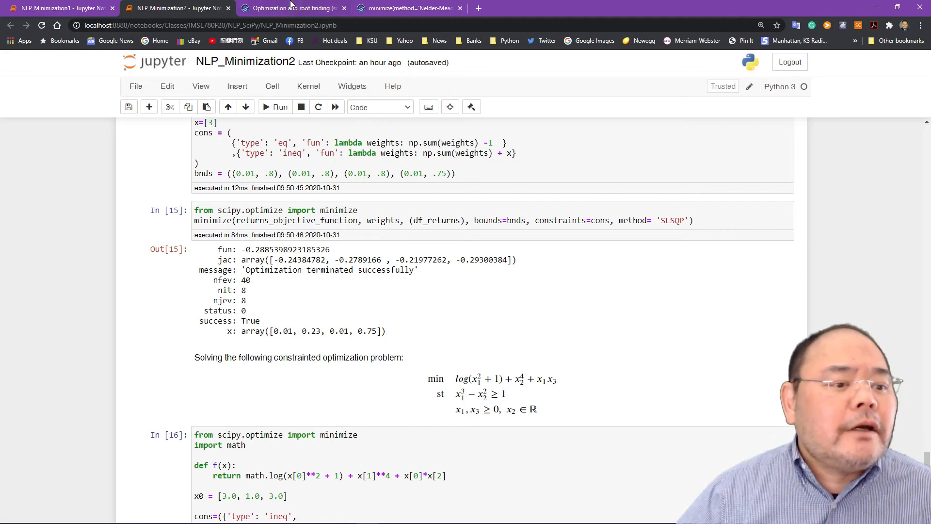
Switch to the scipy.optimize reference tab showing the COBYLA and SLSQP methods.
left_click(291, 8)
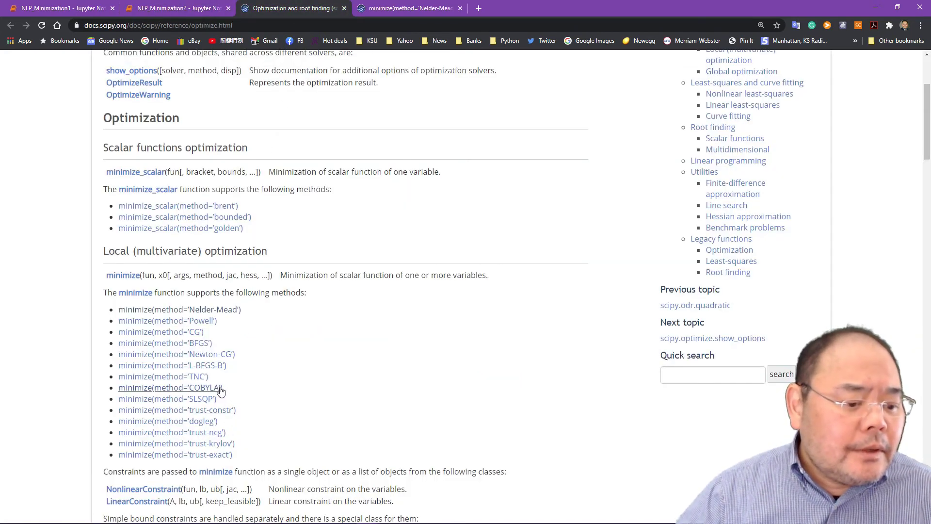
mouse_move(167, 398)
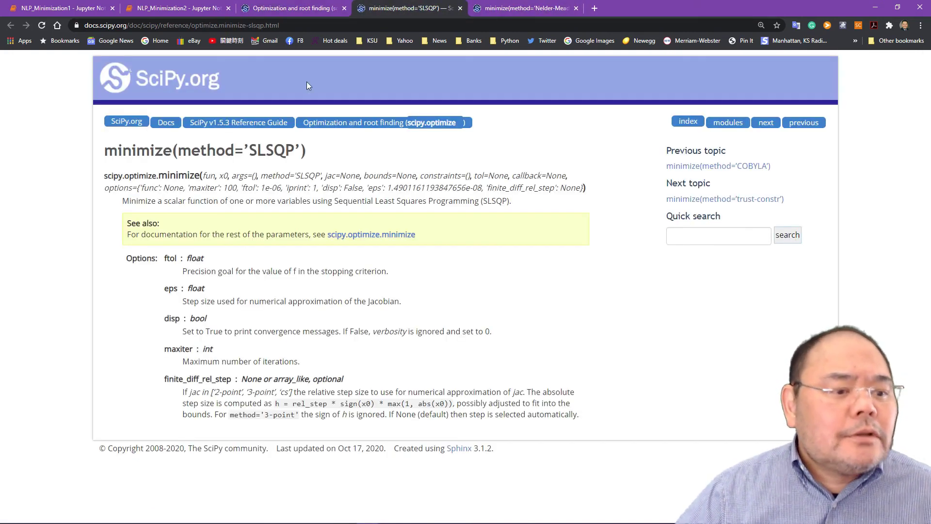
Return to the notebook and view In[16]'s output: success True, fun 0.693, x ≈ [1, 0, 0].
left_click(175, 8)
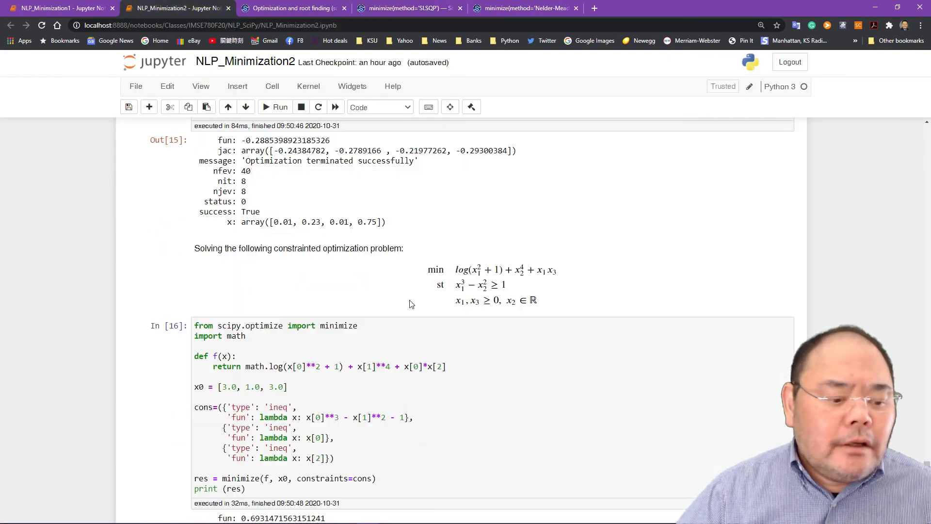
scroll("down", 3)
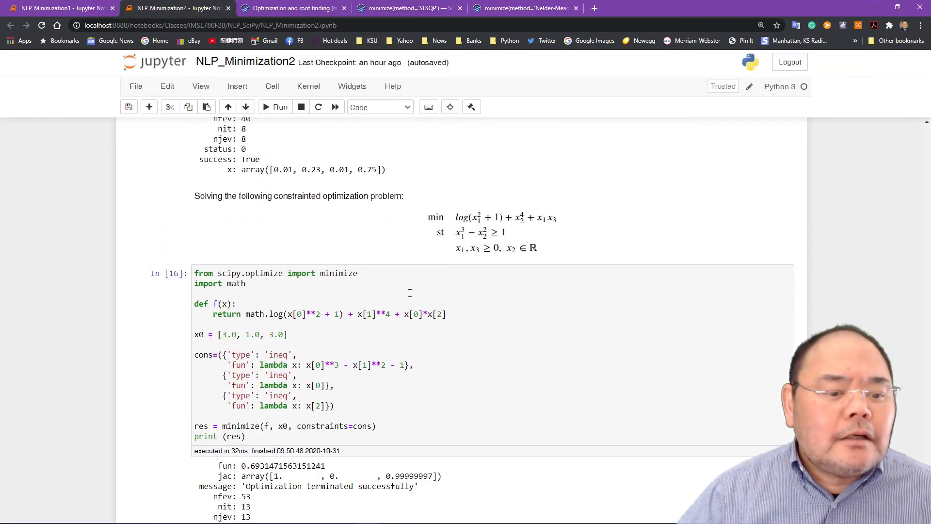
mouse_move(365, 209)
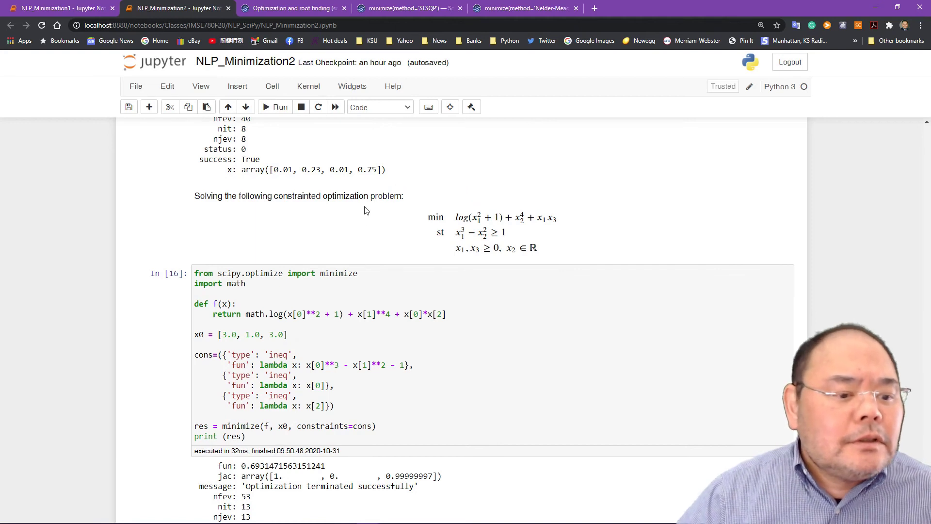
mouse_move(306, 185)
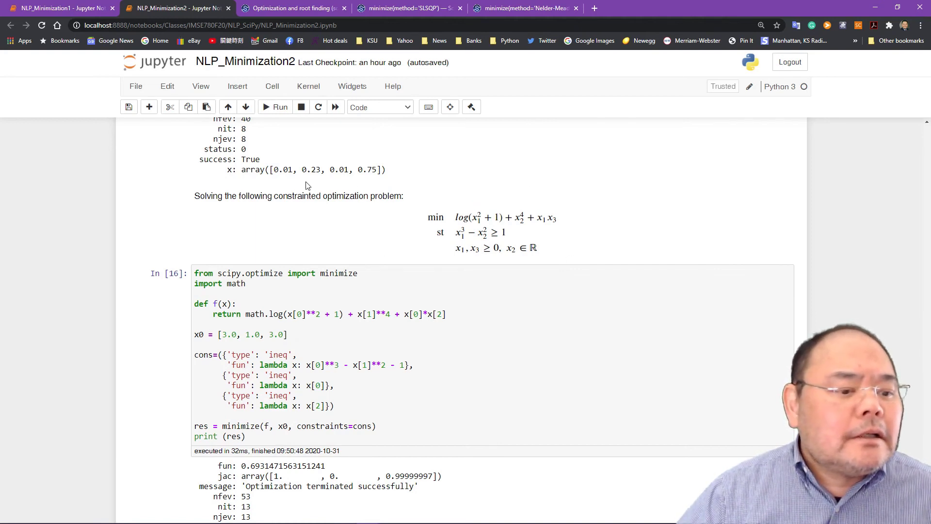
mouse_move(519, 238)
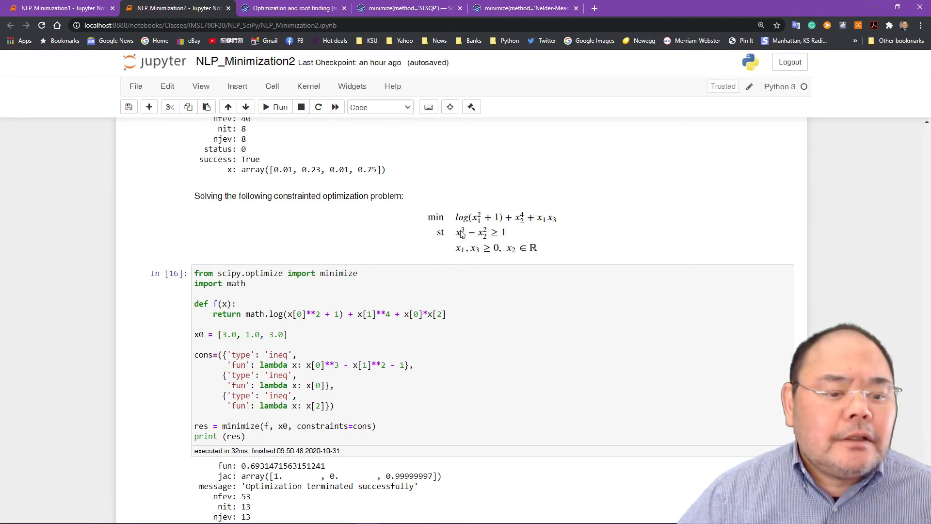
mouse_move(501, 230)
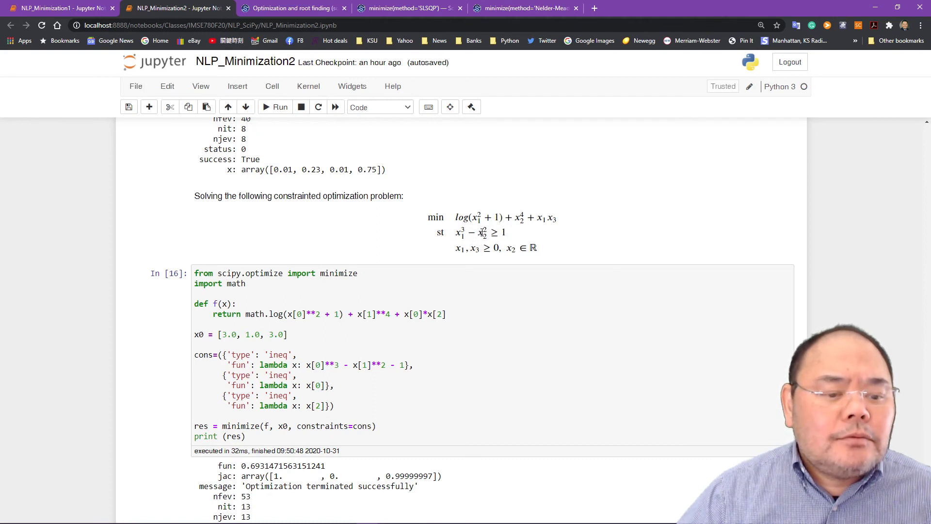
mouse_move(489, 232)
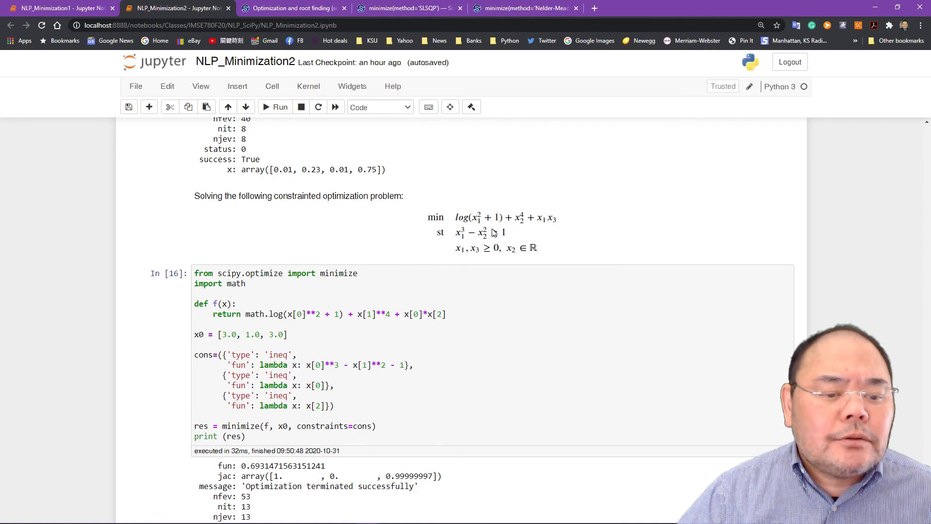
mouse_move(466, 258)
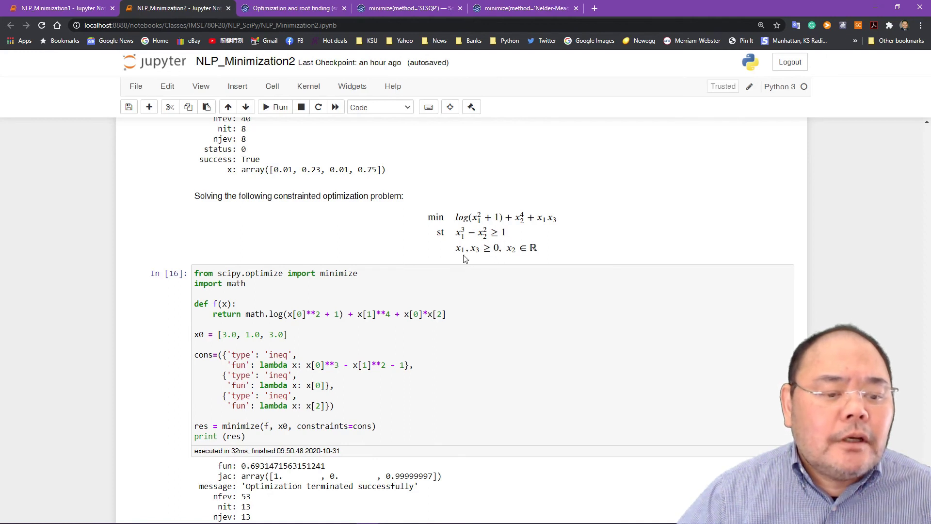
mouse_move(494, 250)
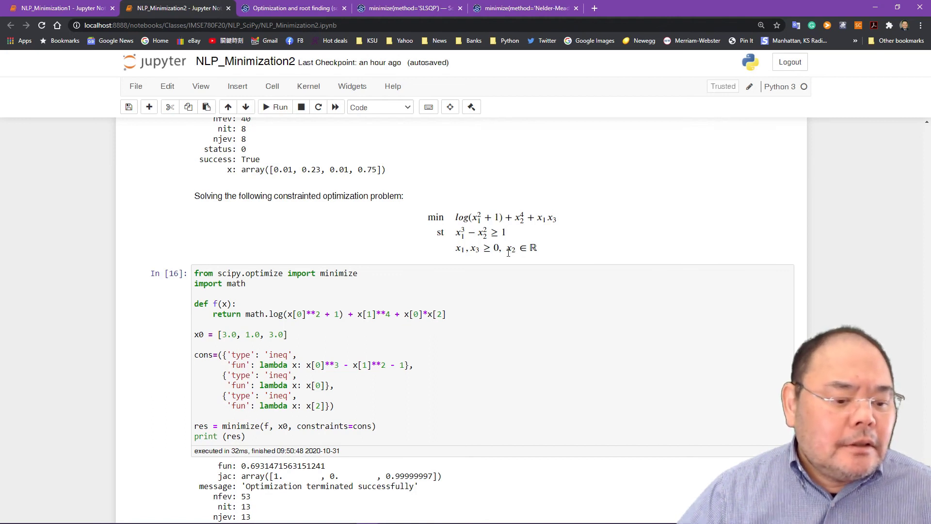
mouse_move(469, 457)
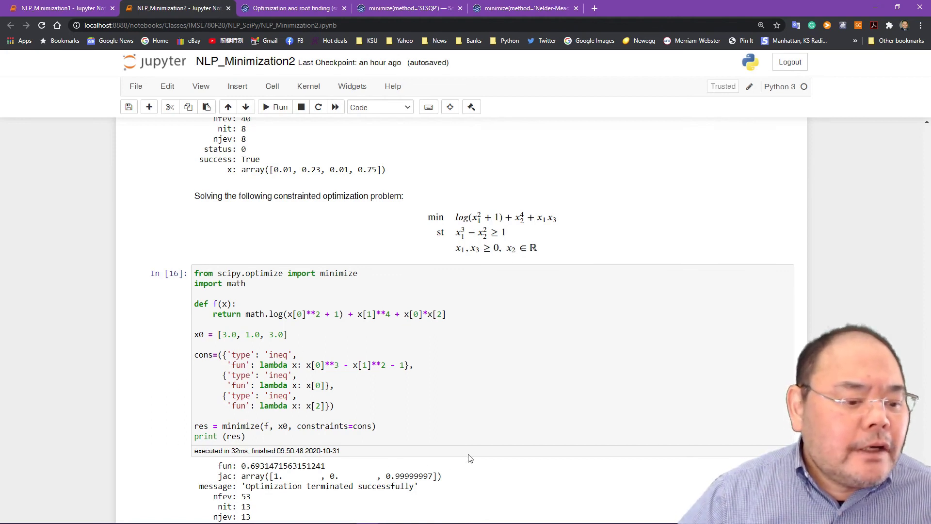
left_click(198, 349)
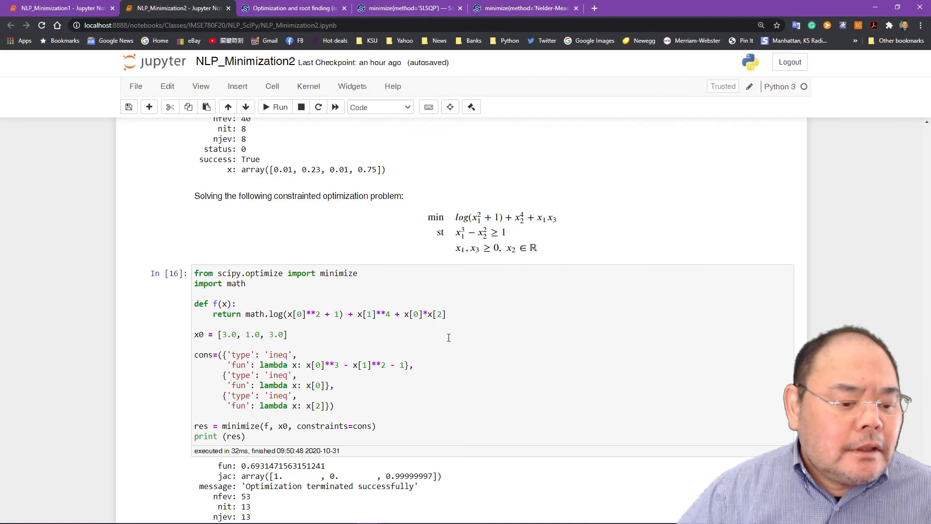
scroll("down", 3)
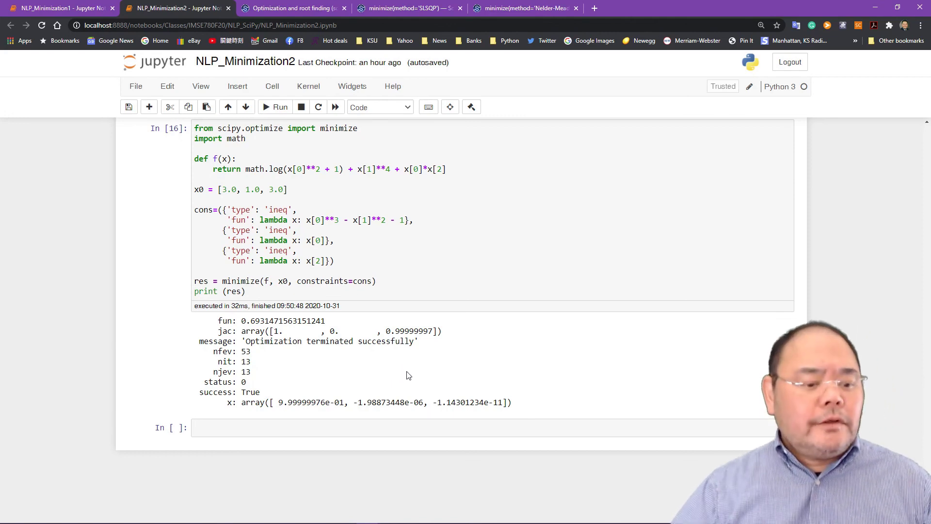
Scroll back up past the root-finding plots to the Nelder-Mead result and Least Squares section.
scroll("up", 3)
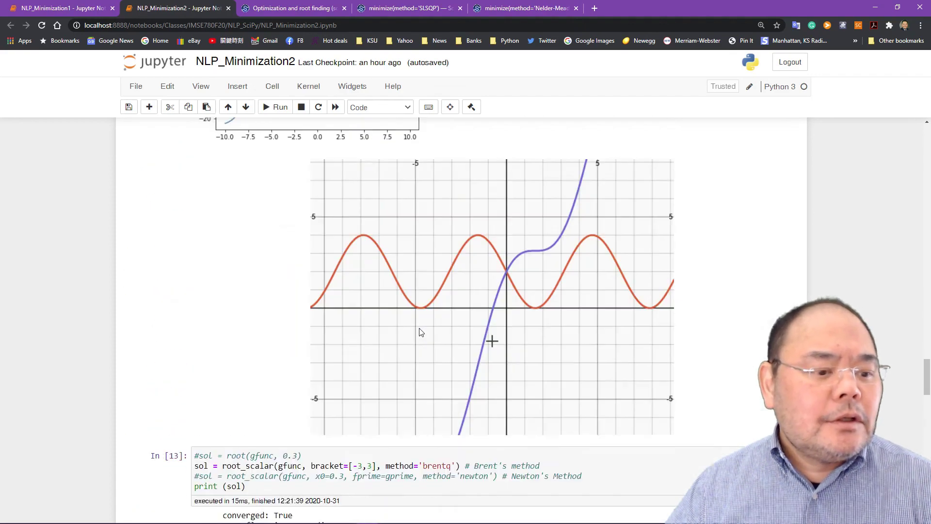
scroll("up", 3)
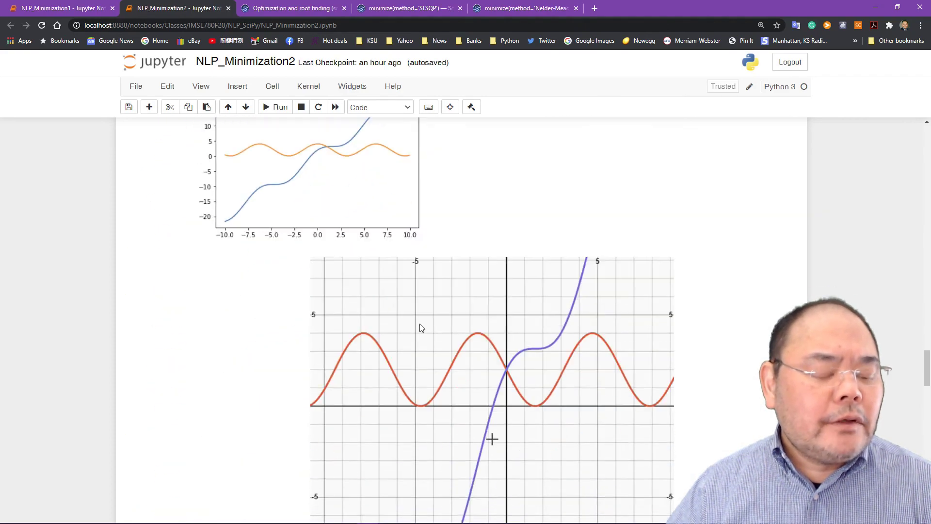
scroll("up", 3)
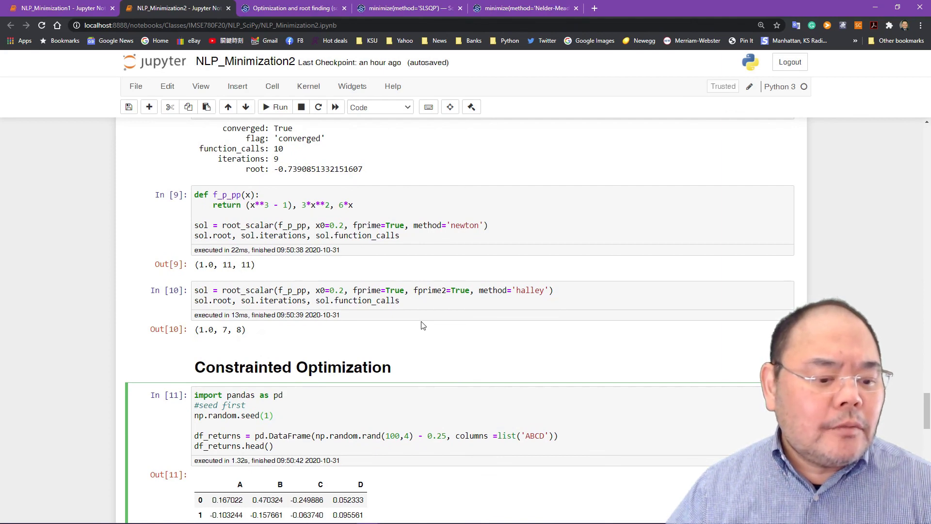
mouse_move(418, 326)
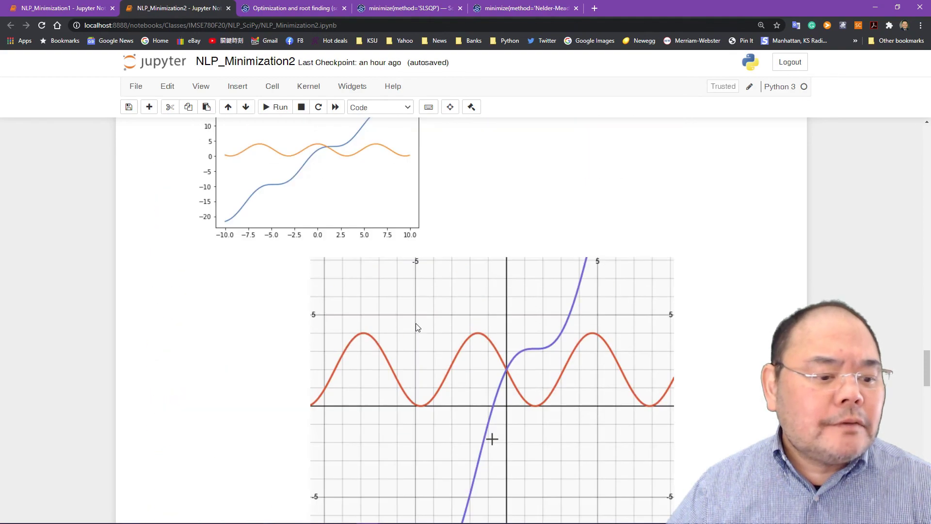
scroll("up", 3)
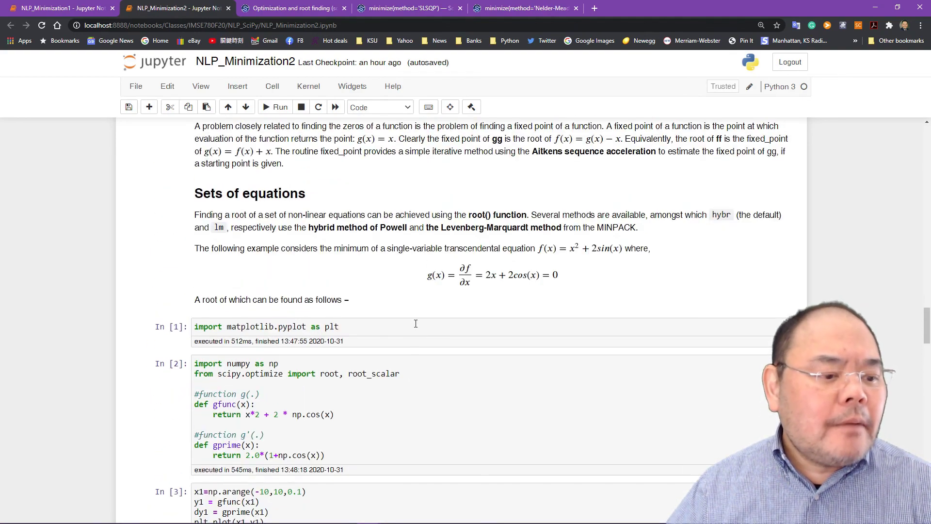
scroll("up", 3)
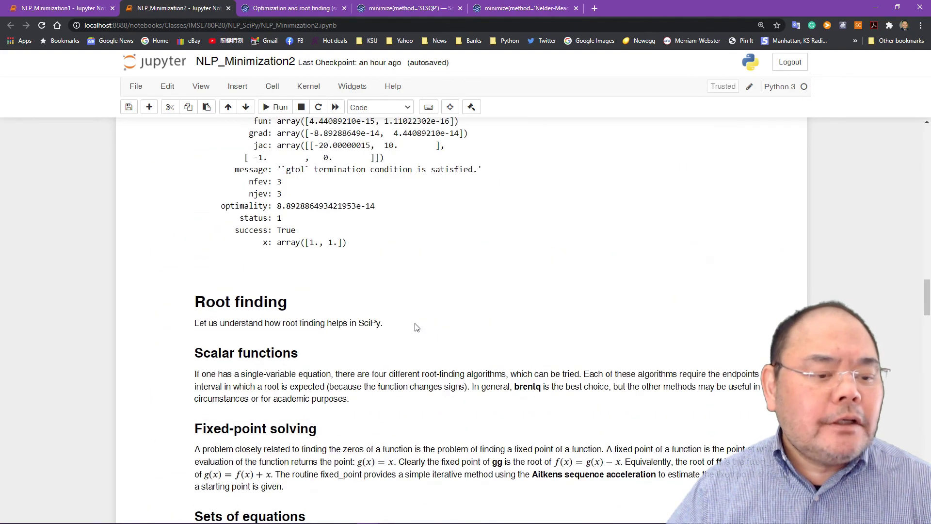
scroll("up", 3)
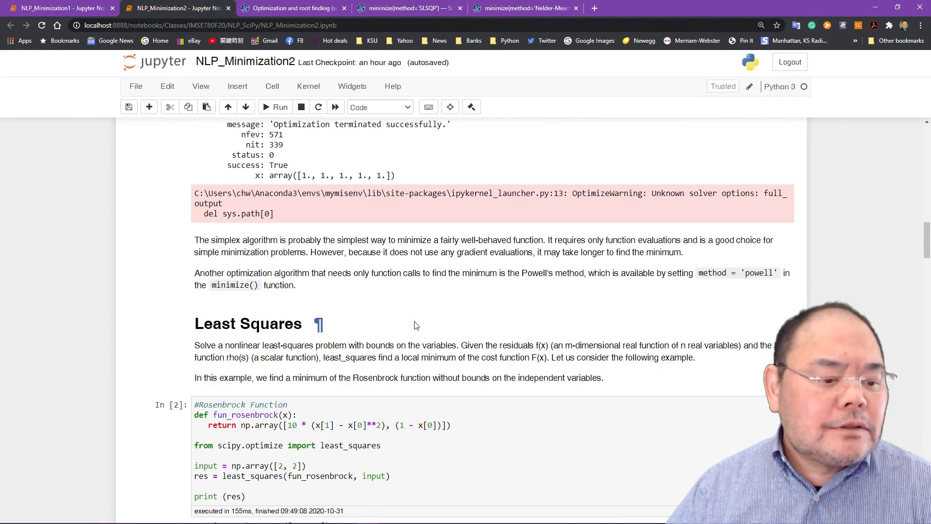
mouse_move(412, 321)
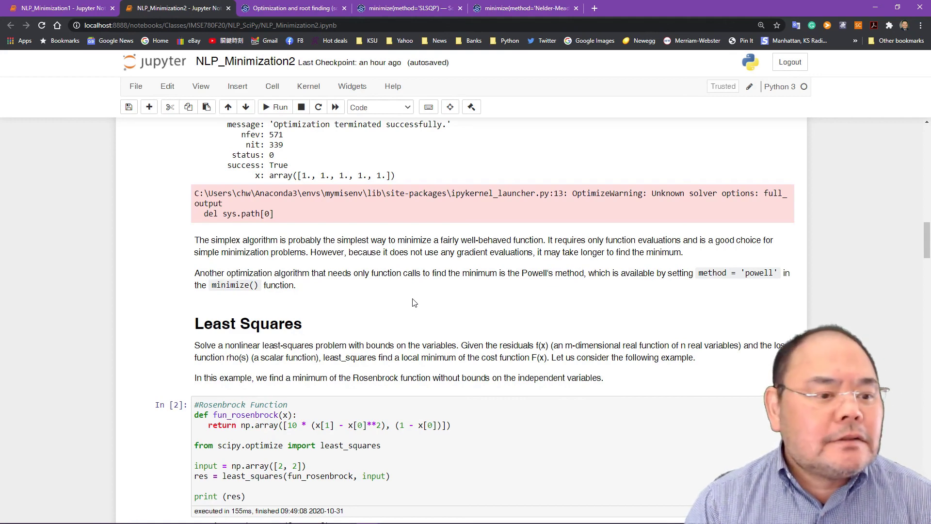
mouse_move(446, 291)
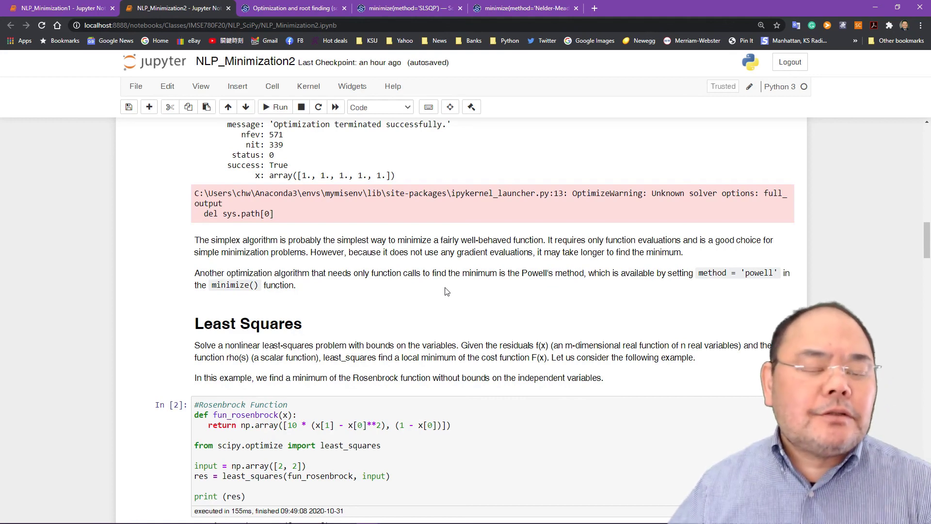